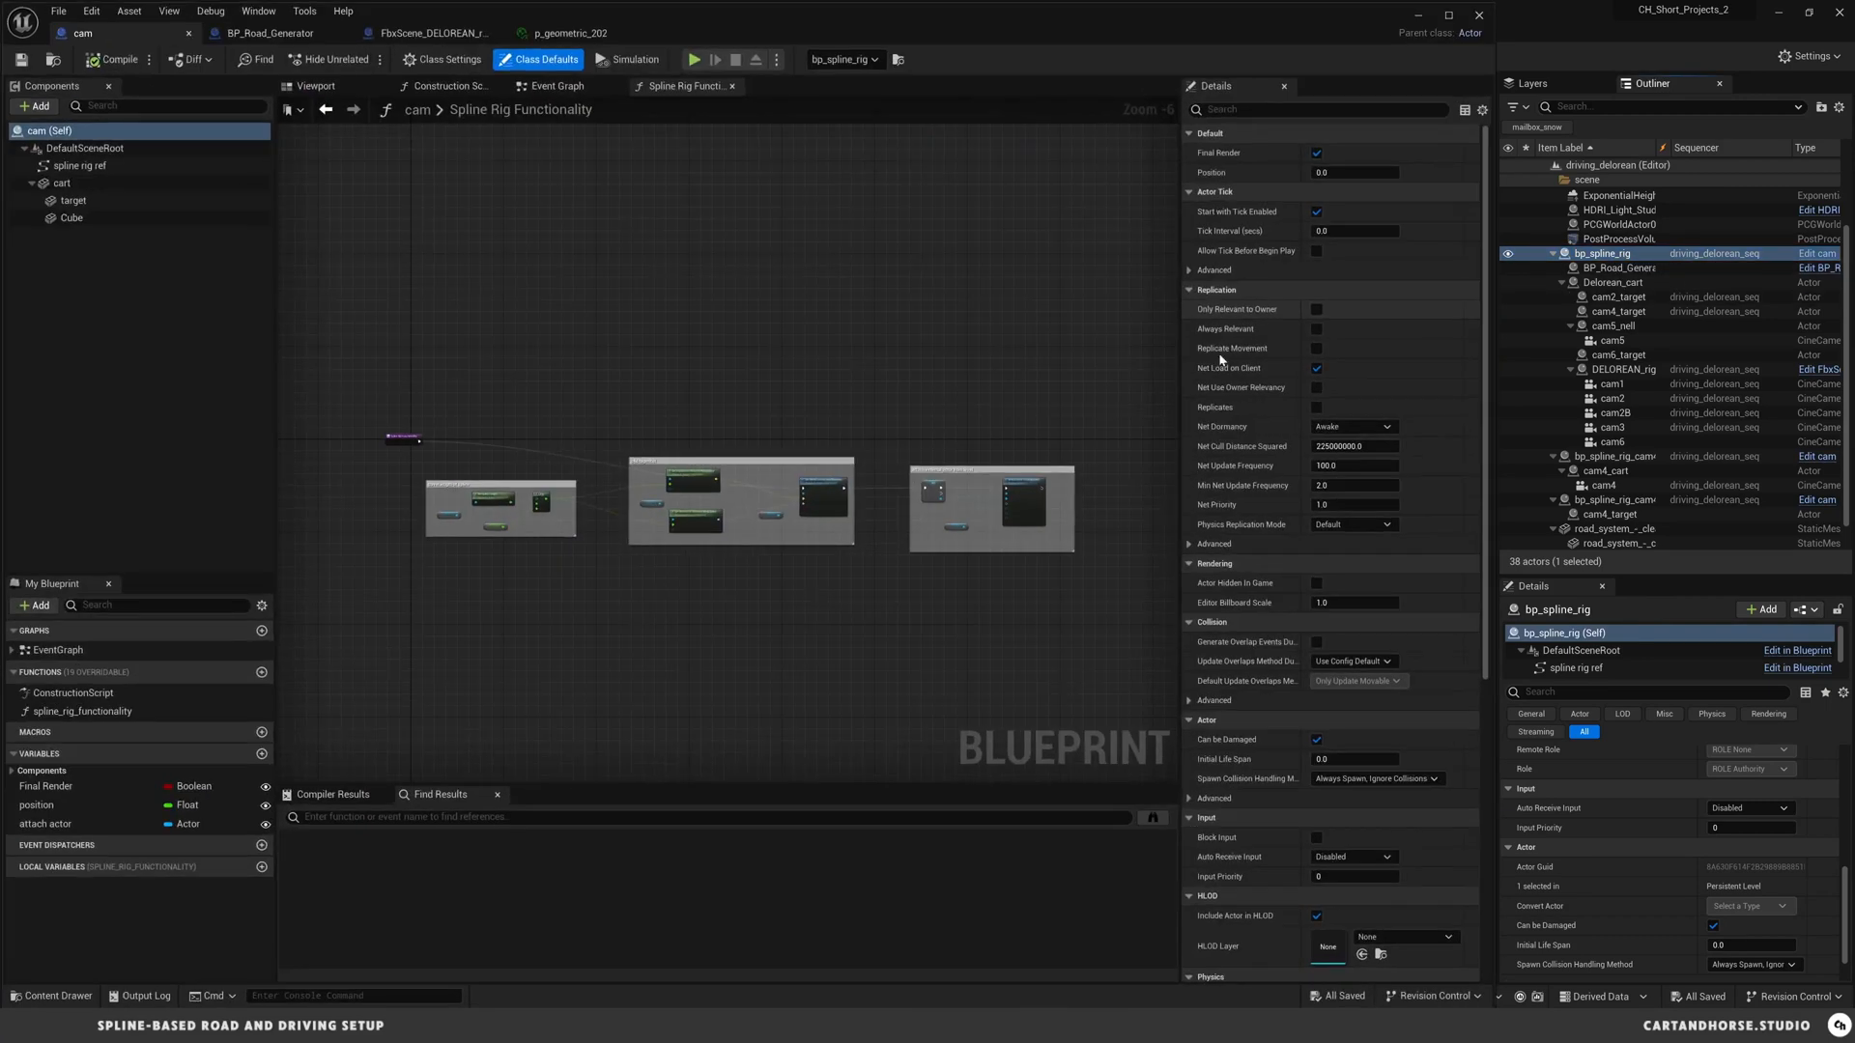
{"action": "mouse_move", "coordinate": [545, 539]}
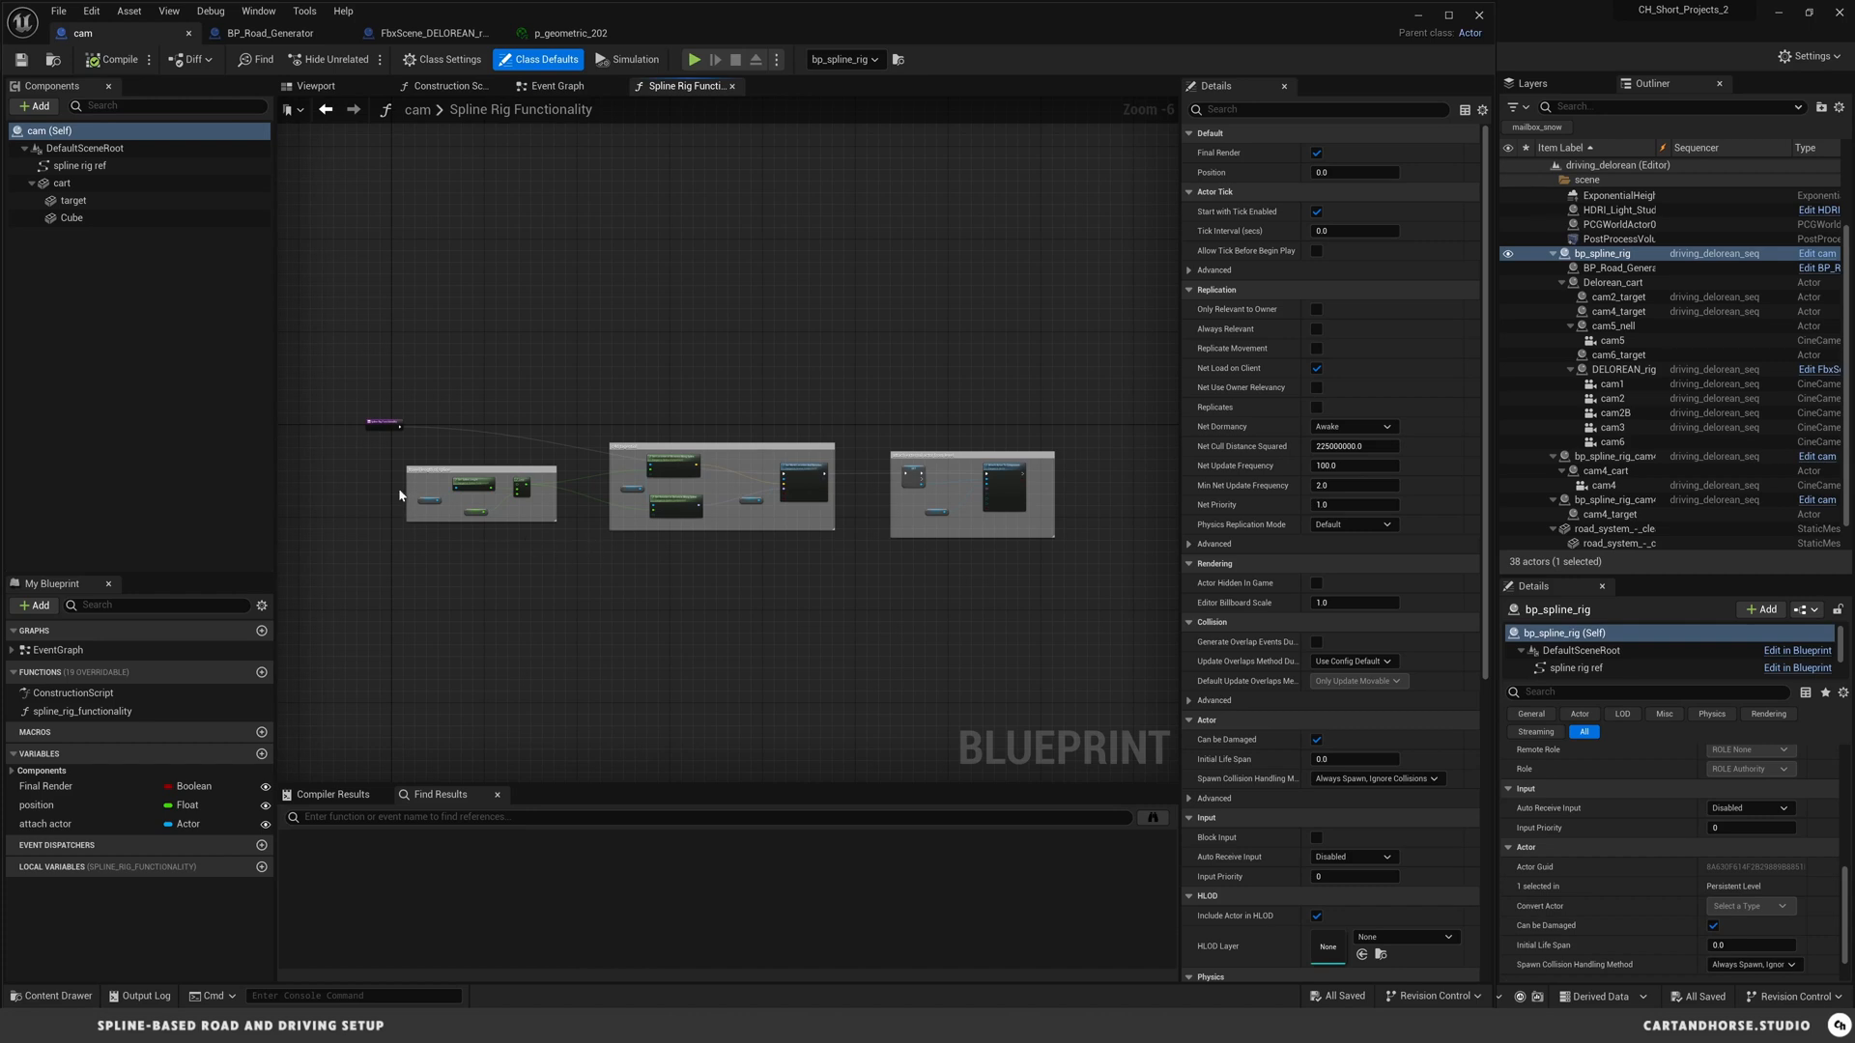
{"action": "mouse_move", "coordinate": [301, 243]}
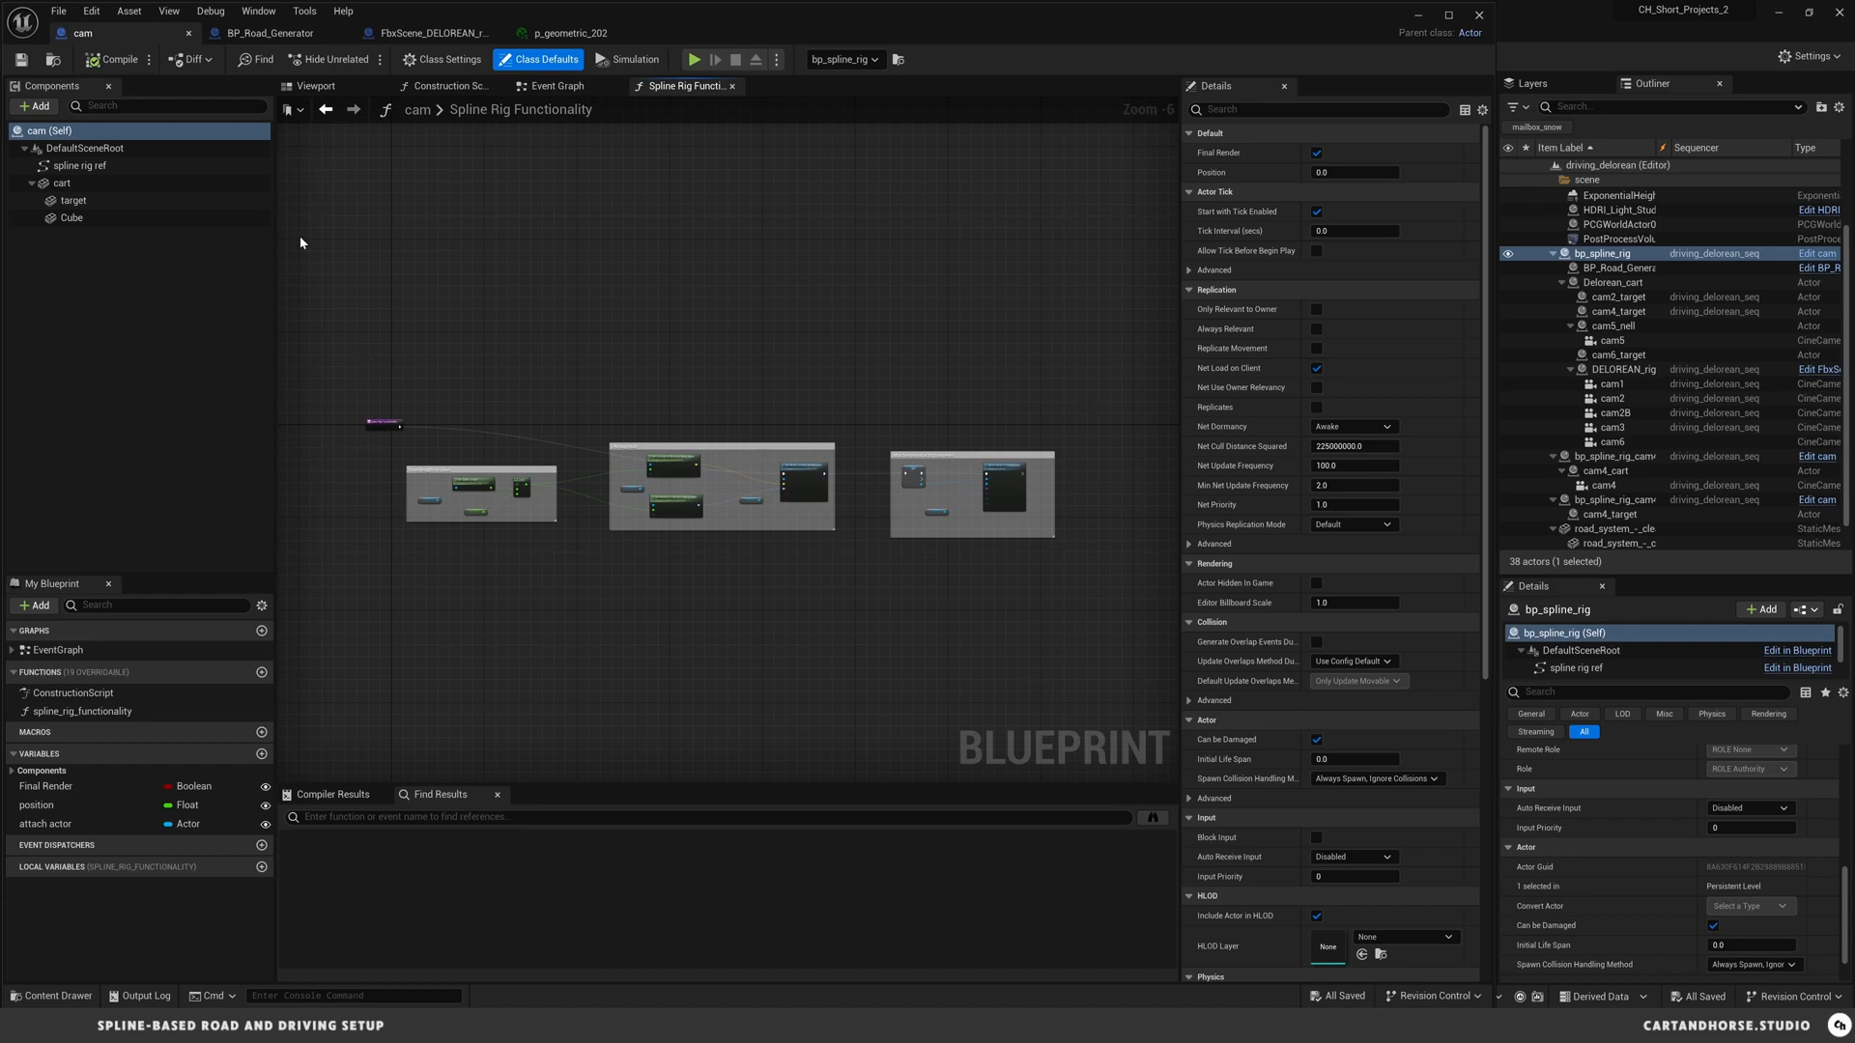
{"action": "mouse_move", "coordinate": [694, 658]}
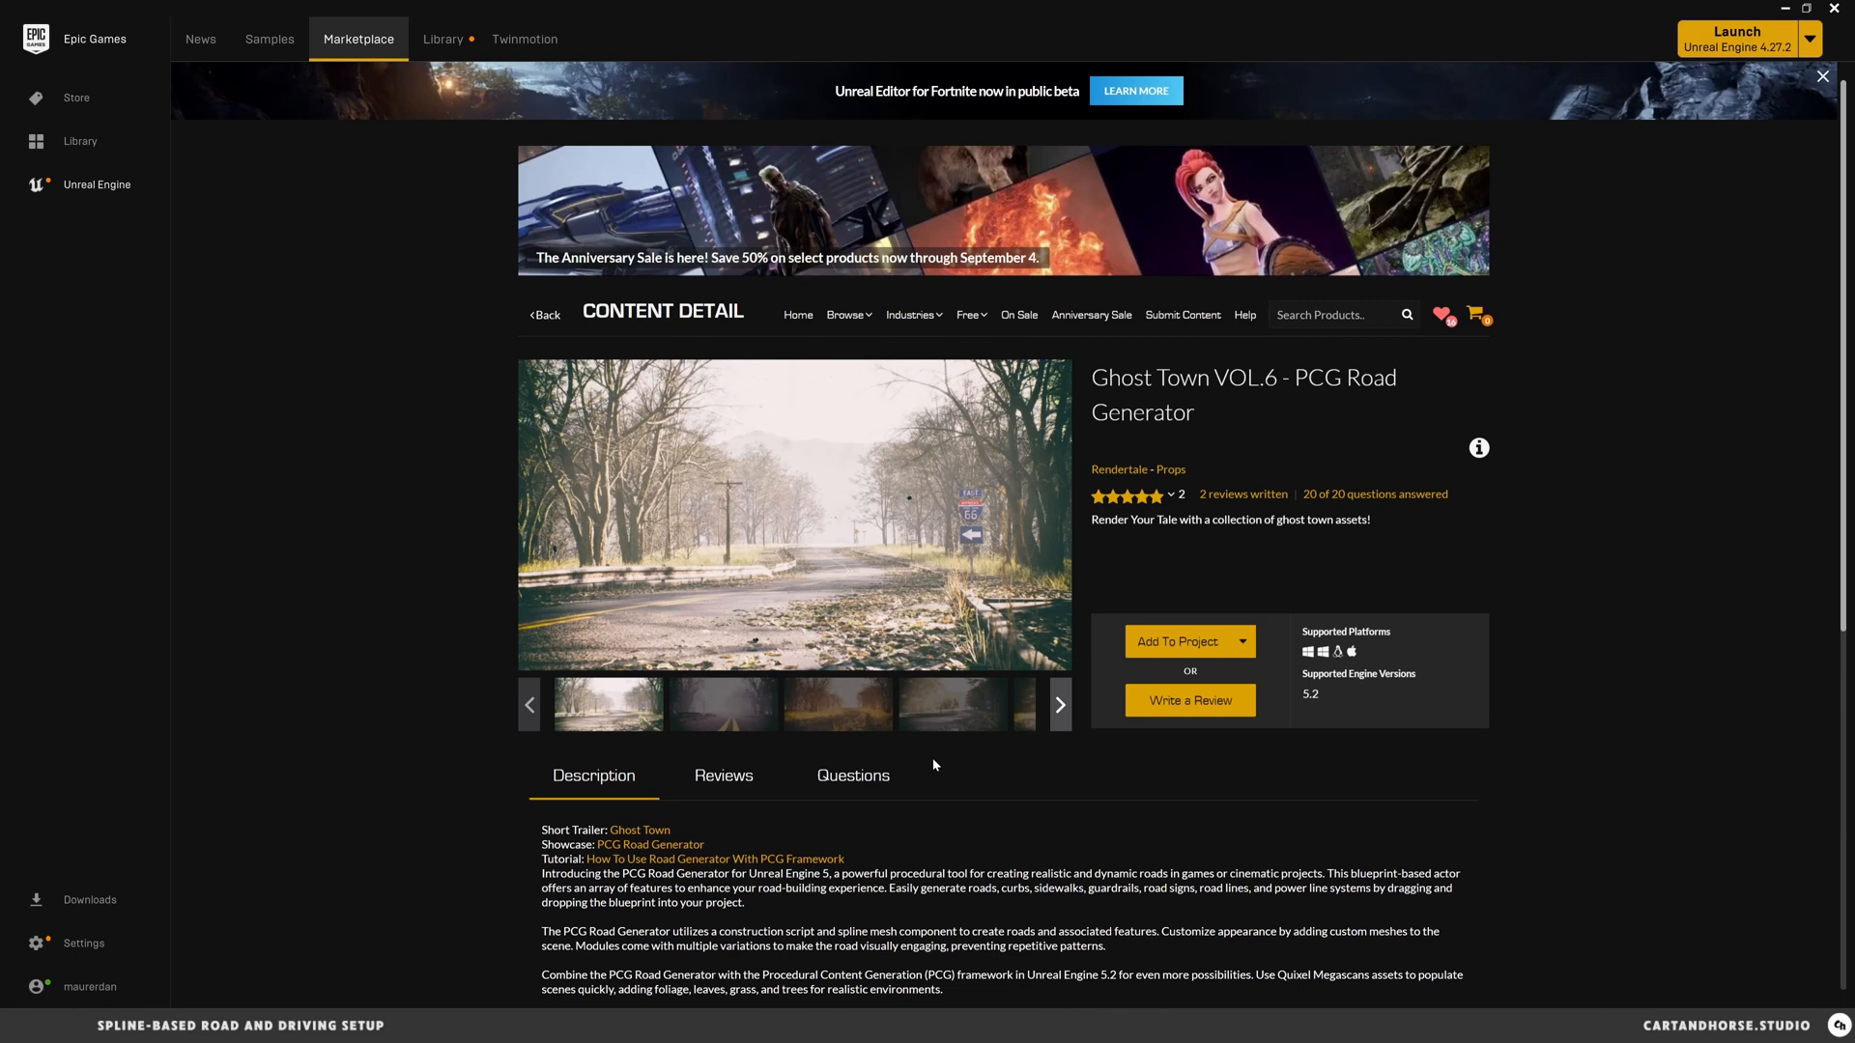
{"action": "mouse_move", "coordinate": [986, 774]}
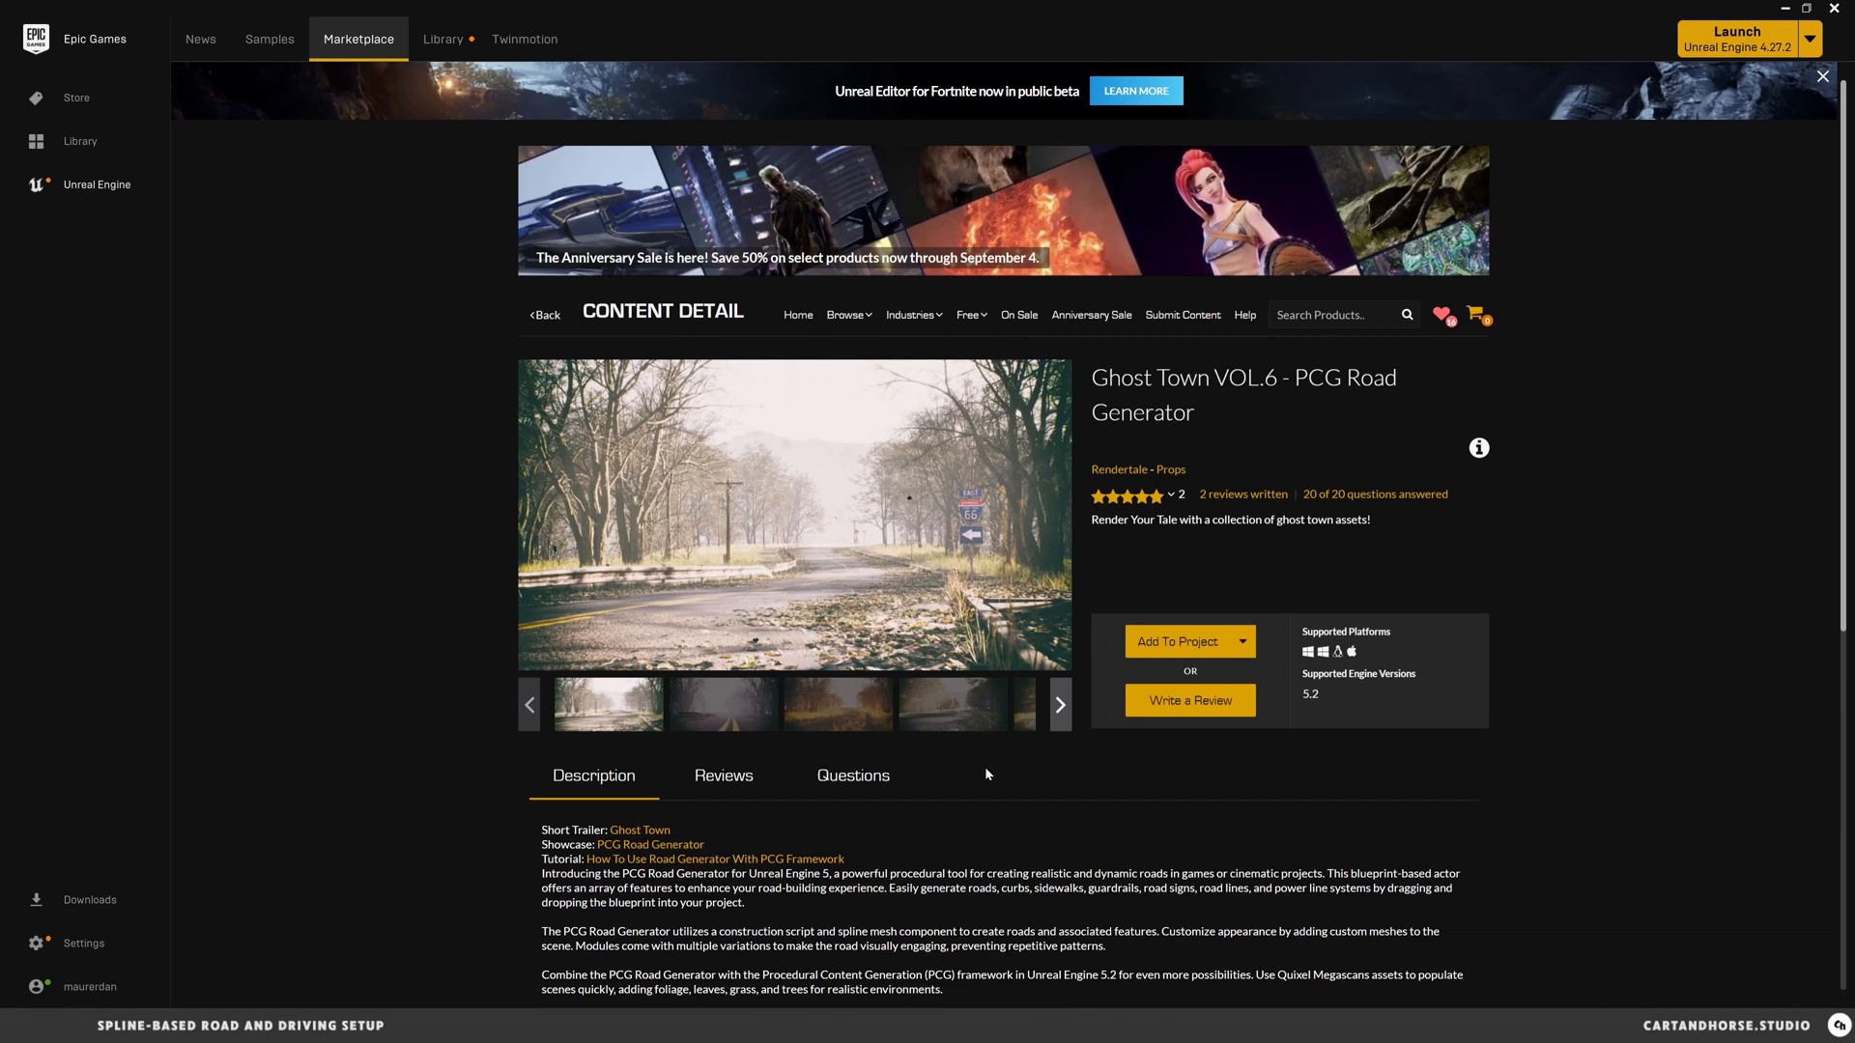
{"action": "mouse_move", "coordinate": [1379, 518]}
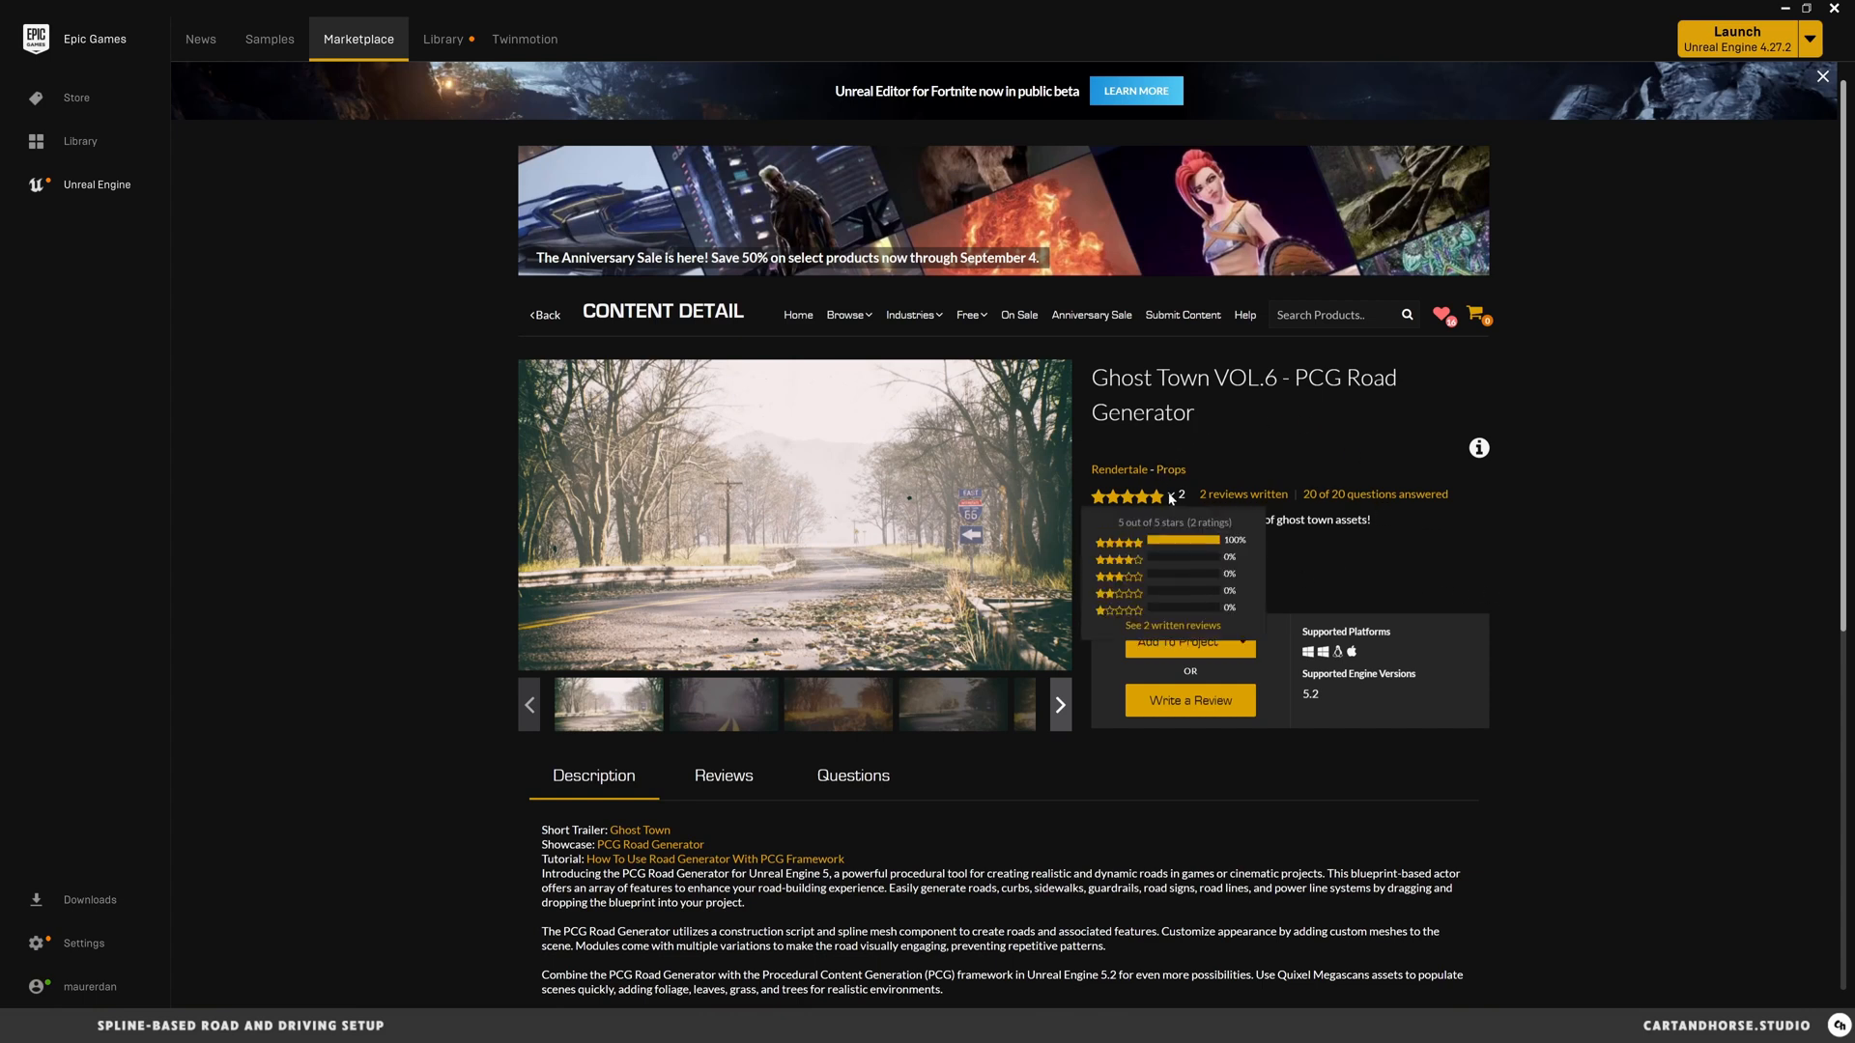
{"action": "mouse_move", "coordinate": [1412, 528]}
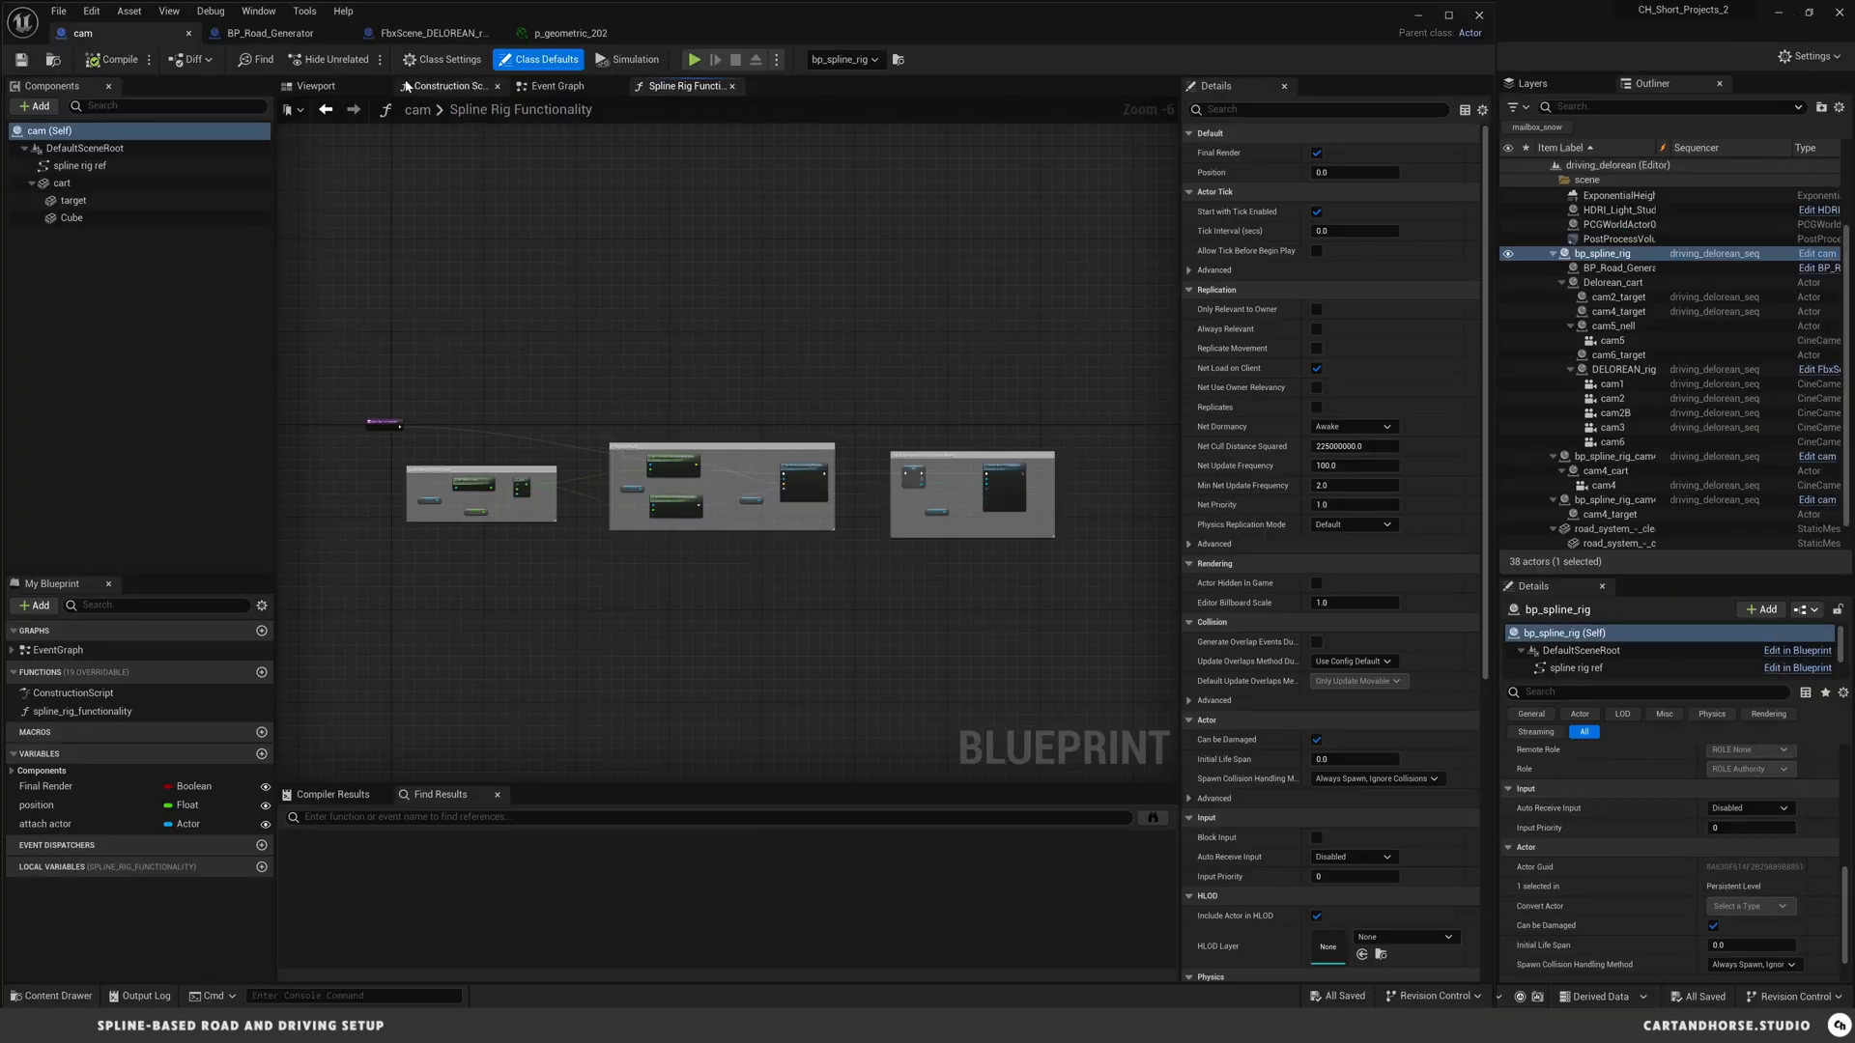
- Browse BP_Road_Generator's Construction Script, then return to the driving_delorean level
{"action": "left_click", "coordinate": [272, 32]}
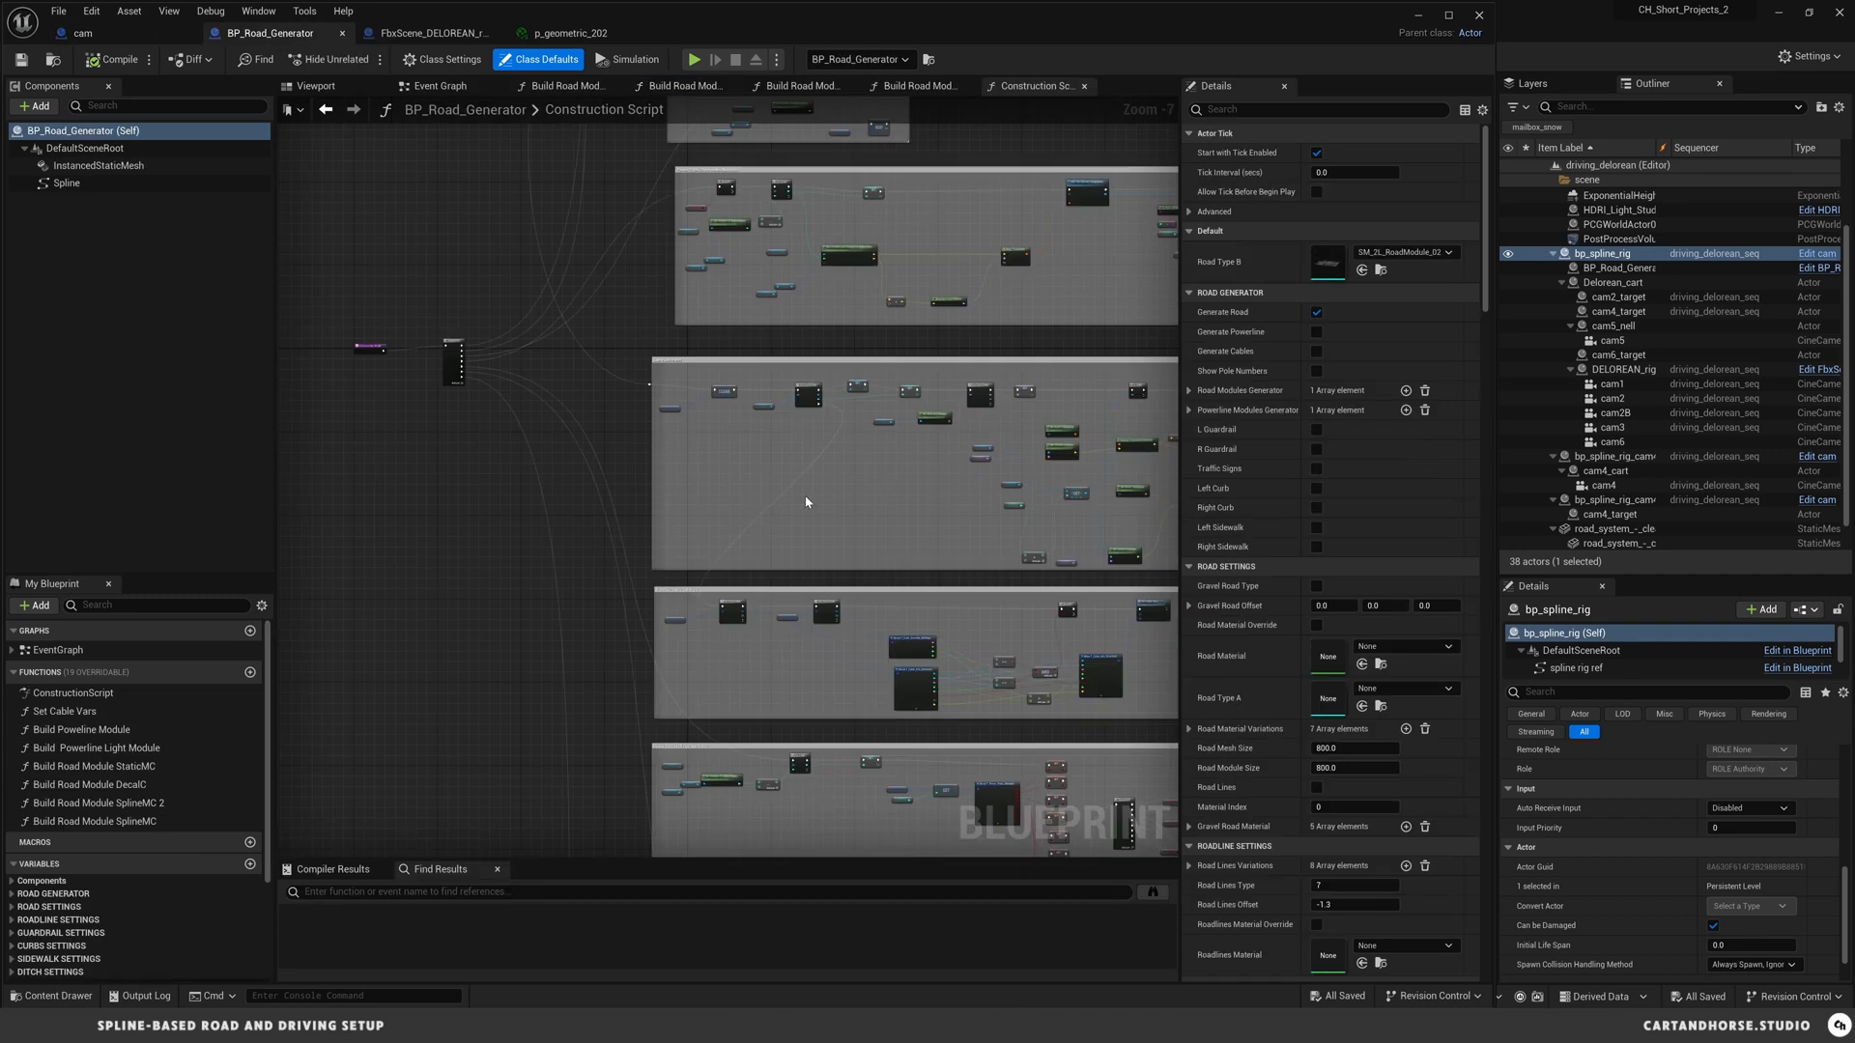
{"action": "scroll", "scroll_direction": "down", "scroll_amount": 3}
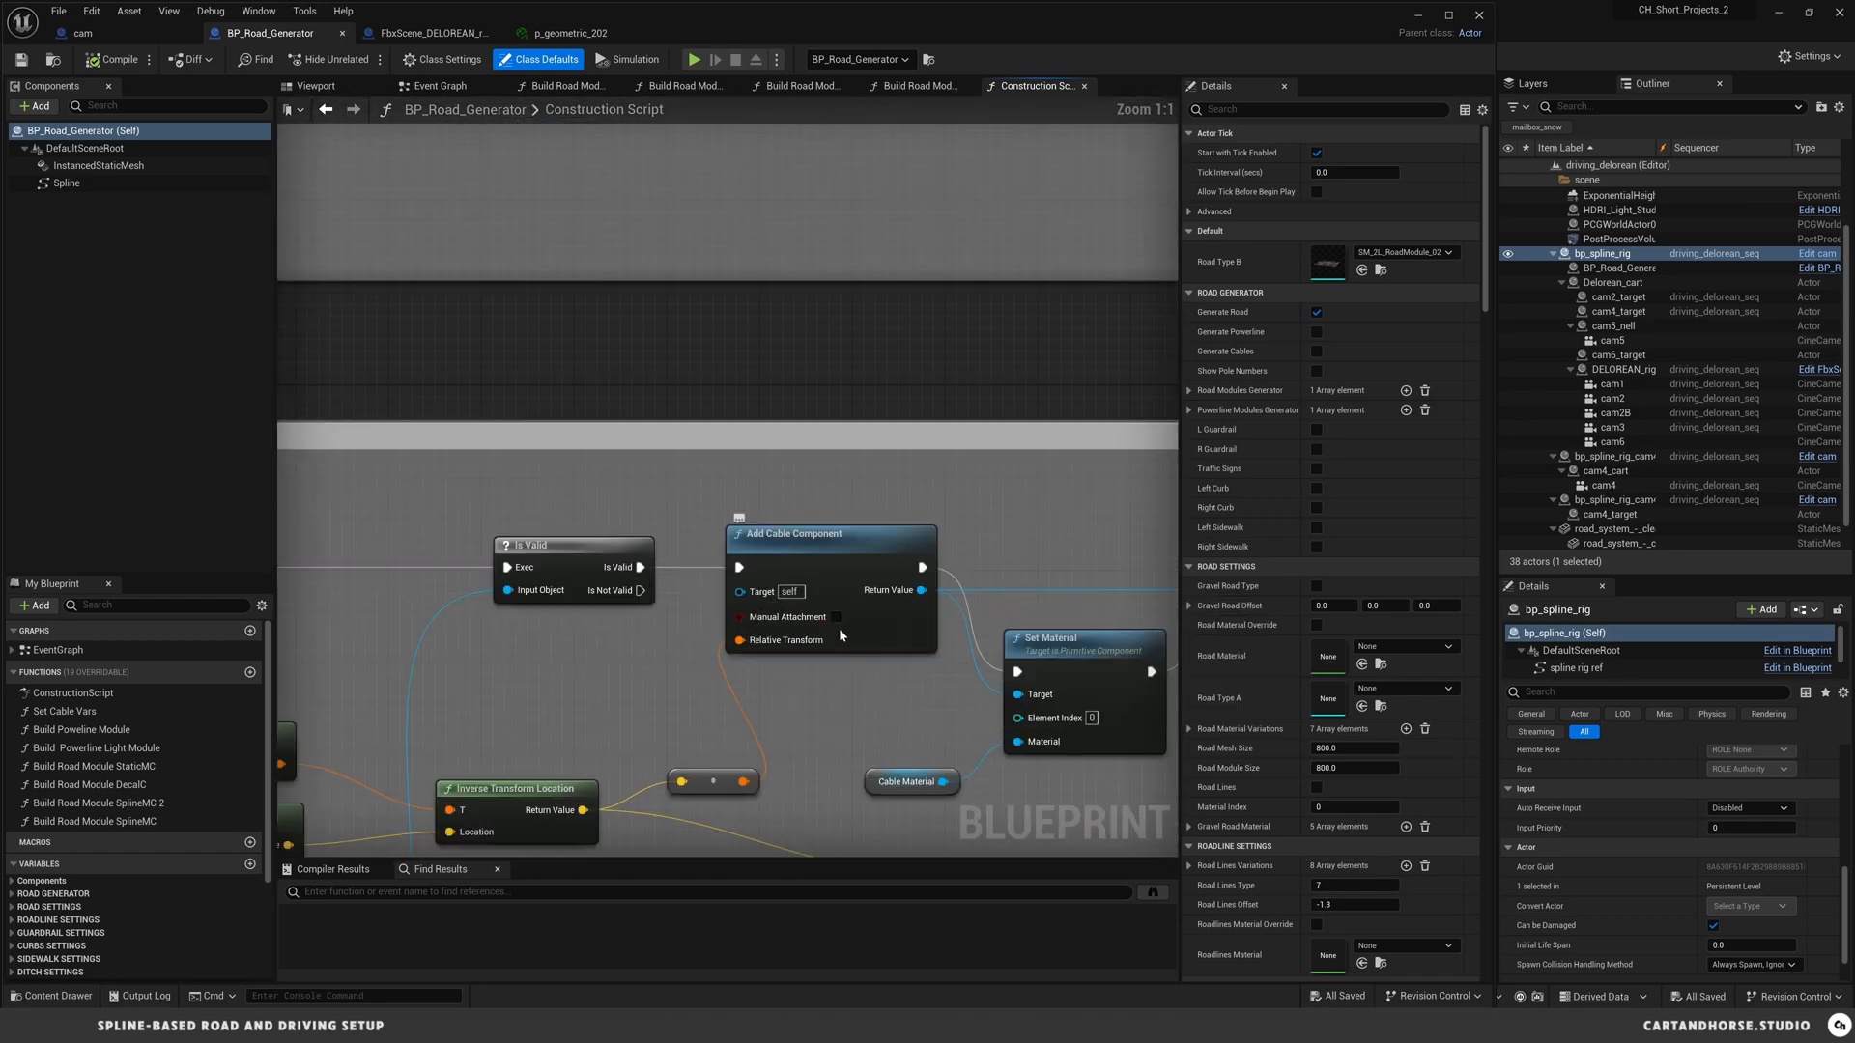
{"action": "scroll", "scroll_direction": "down", "scroll_amount": 3}
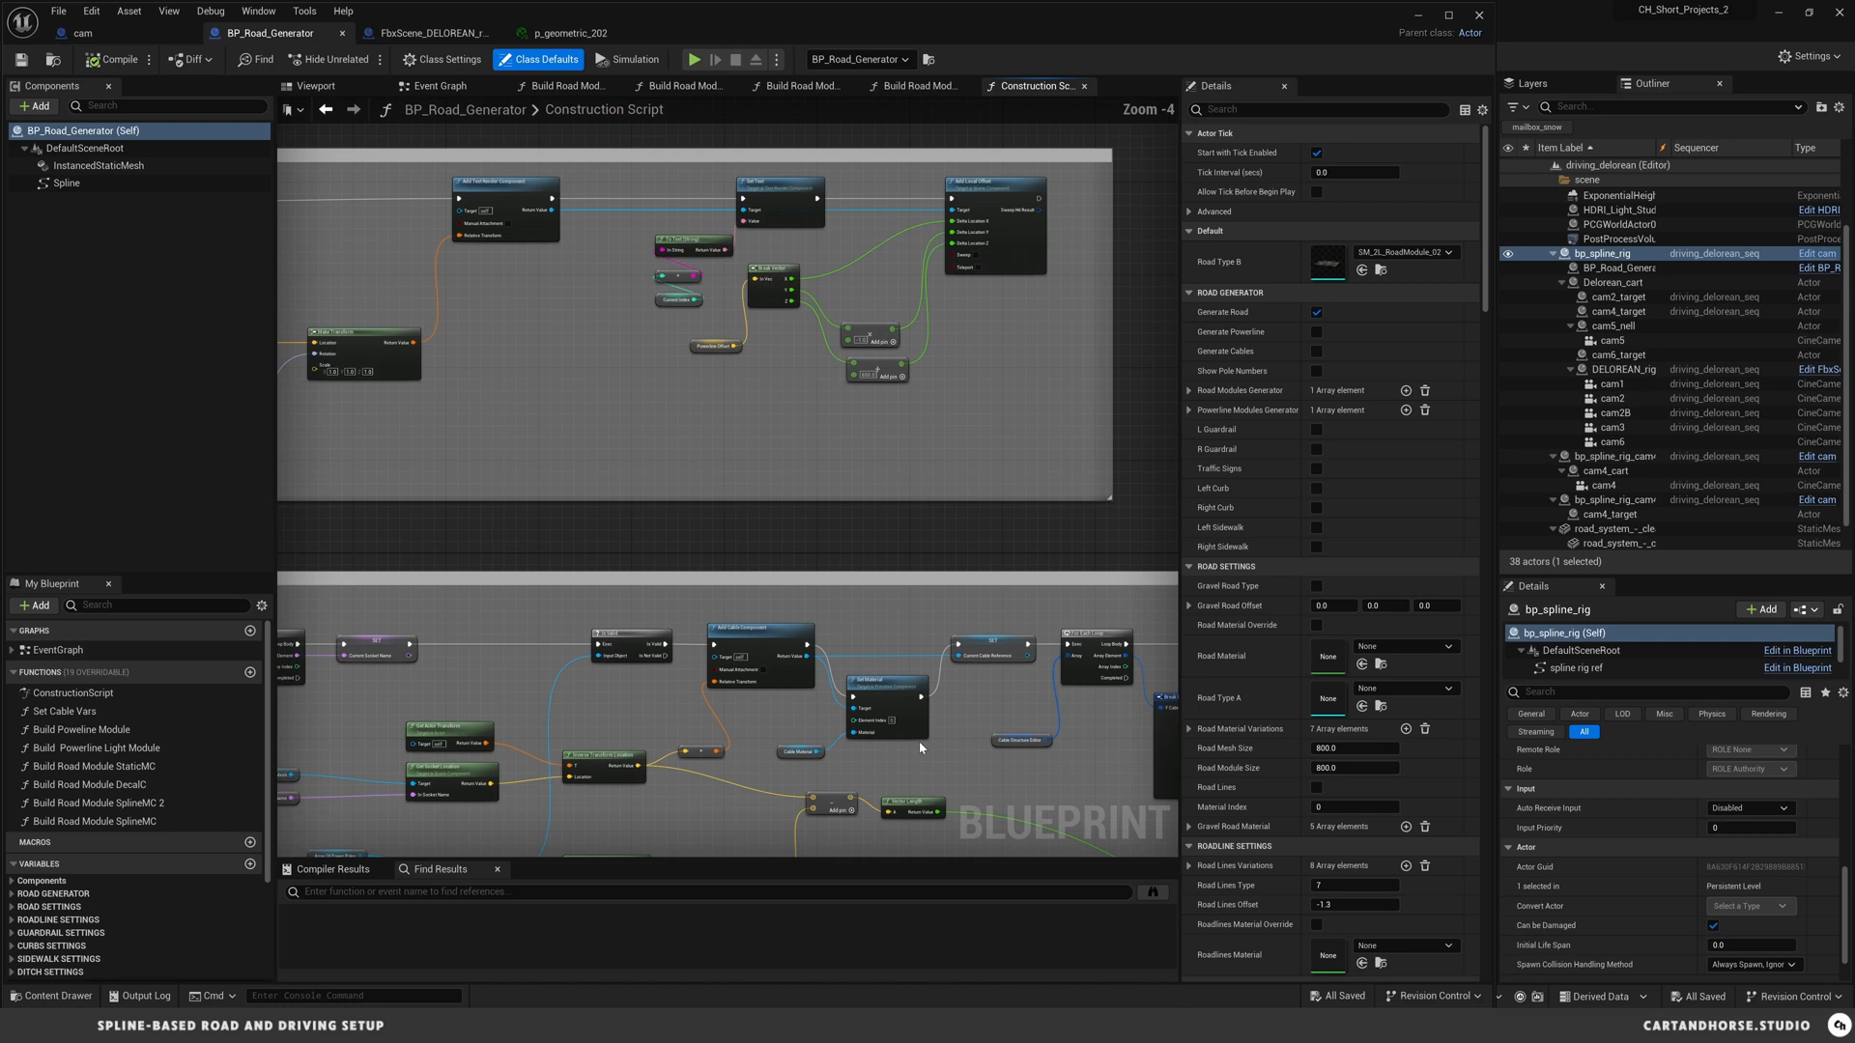
{"action": "scroll", "scroll_direction": "down", "scroll_amount": 3}
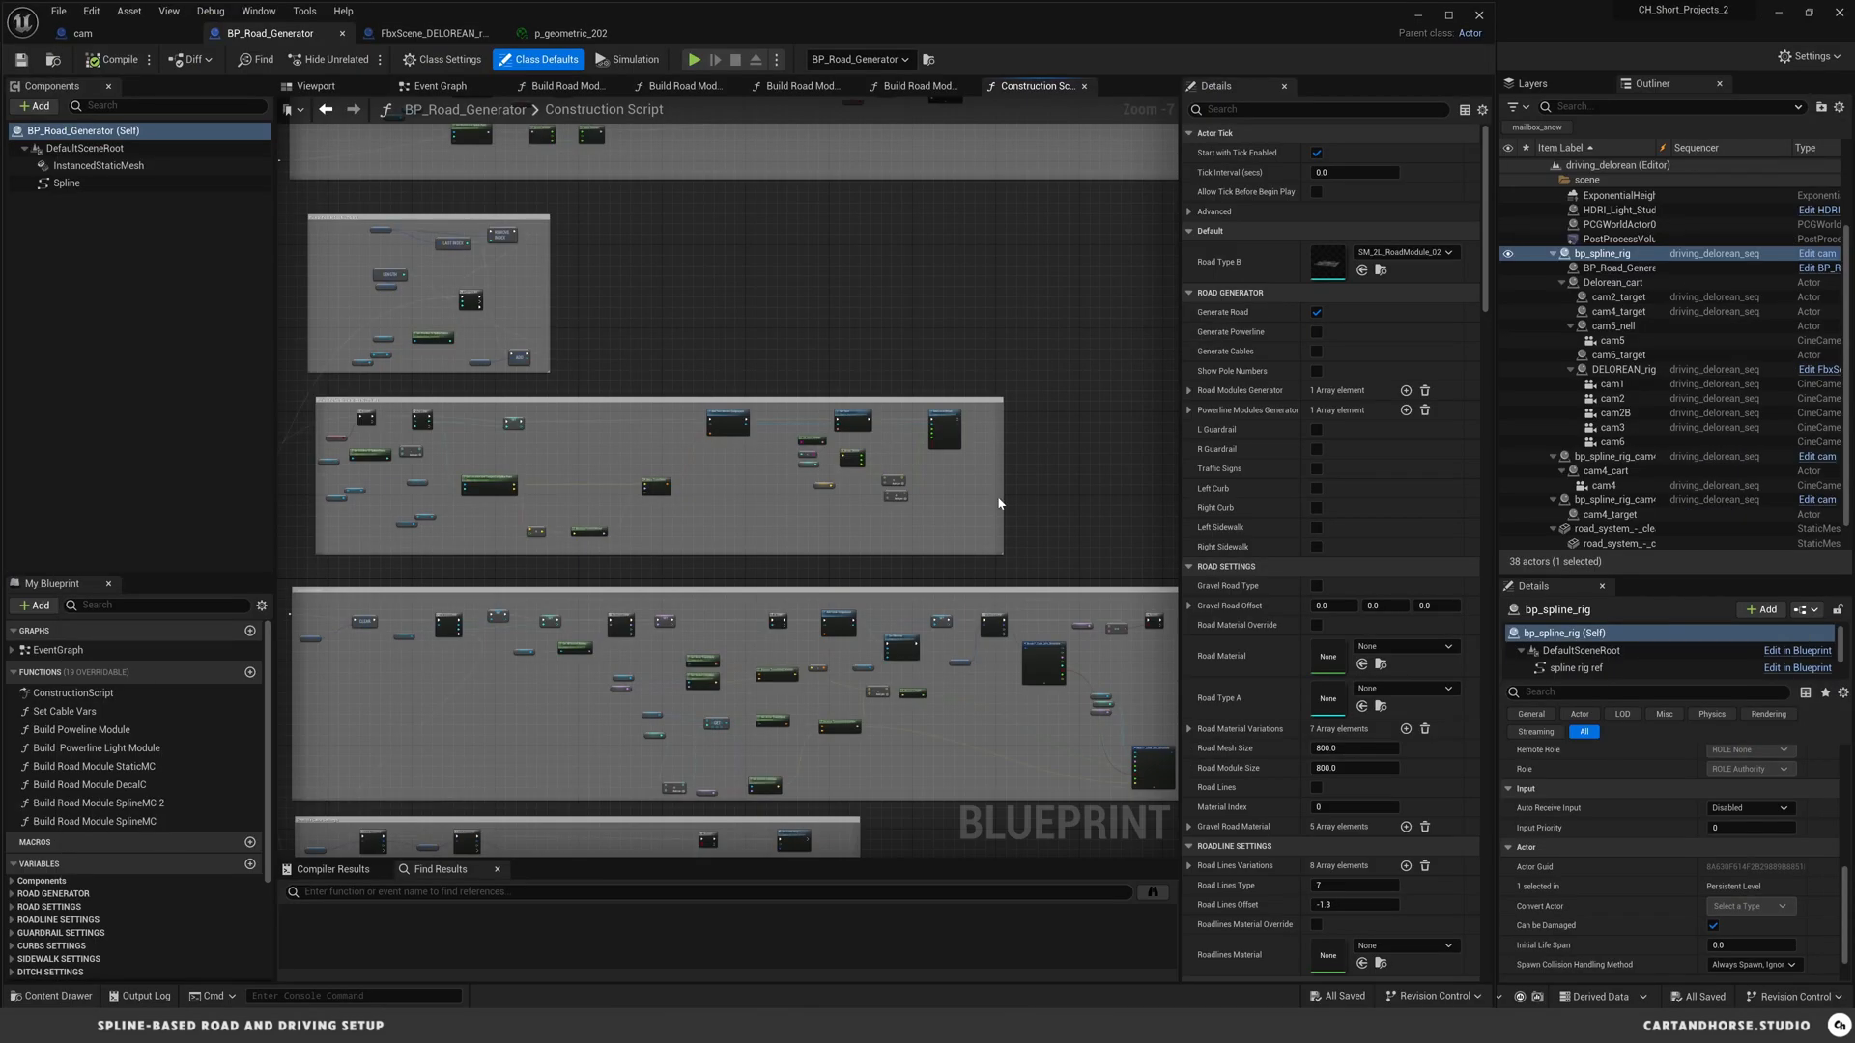
{"action": "left_click", "coordinate": [315, 85]}
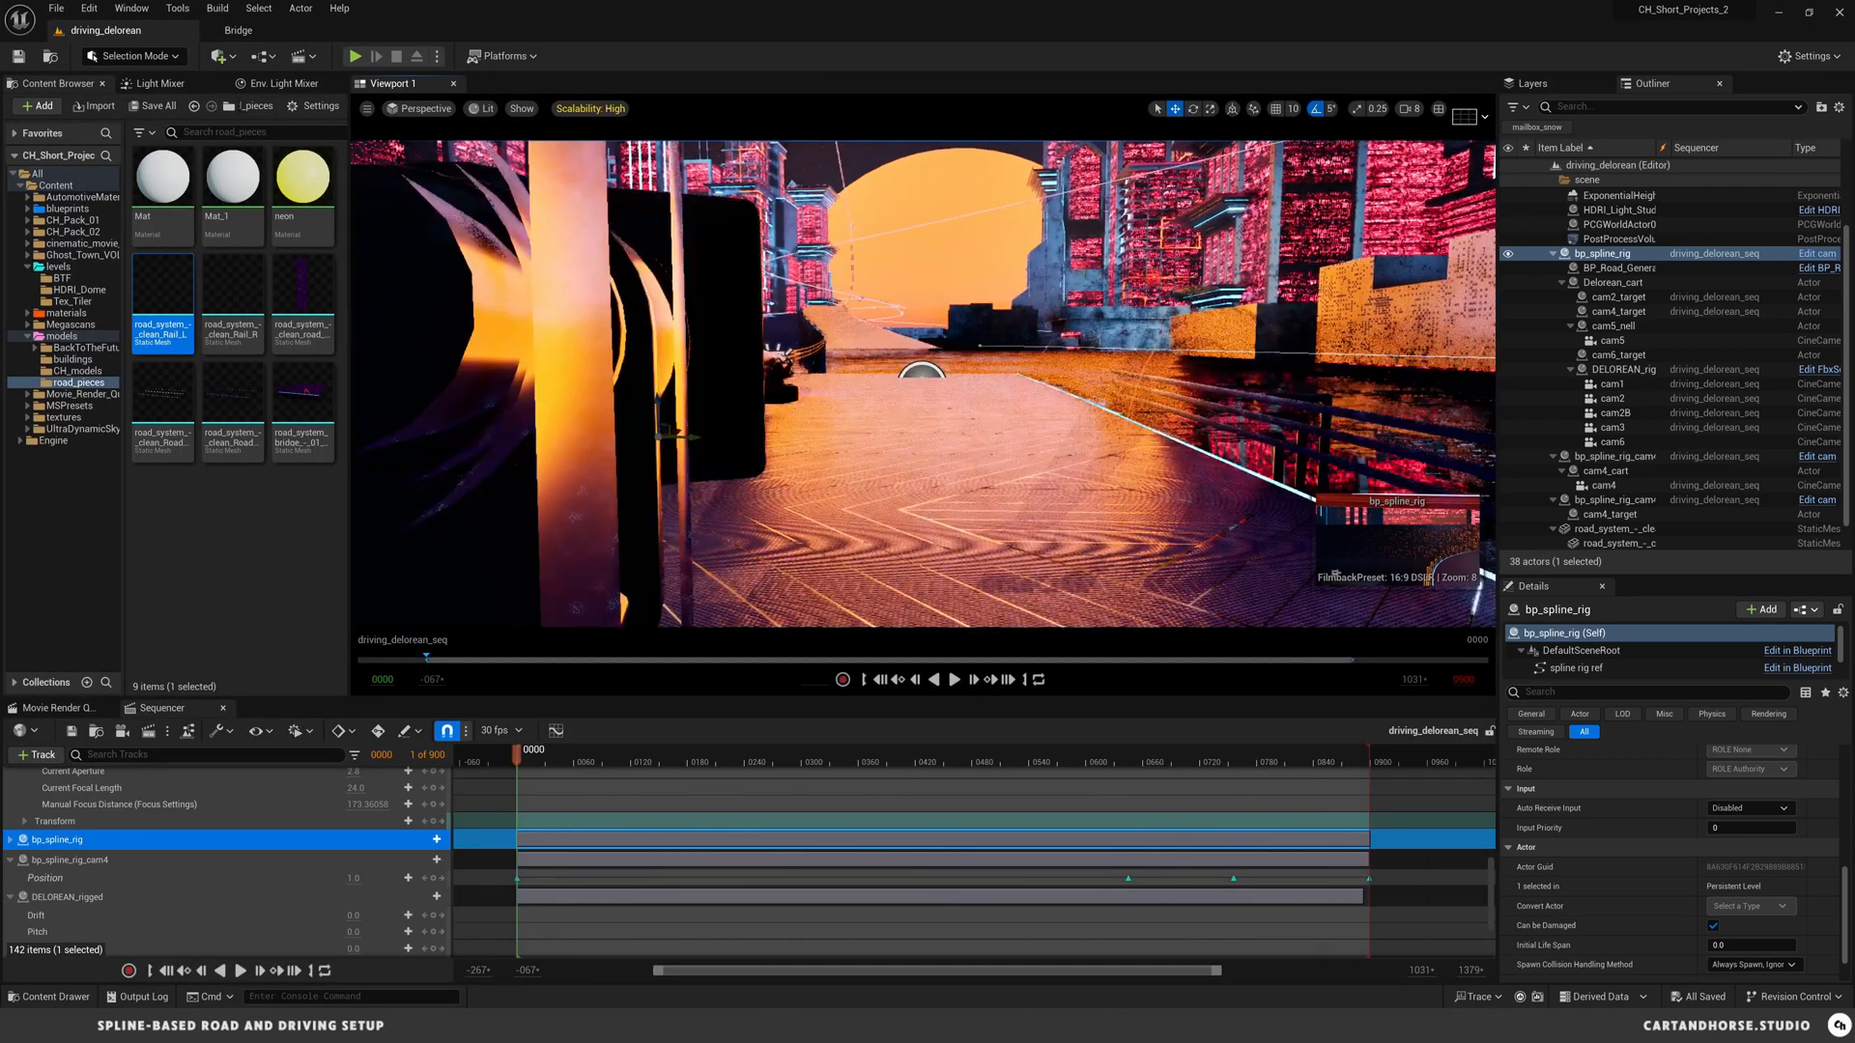
- Select BP_Road_Generator in the Outliner to show its Guardrail and Curbs Settings
{"action": "left_click", "coordinate": [1612, 267]}
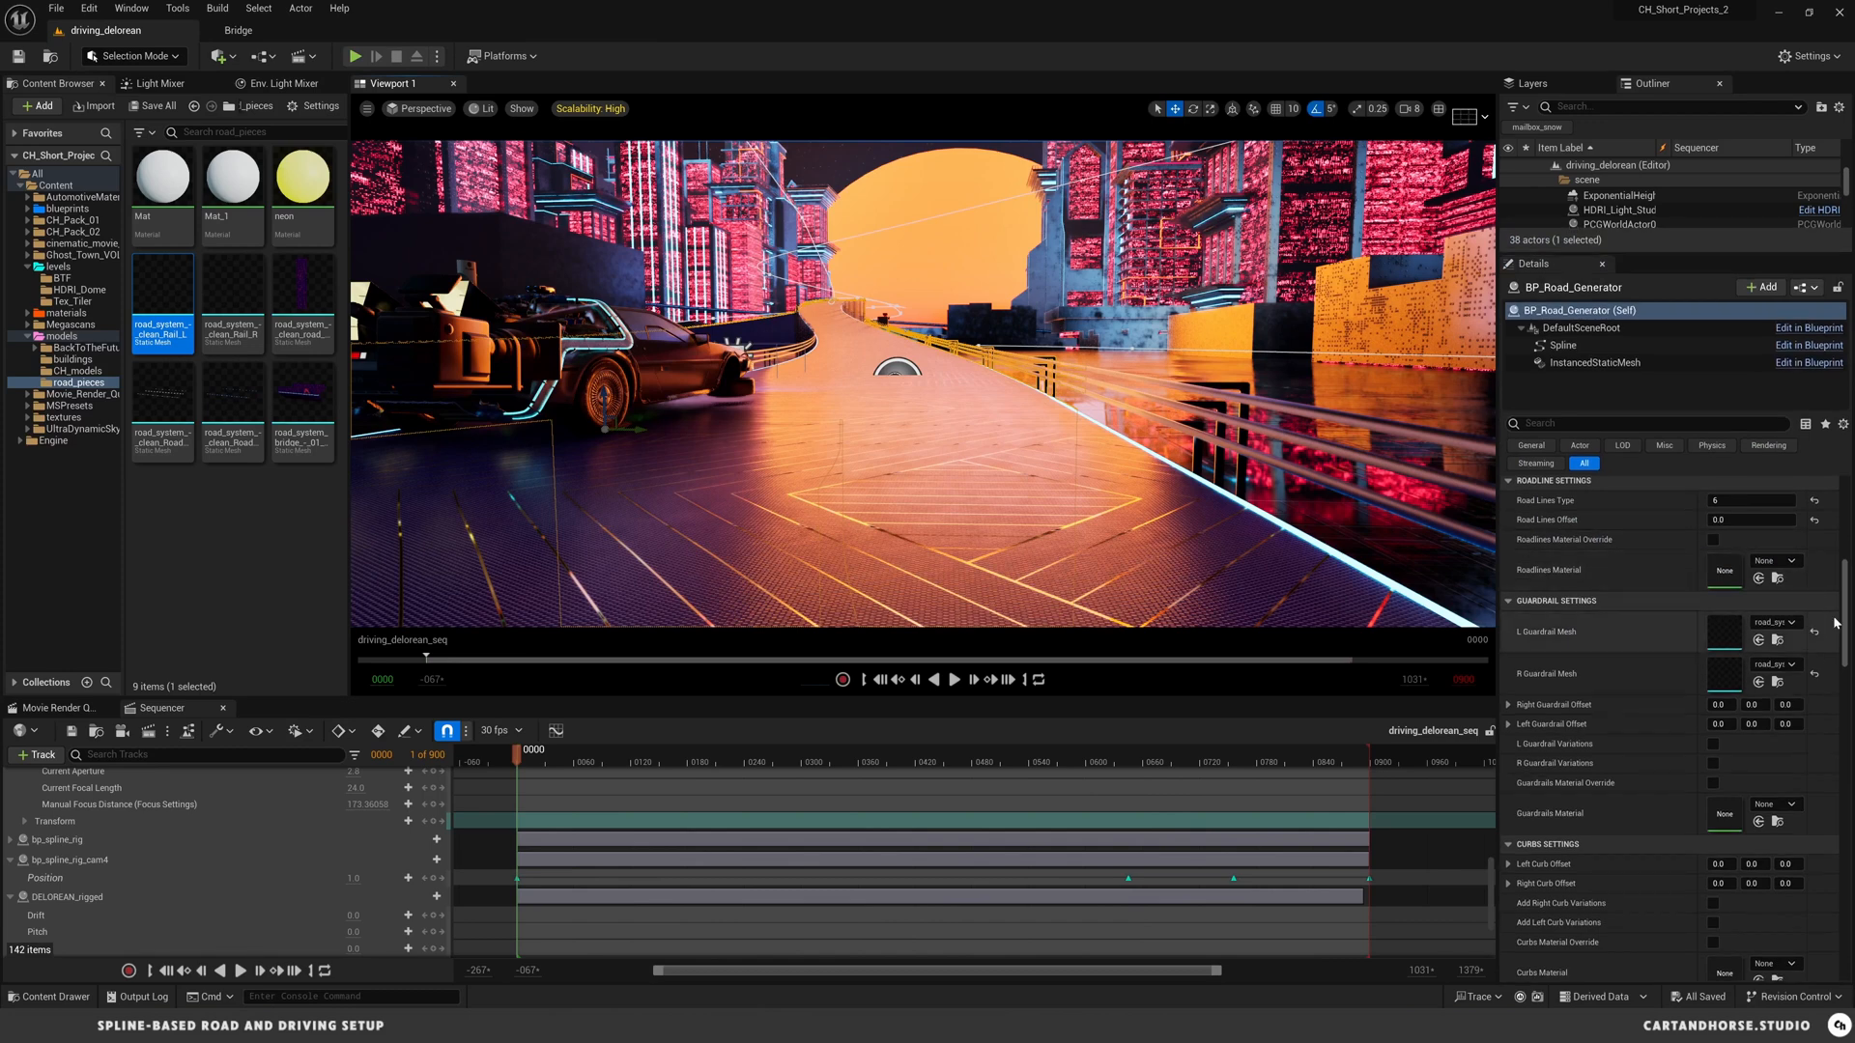
{"action": "mouse_move", "coordinate": [1772, 631]}
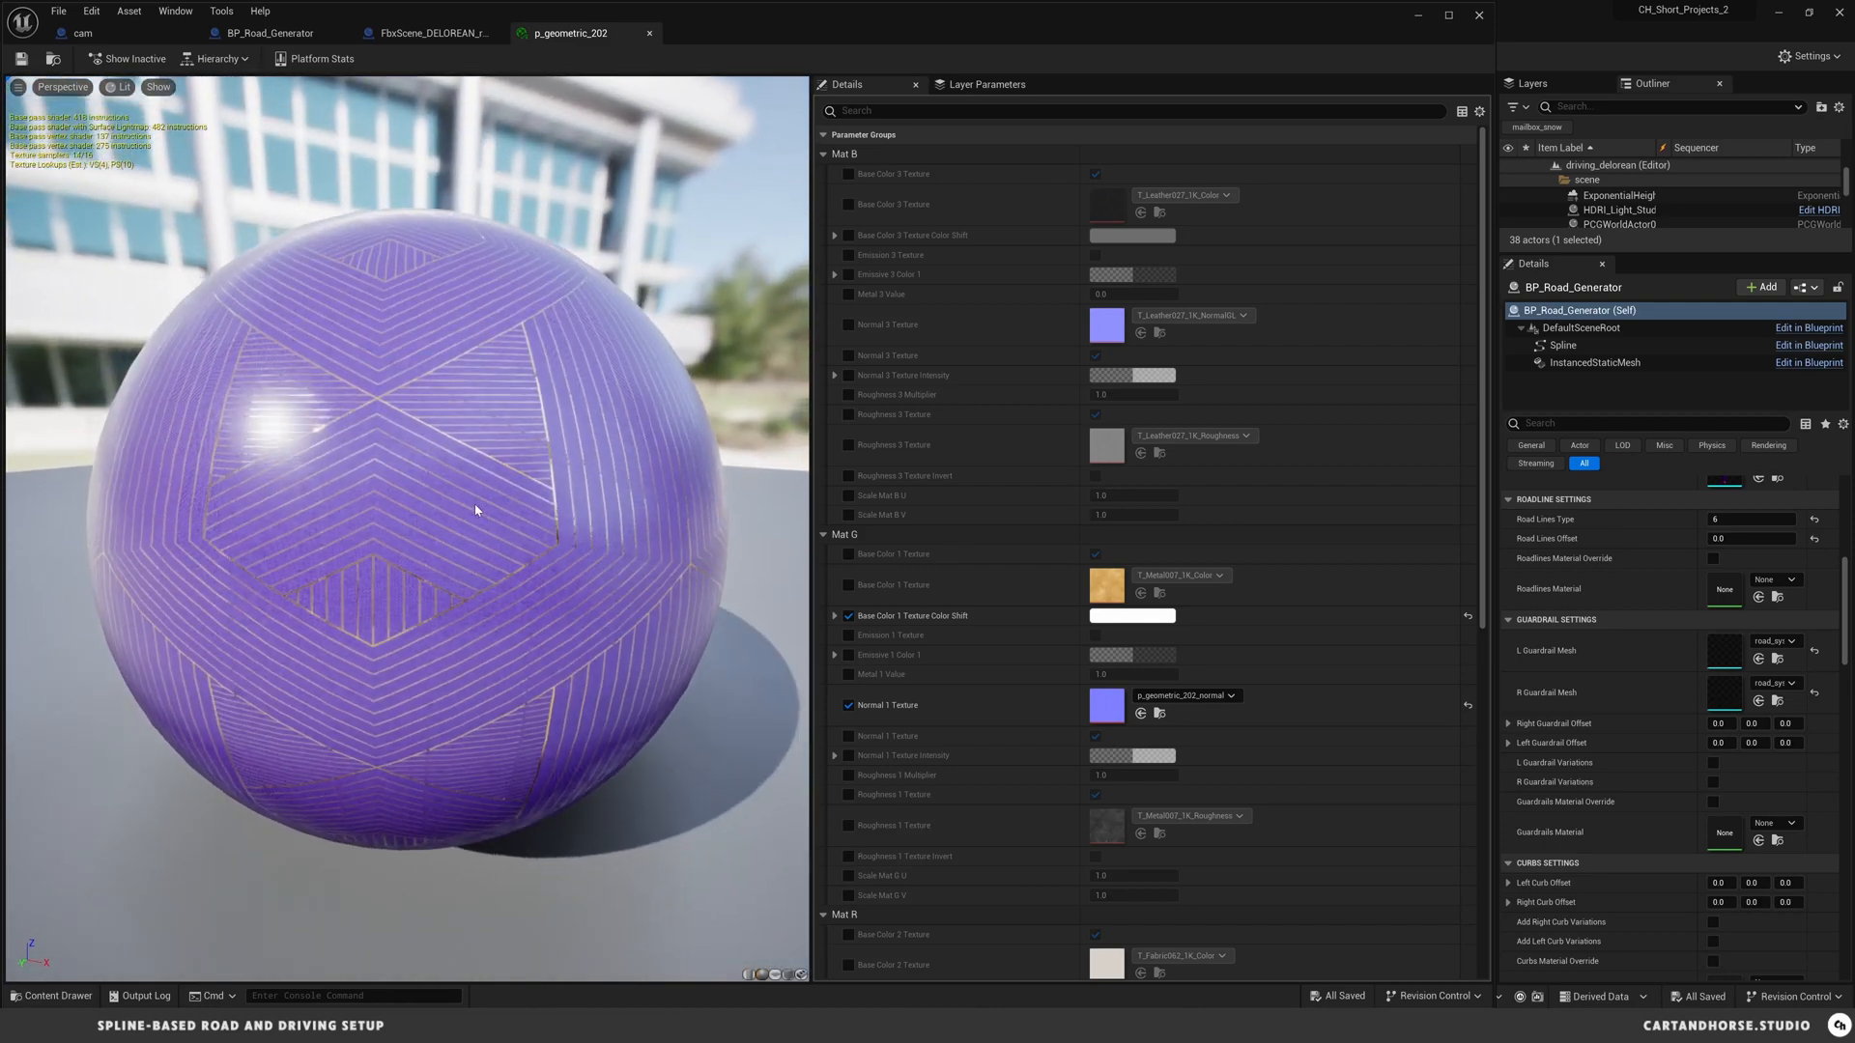
{"action": "scroll", "scroll_direction": "down", "scroll_amount": 3}
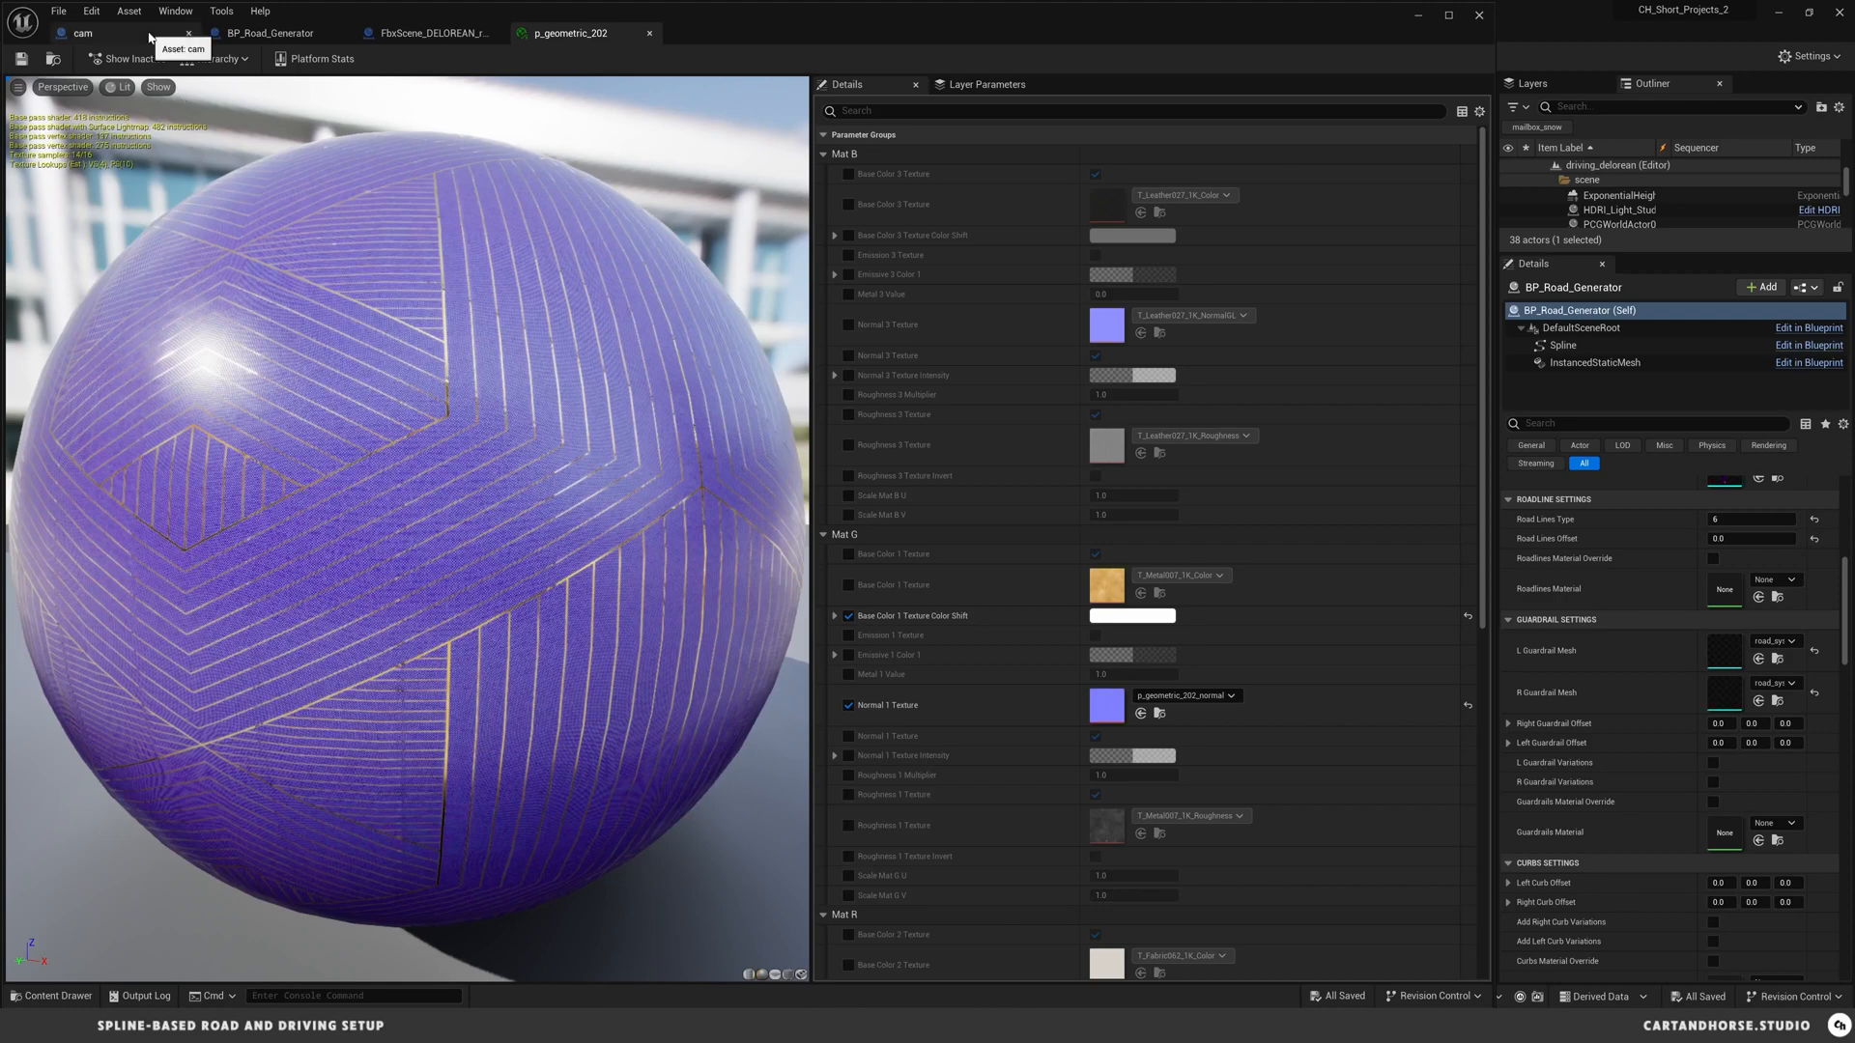
{"action": "mouse_move", "coordinate": [647, 32]}
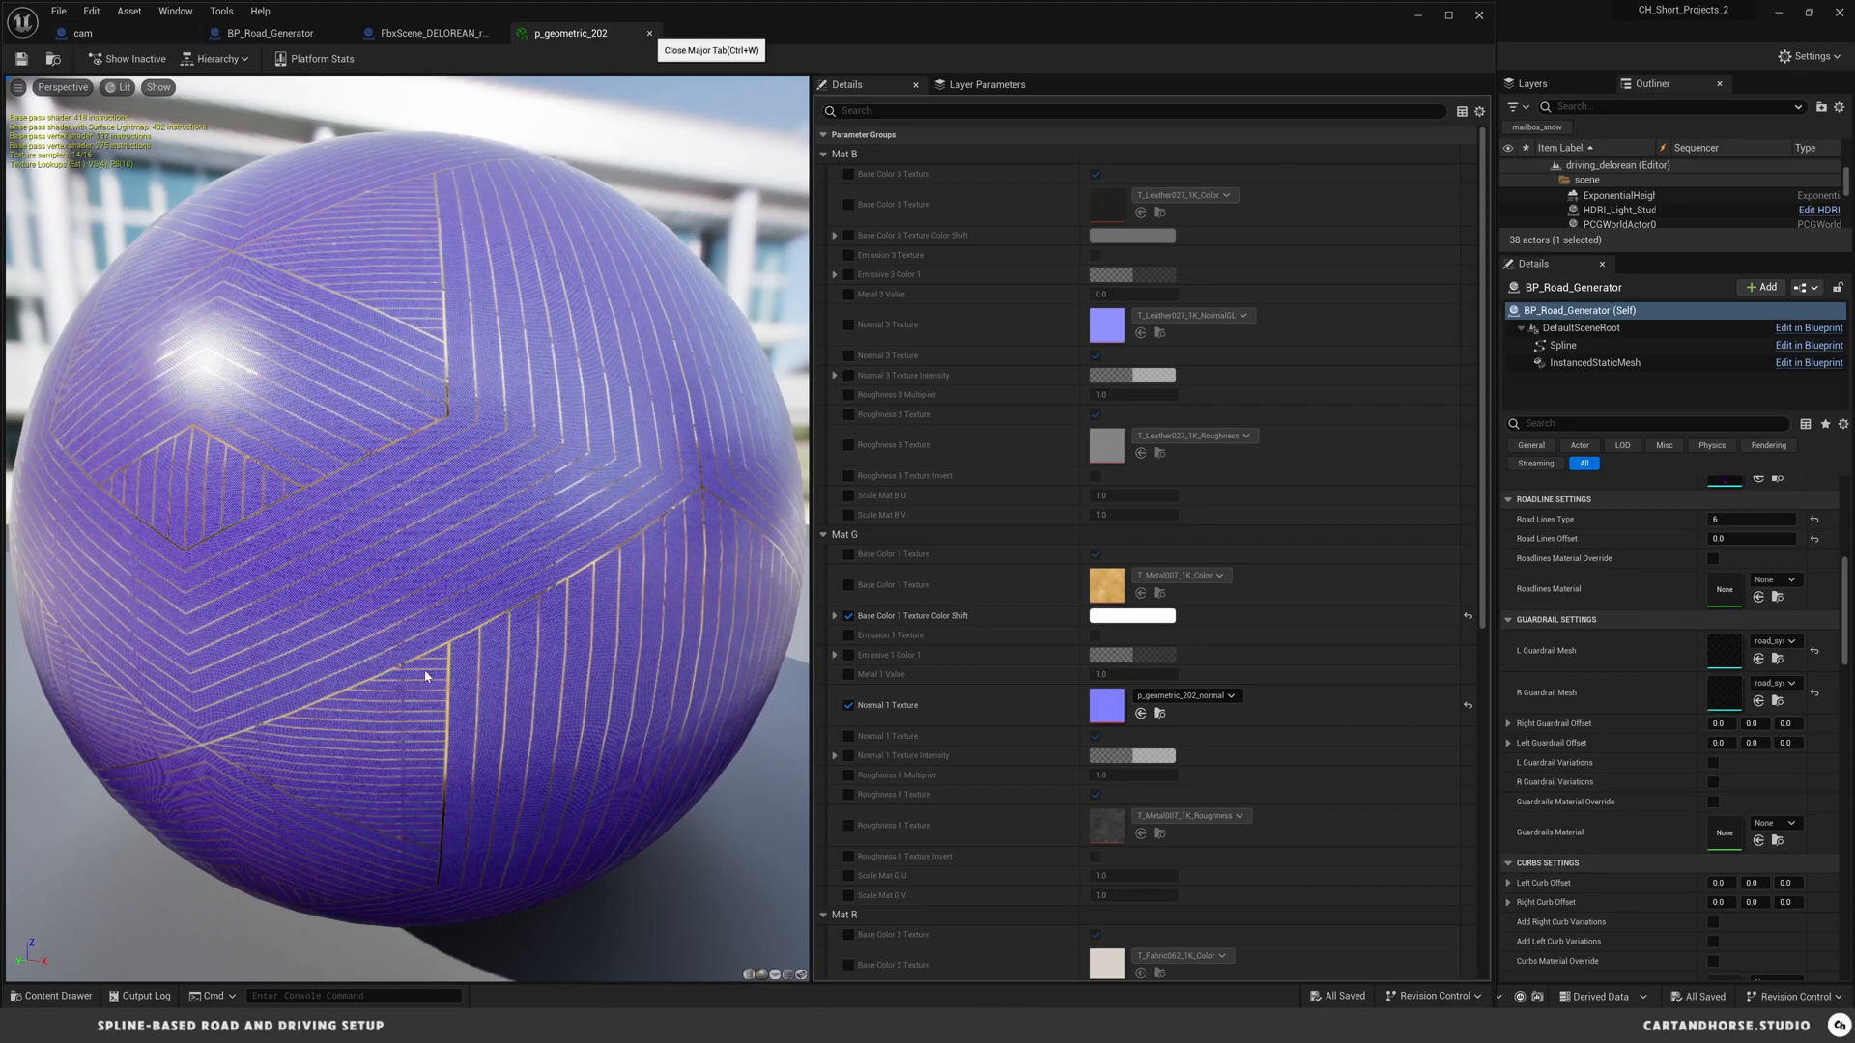
- Close the p_geometric_202 material editor tab
{"action": "left_click", "coordinate": [429, 32]}
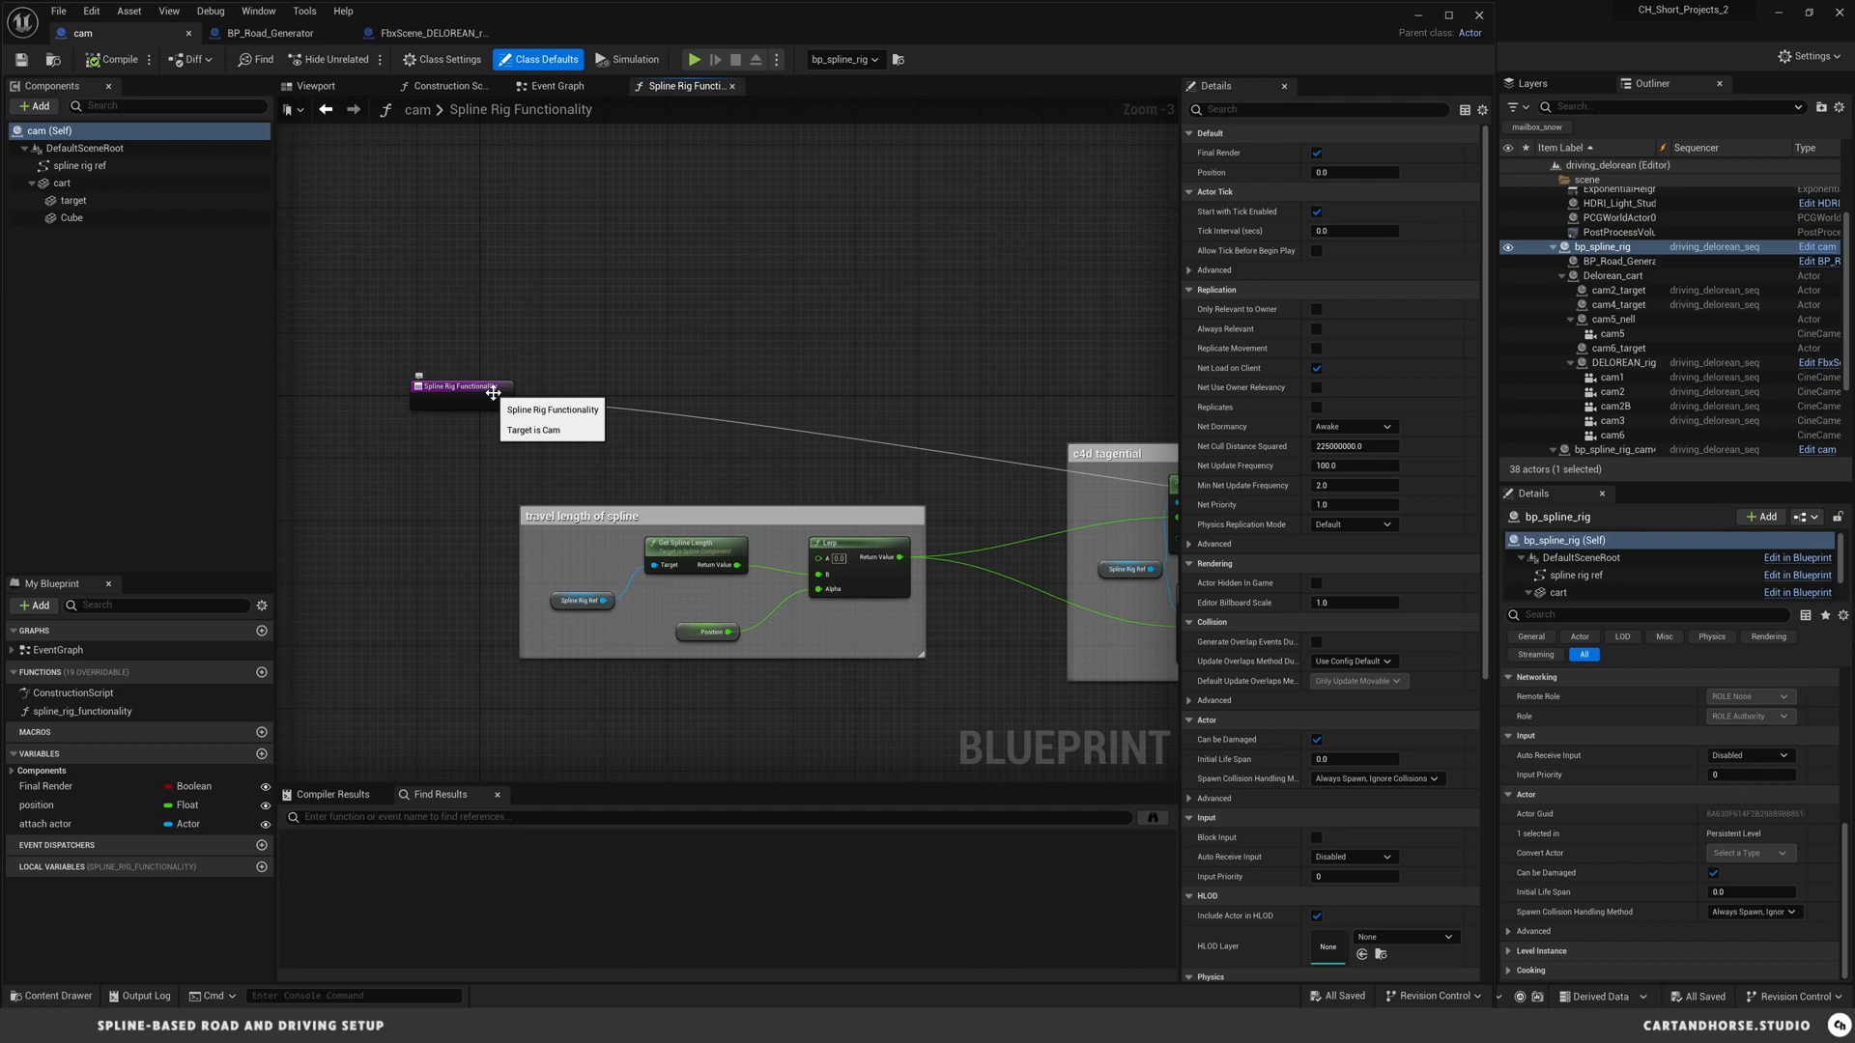
{"action": "left_click", "coordinate": [447, 85]}
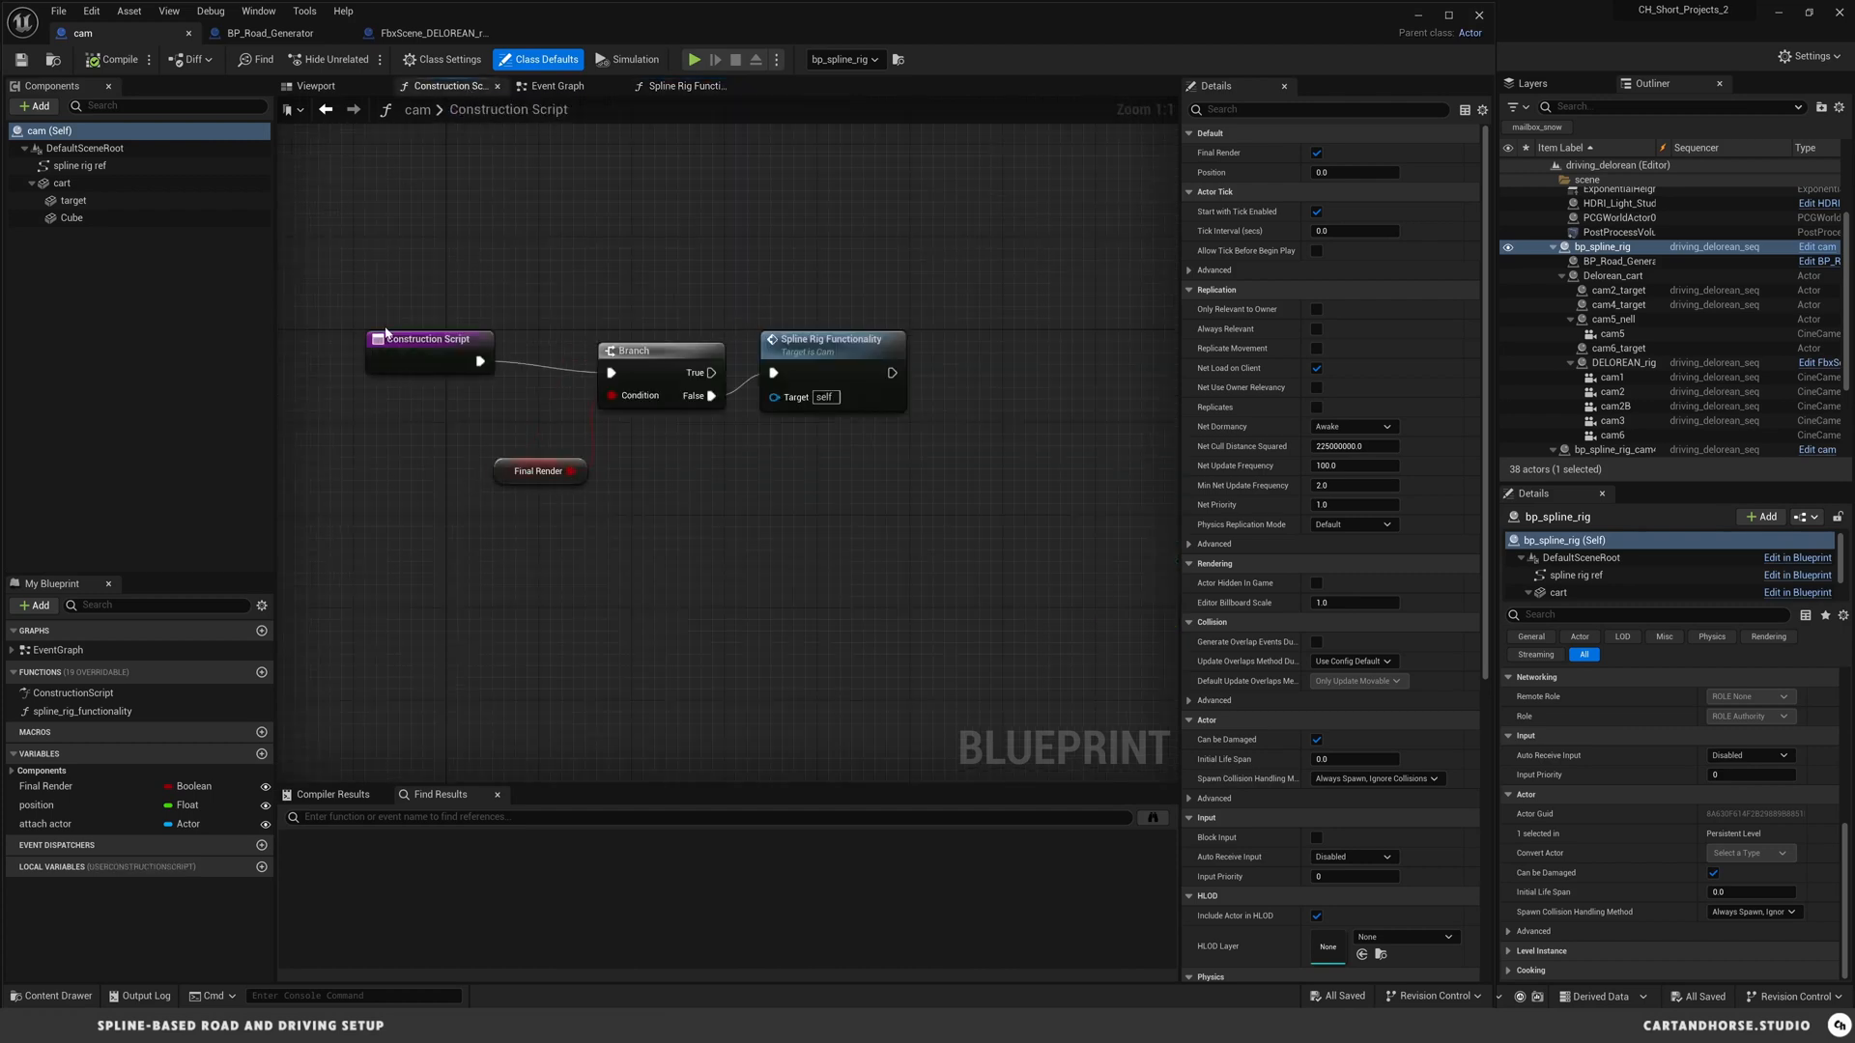
{"action": "mouse_move", "coordinate": [600, 539]}
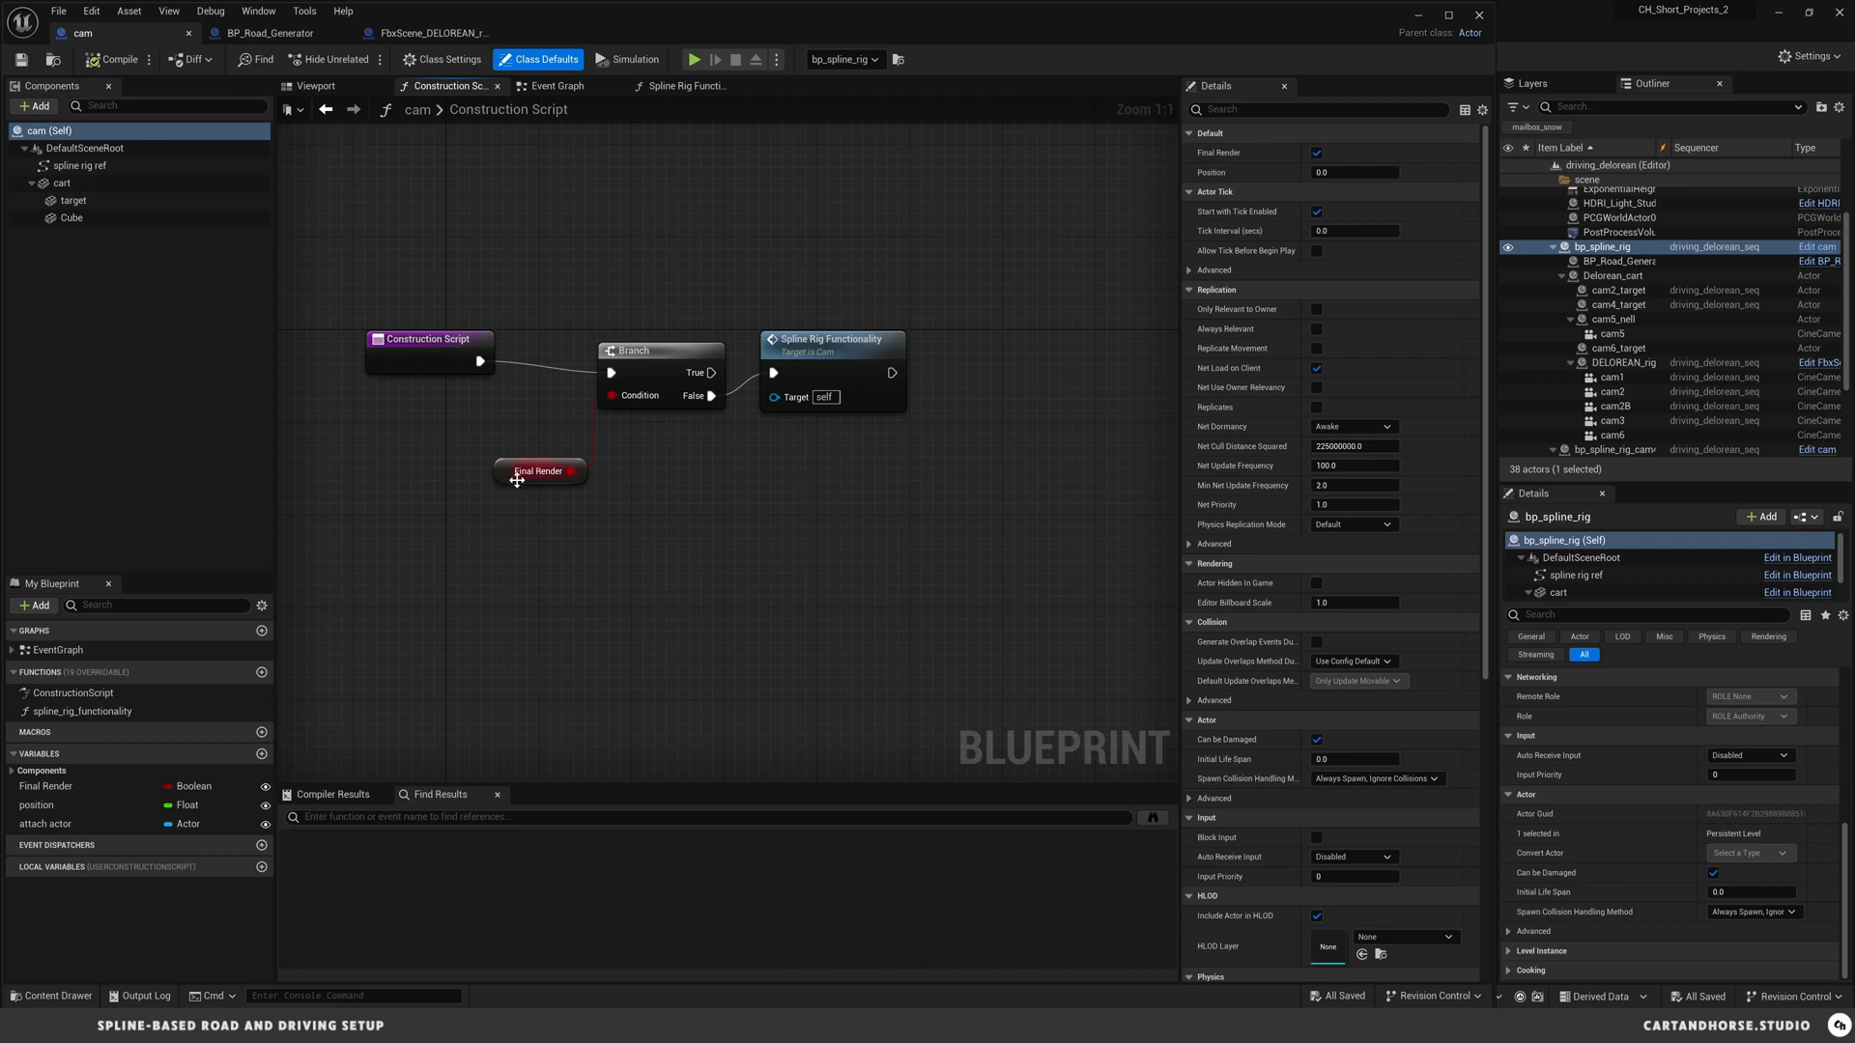
{"action": "mouse_move", "coordinate": [837, 343]}
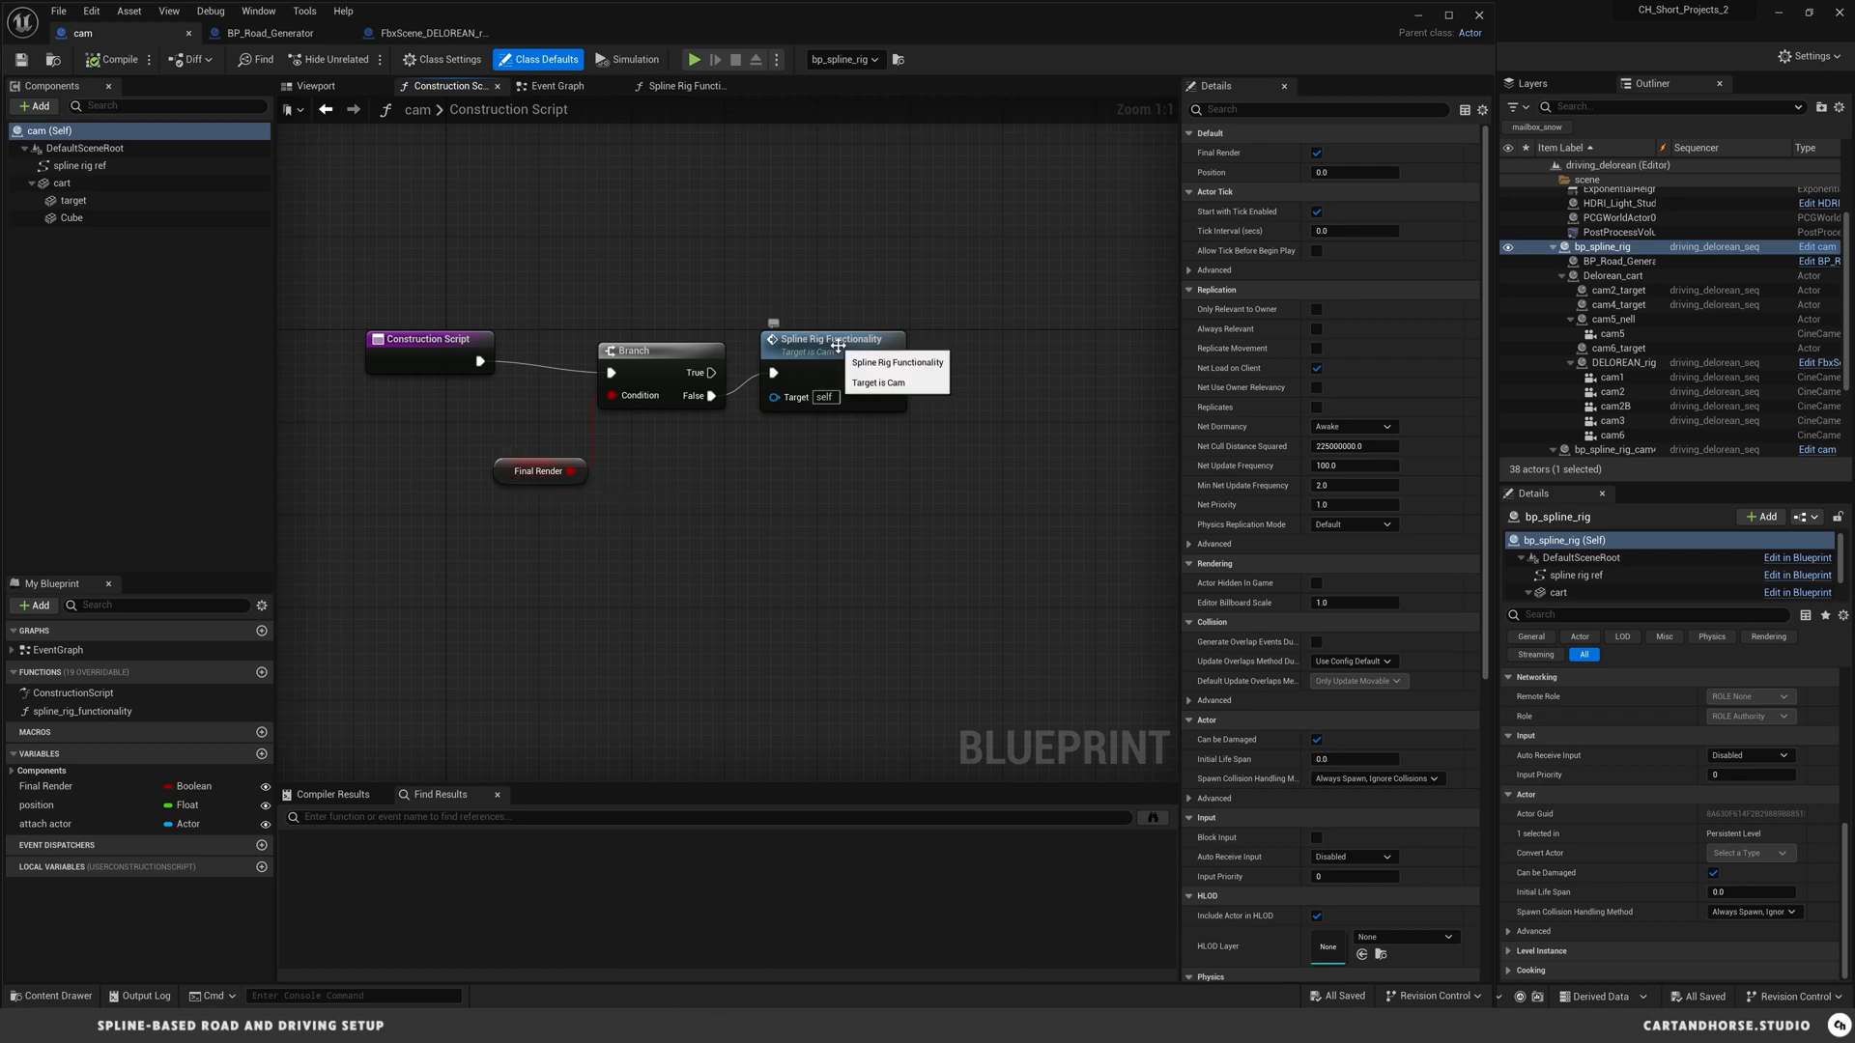
{"action": "mouse_move", "coordinate": [586, 404]}
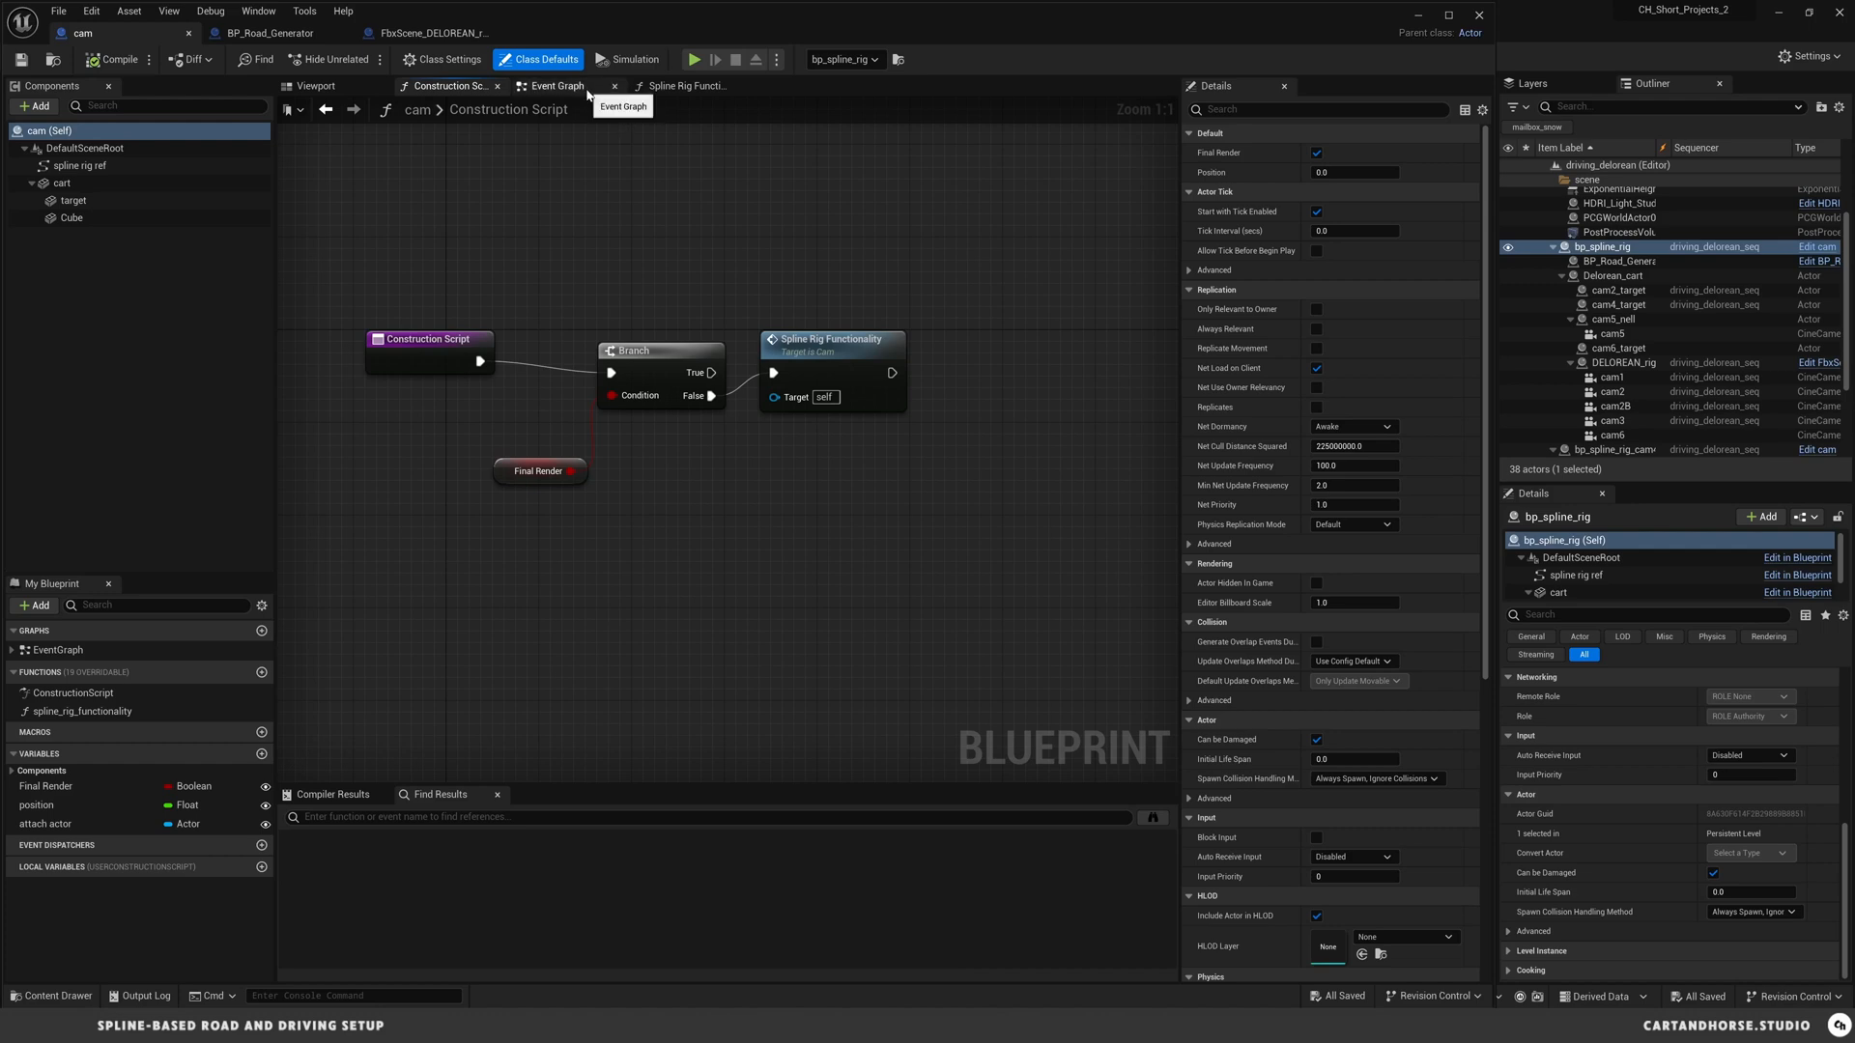
{"action": "left_click", "coordinate": [555, 85]}
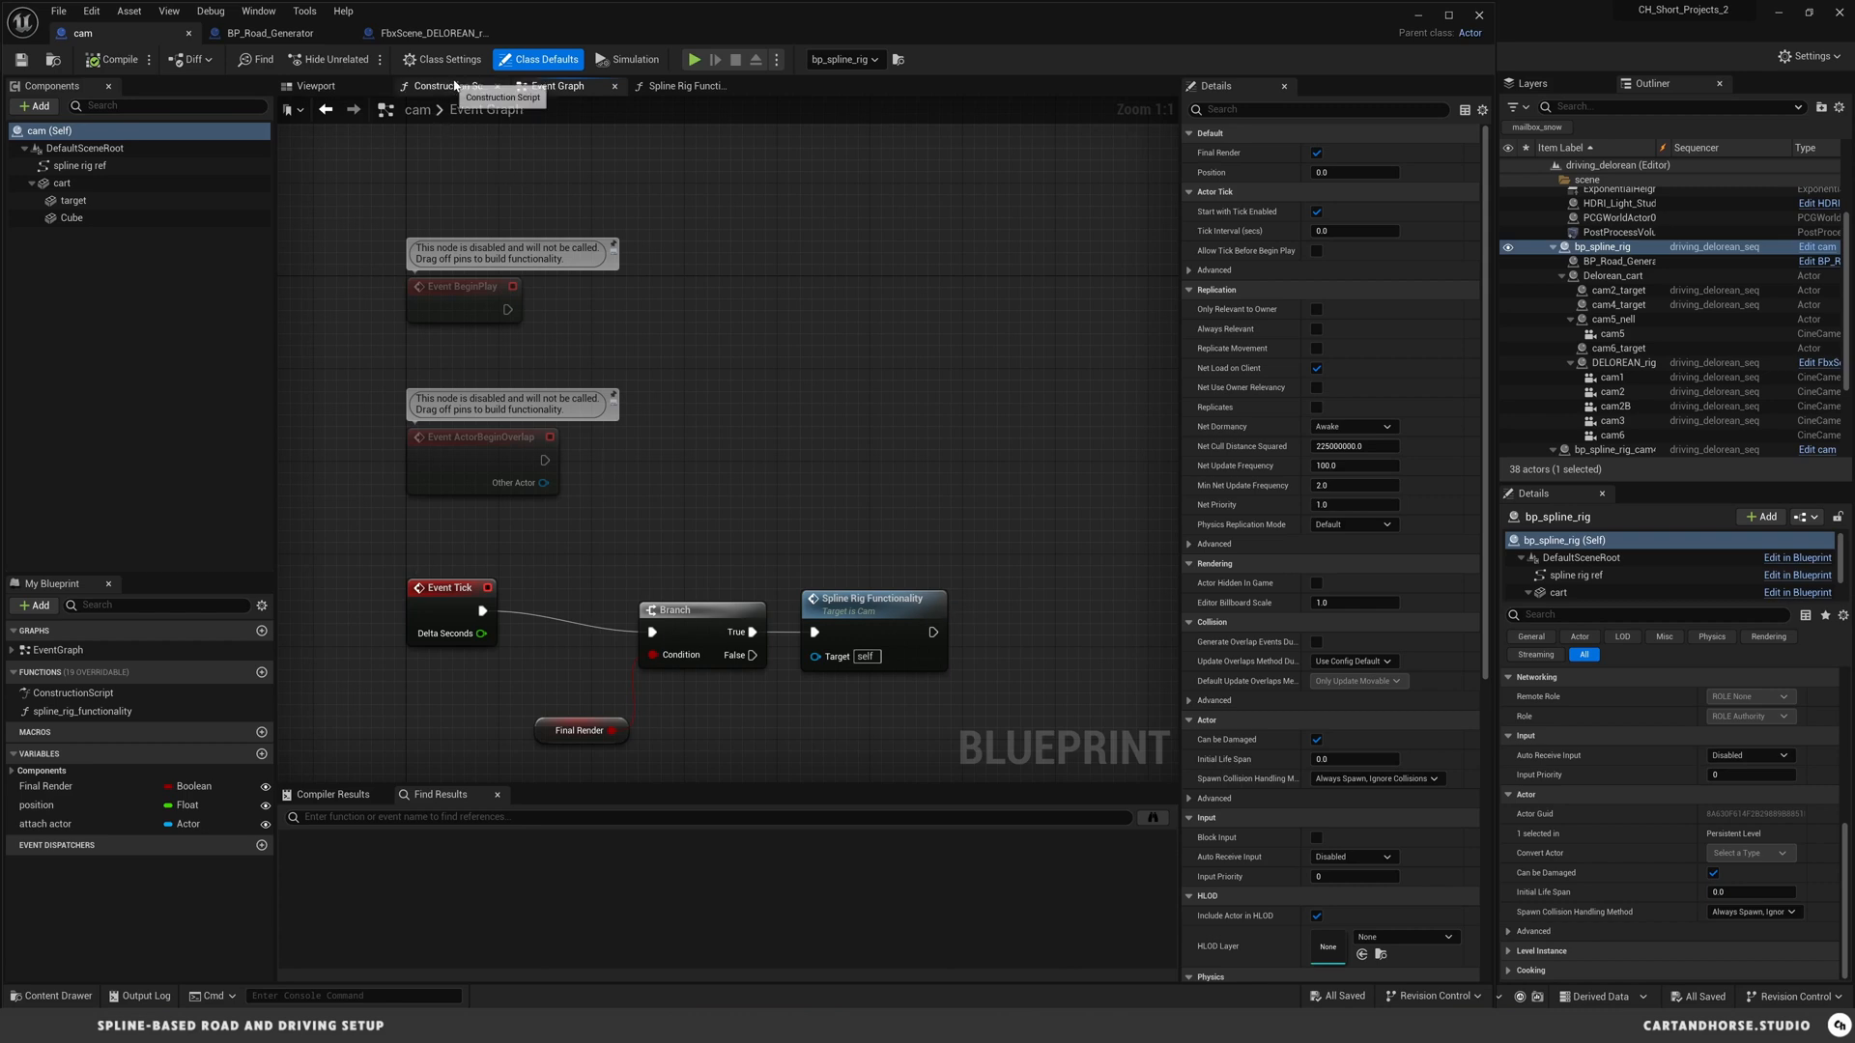
{"action": "left_click", "coordinate": [684, 85]}
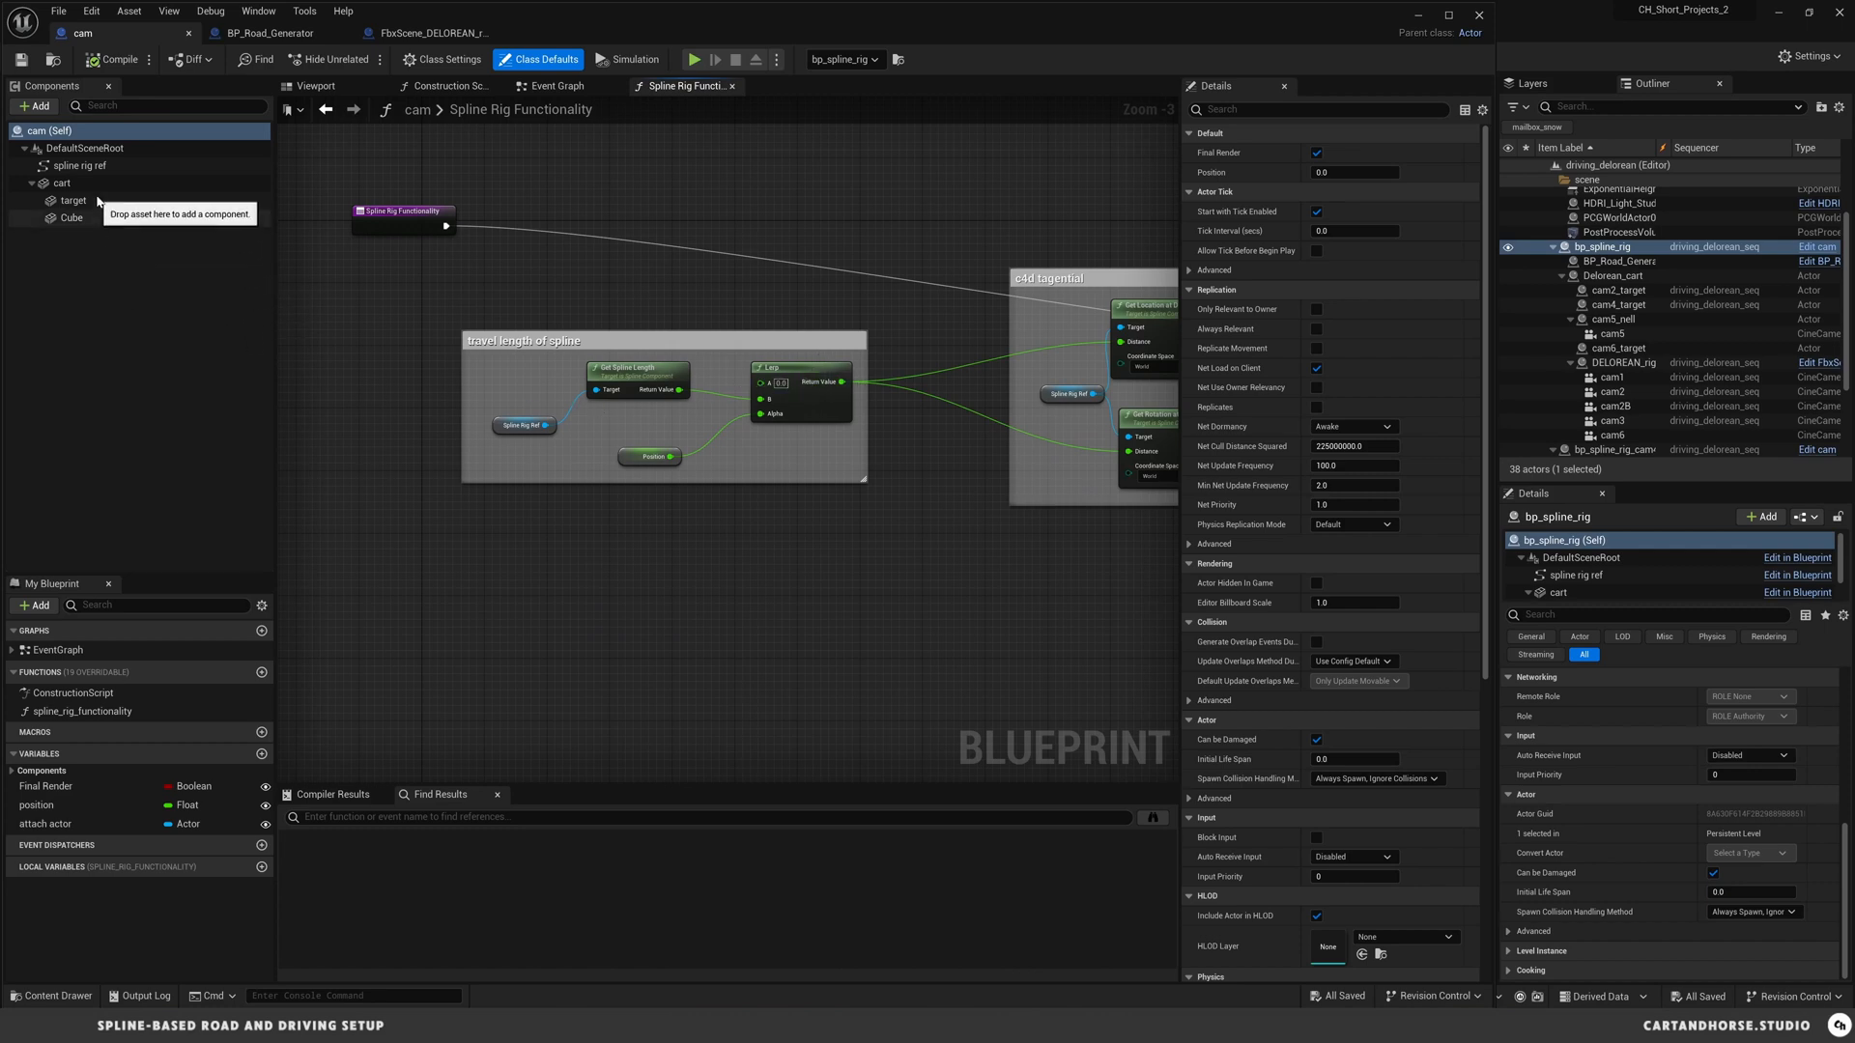
{"action": "left_click", "coordinate": [79, 166]}
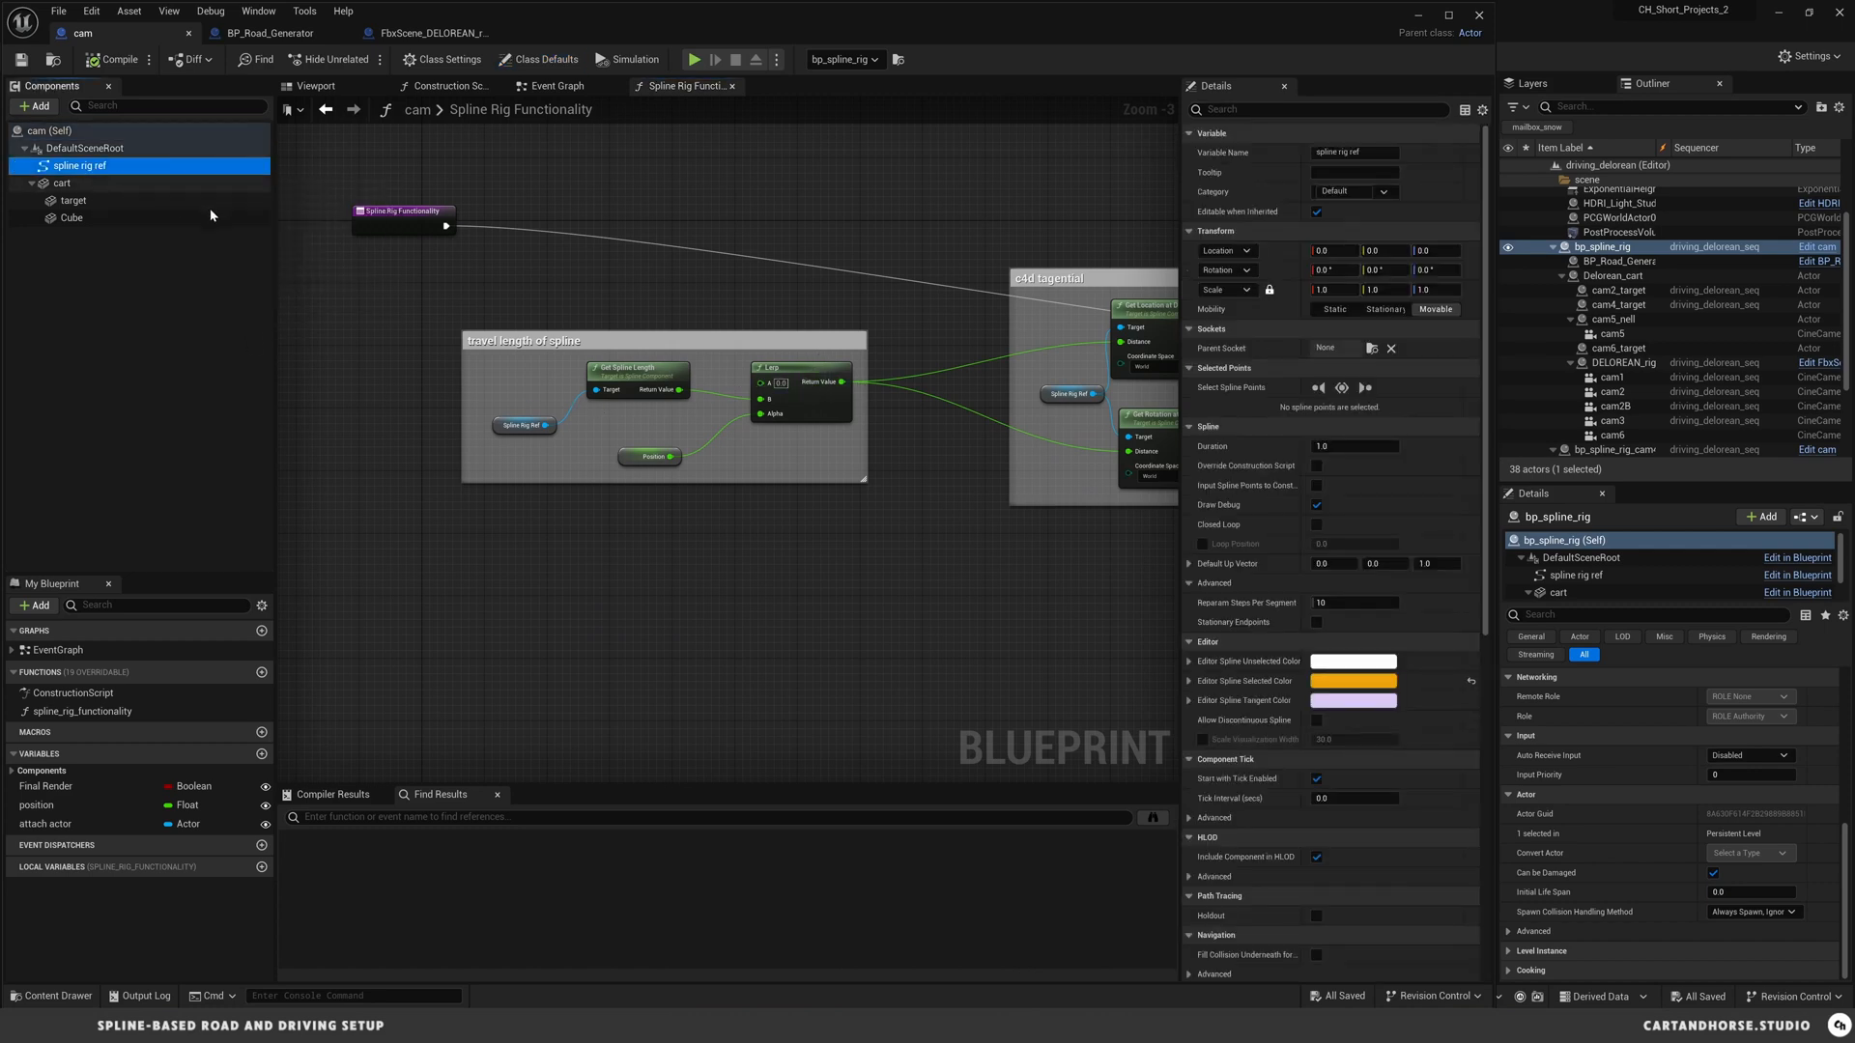
{"action": "mouse_move", "coordinate": [258, 343]}
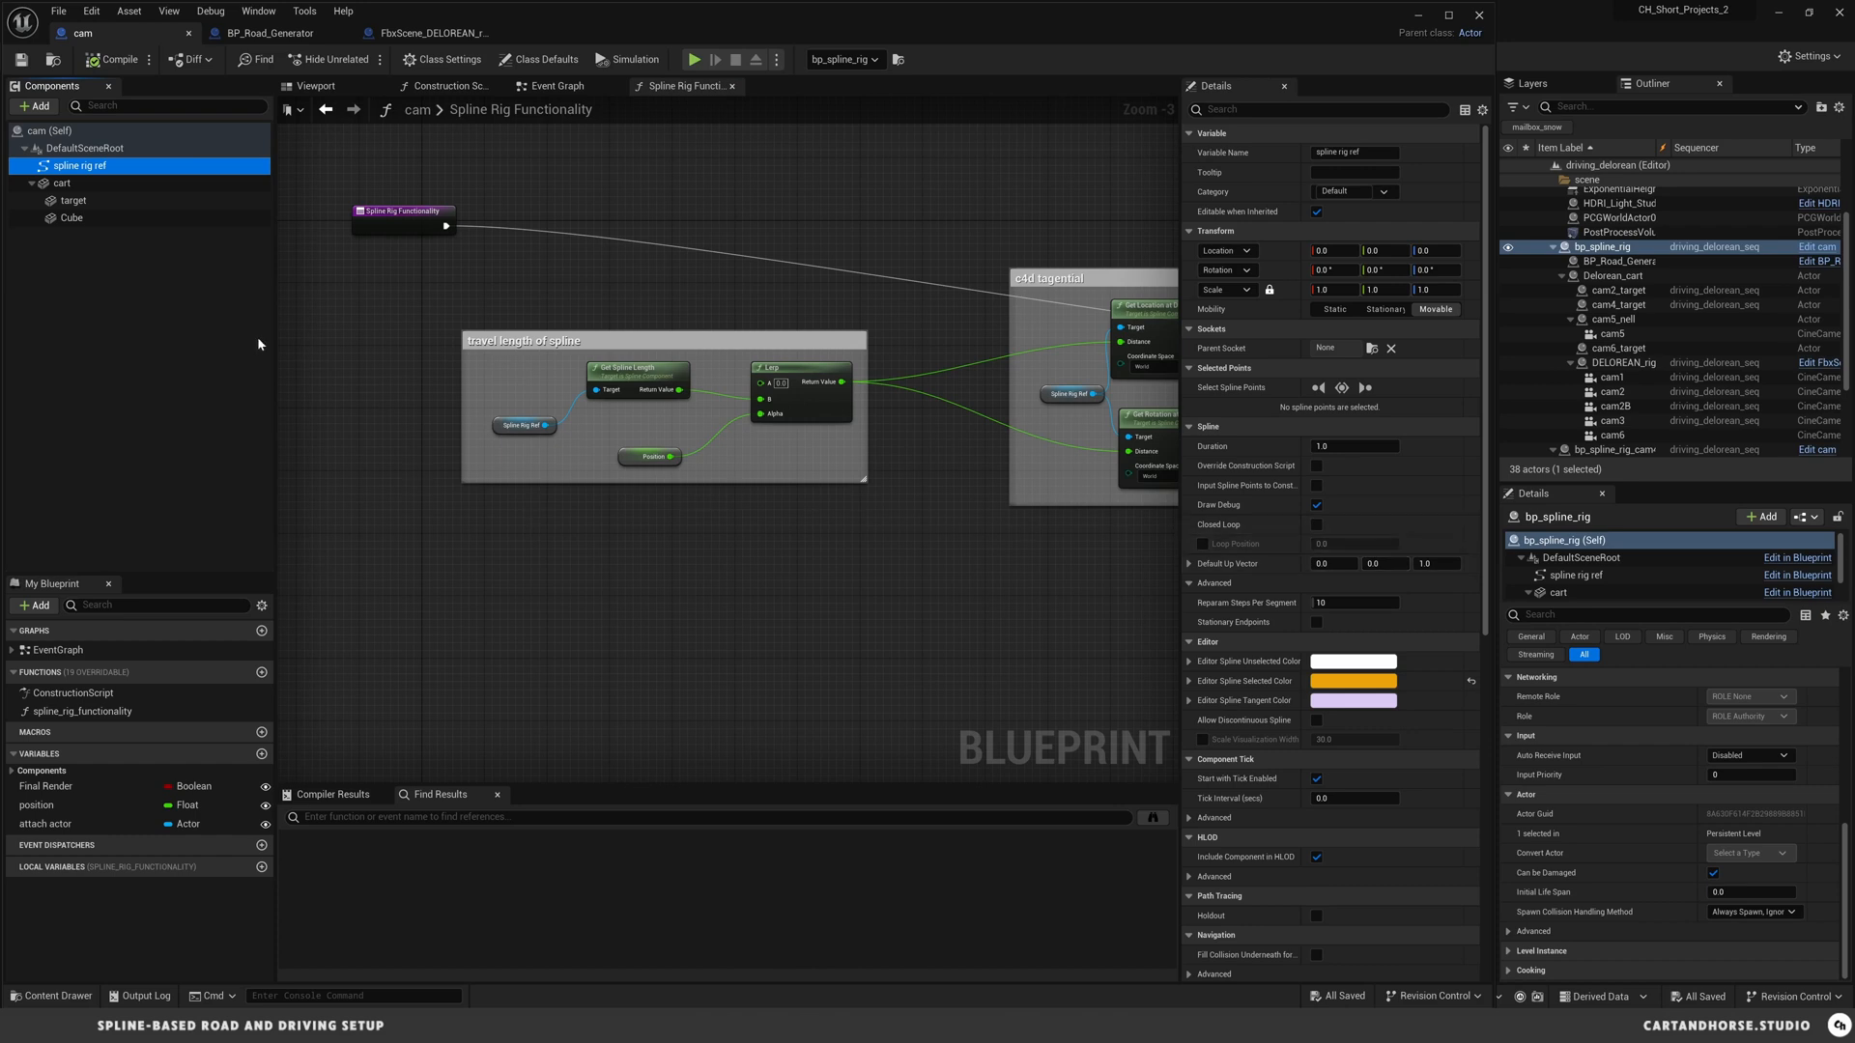
{"action": "left_click", "coordinate": [36, 105]}
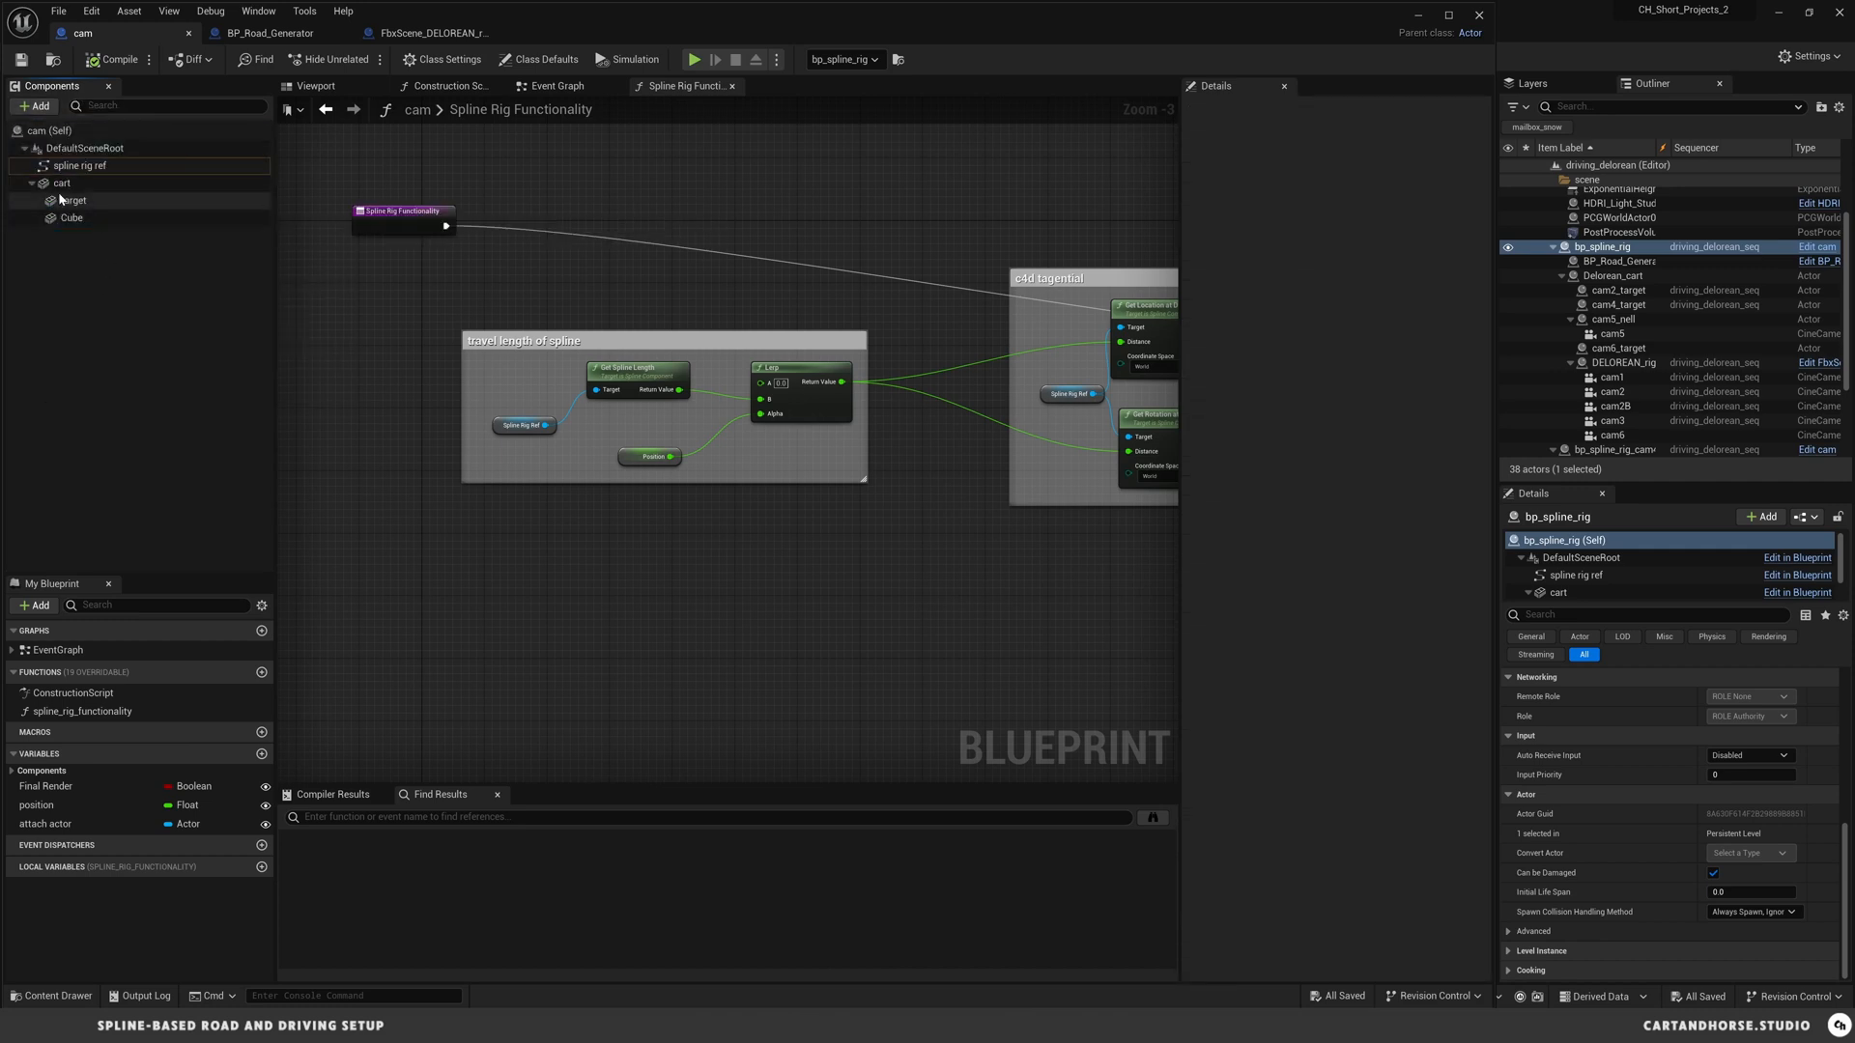
{"action": "mouse_move", "coordinate": [62, 183]}
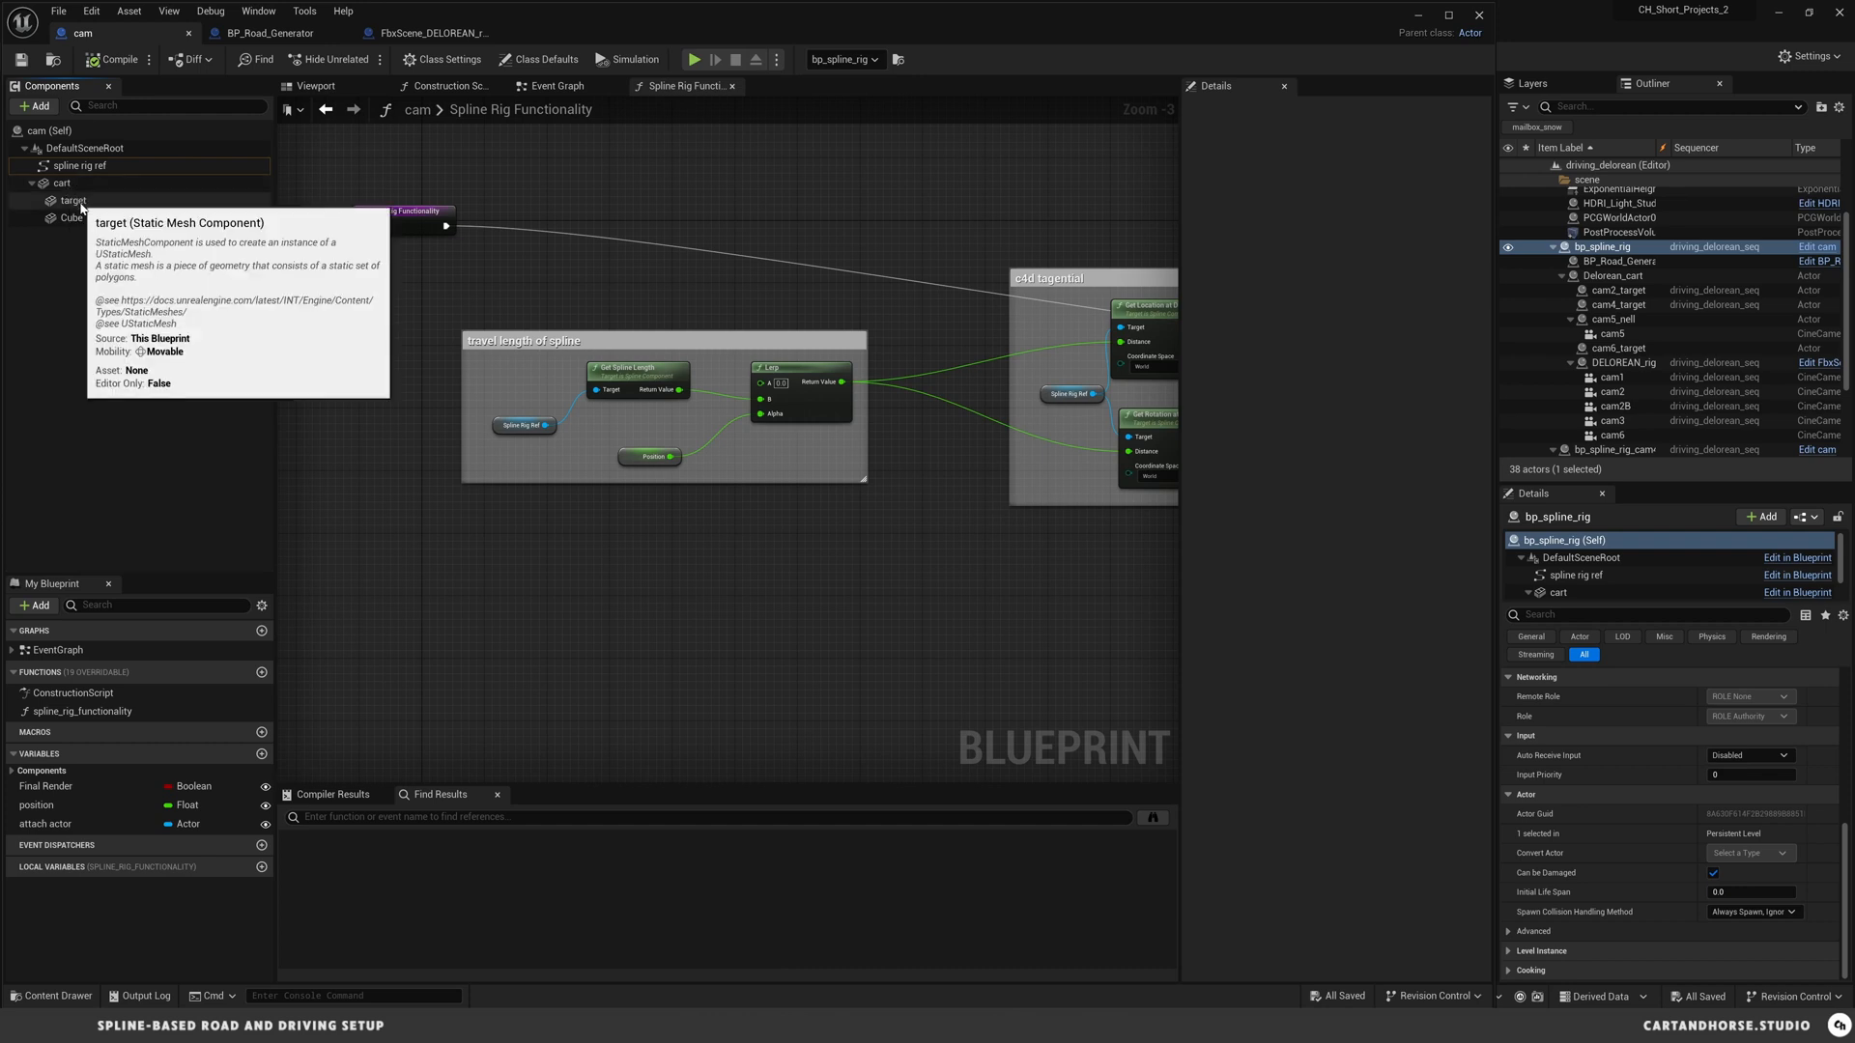
{"action": "mouse_move", "coordinate": [77, 217]}
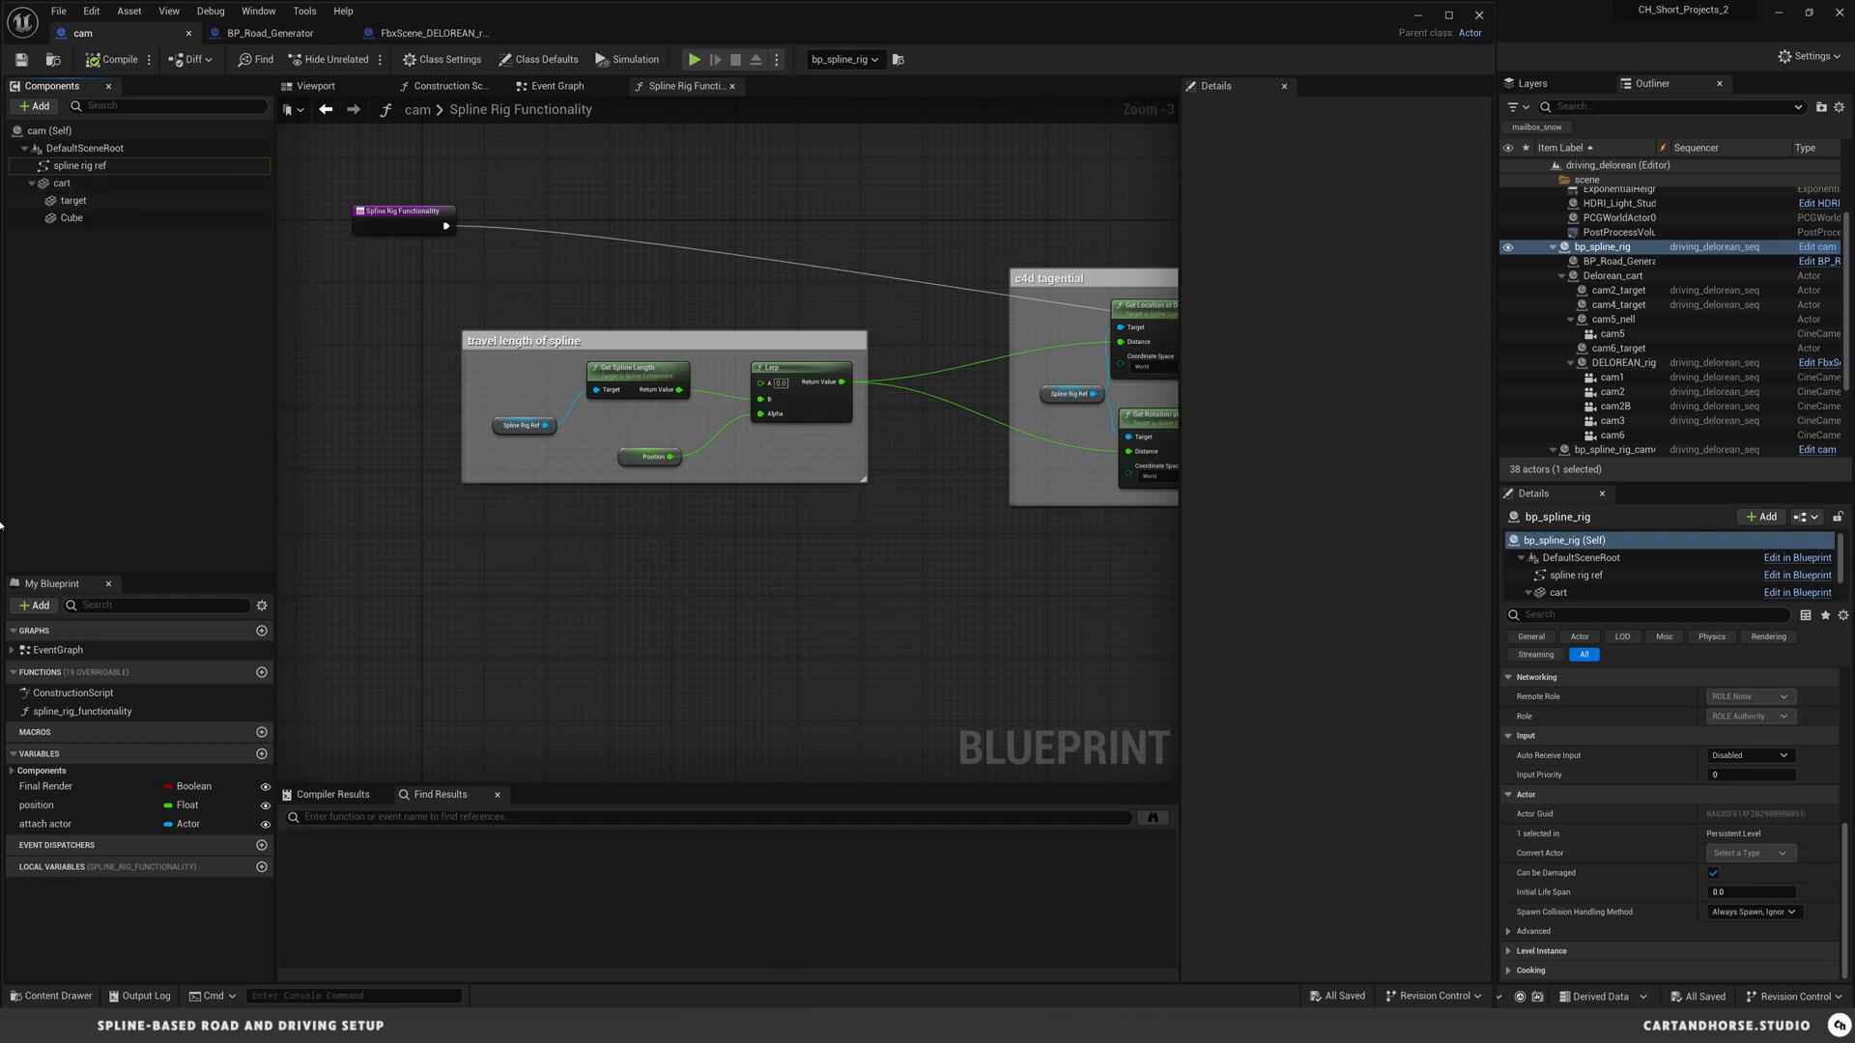
- Search the Add Component list for 'static', then select the cart and target components
{"action": "left_click", "coordinate": [35, 105]}
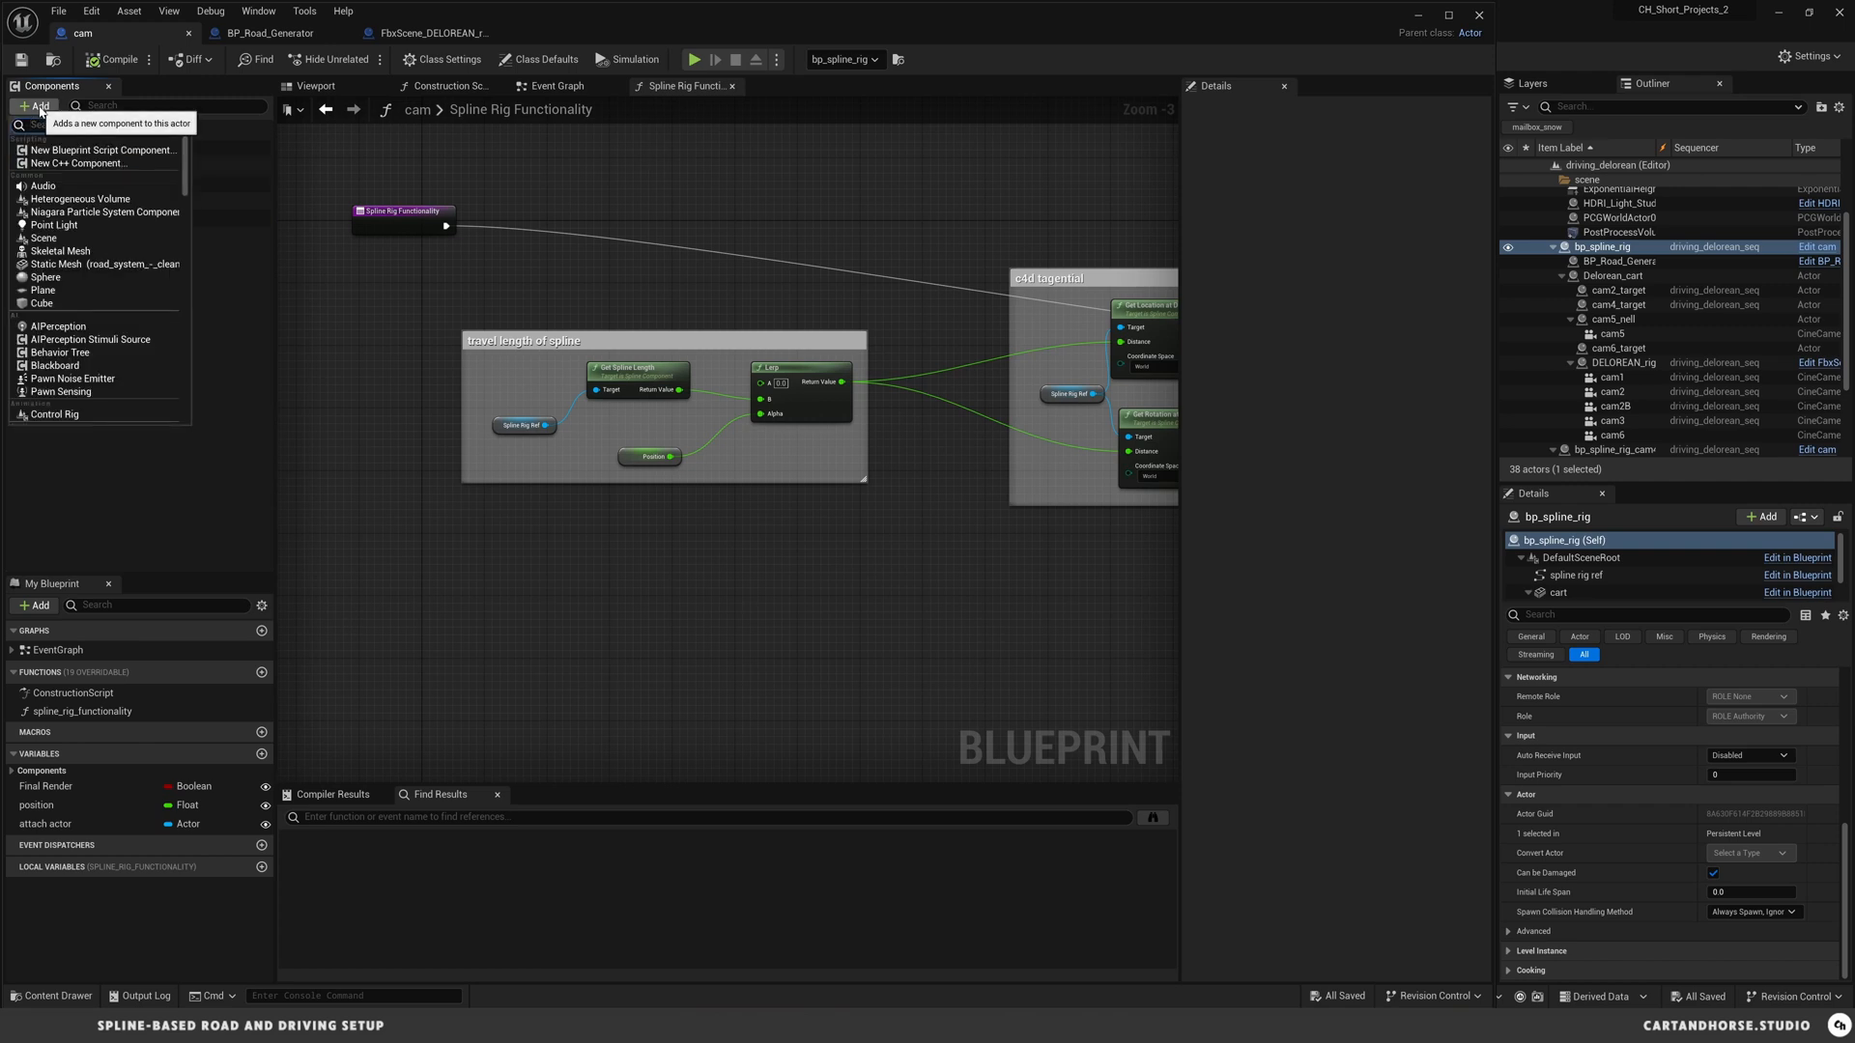
{"action": "type", "text": "static"}
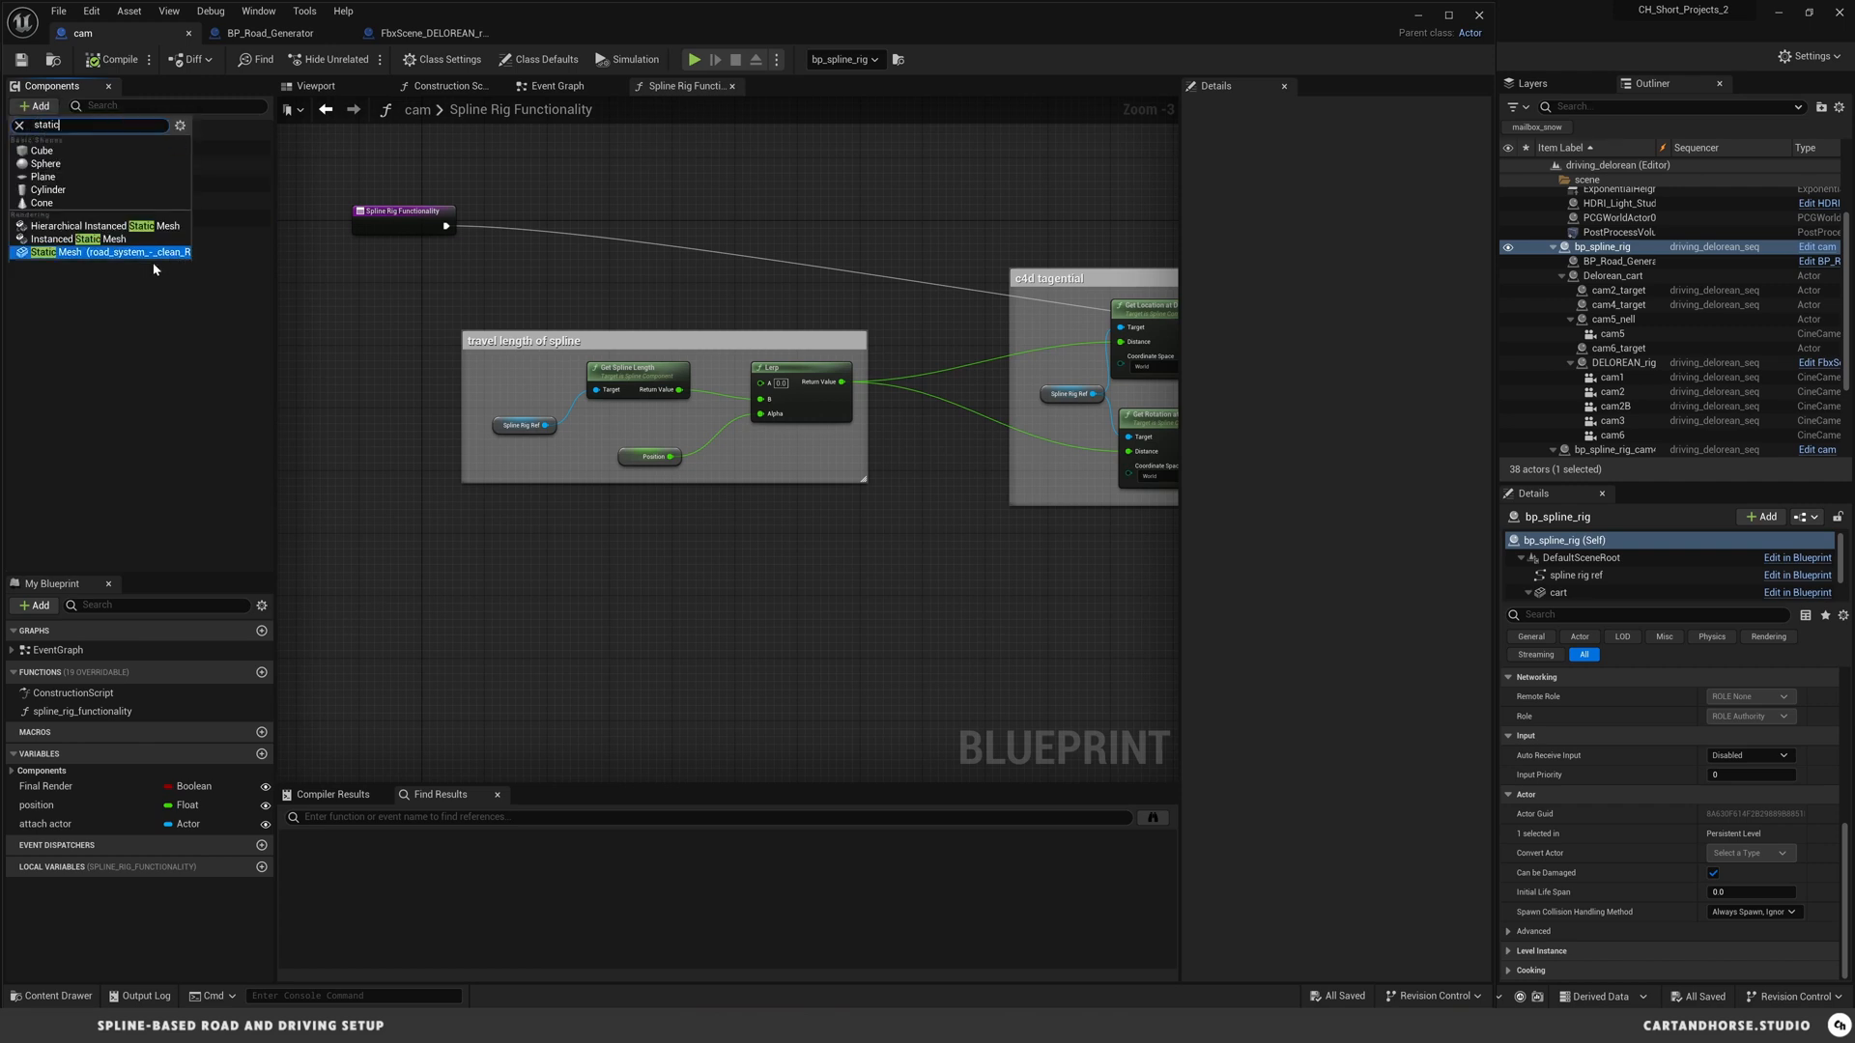
{"action": "mouse_move", "coordinate": [94, 253]}
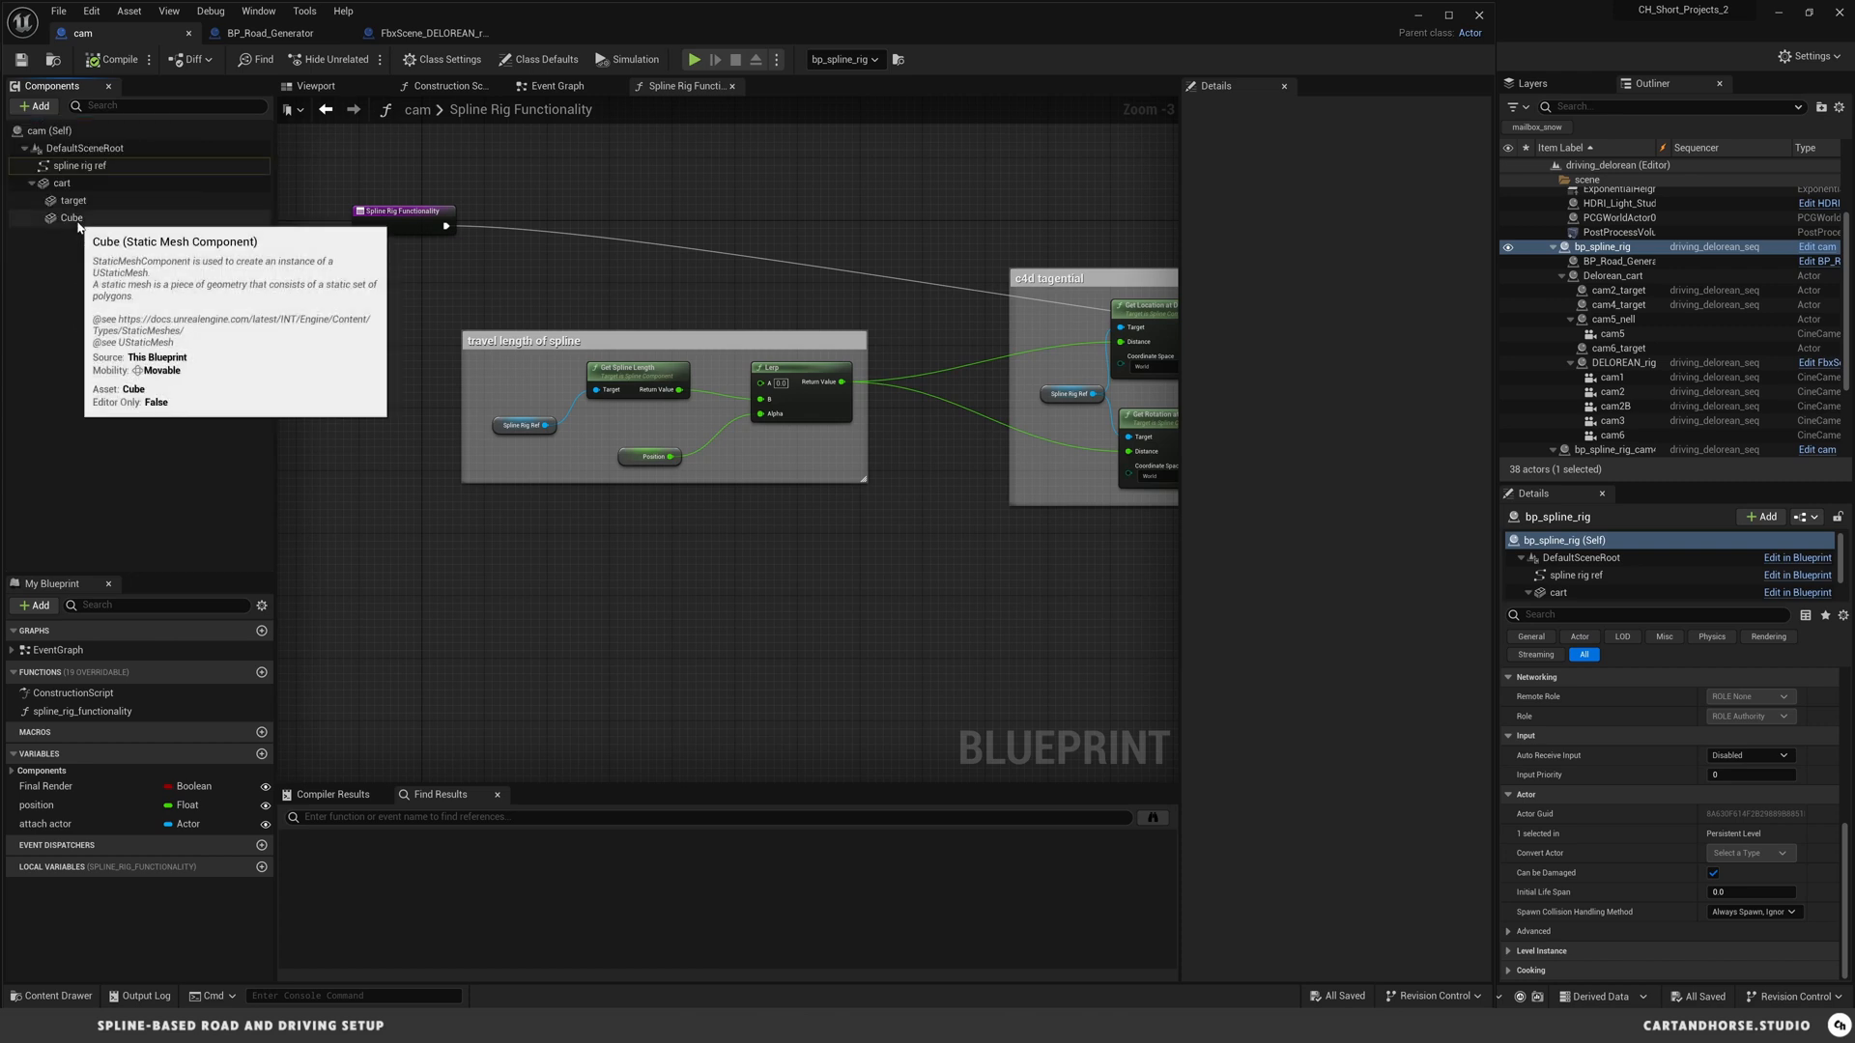
{"action": "mouse_move", "coordinate": [77, 200]}
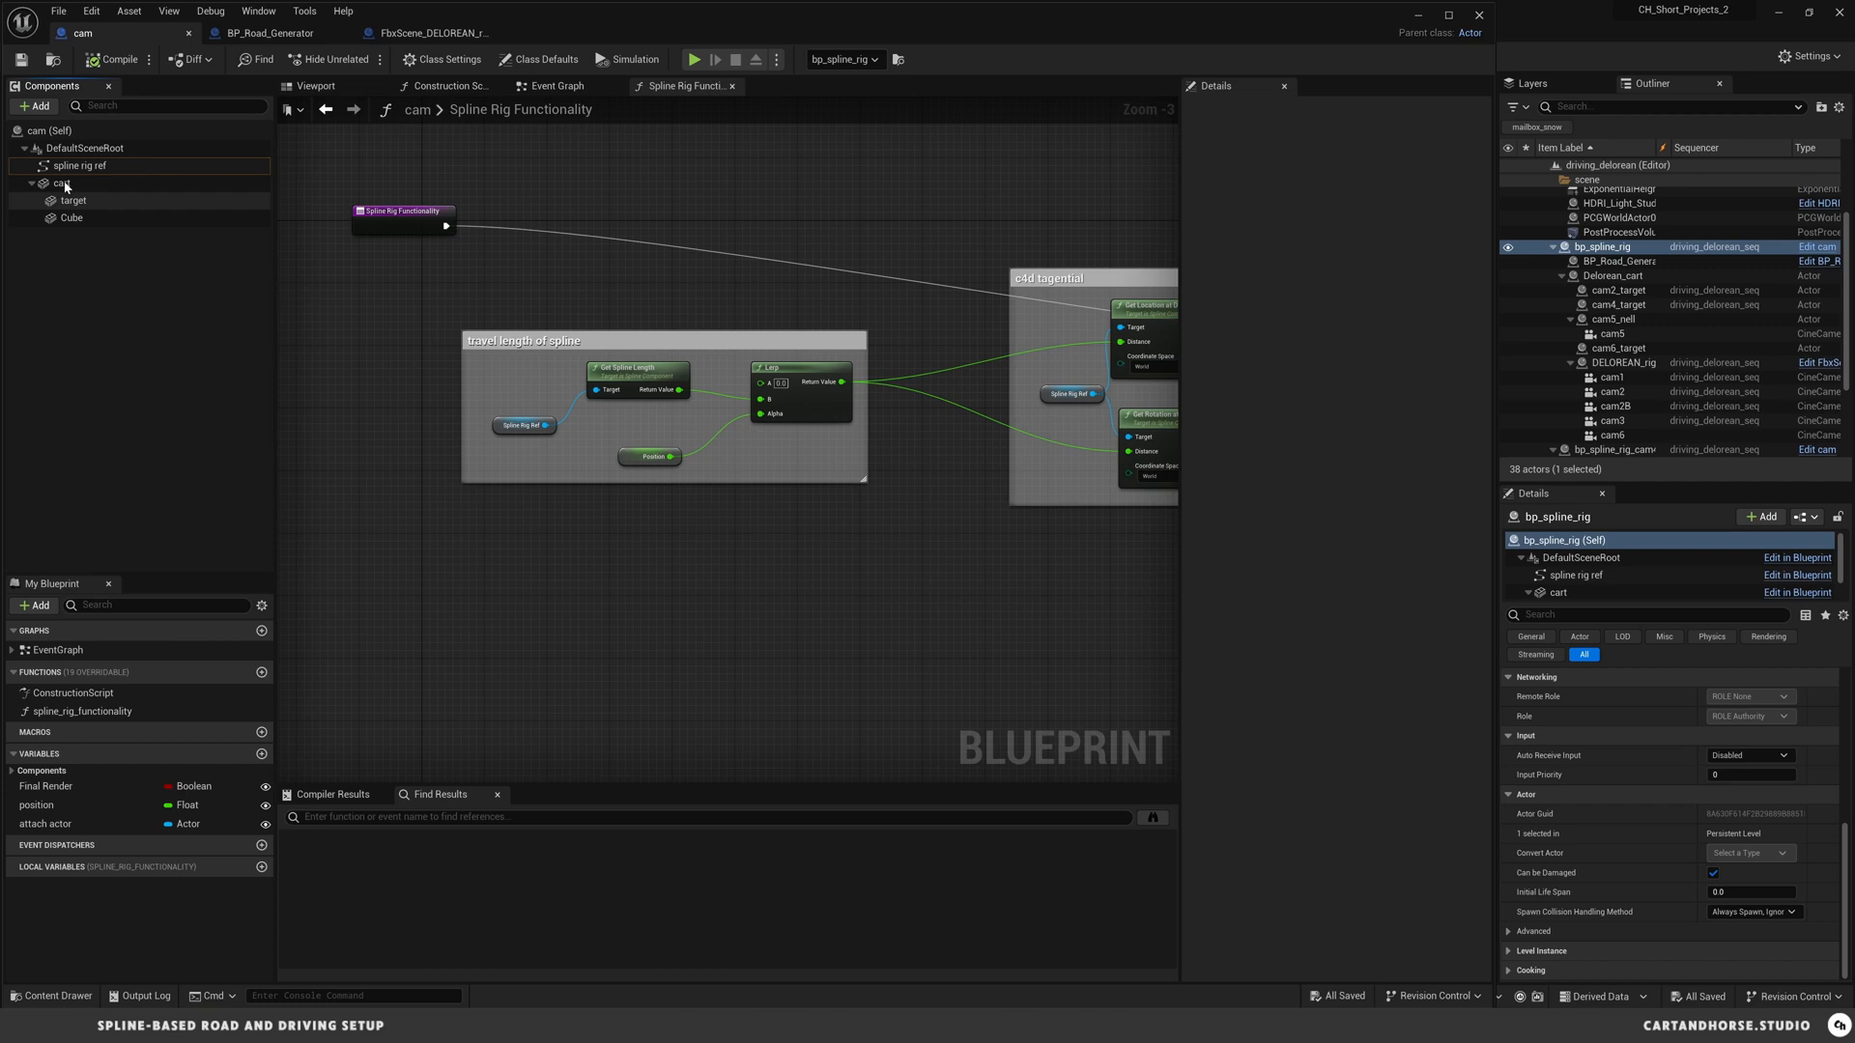
{"action": "left_click", "coordinate": [62, 184]}
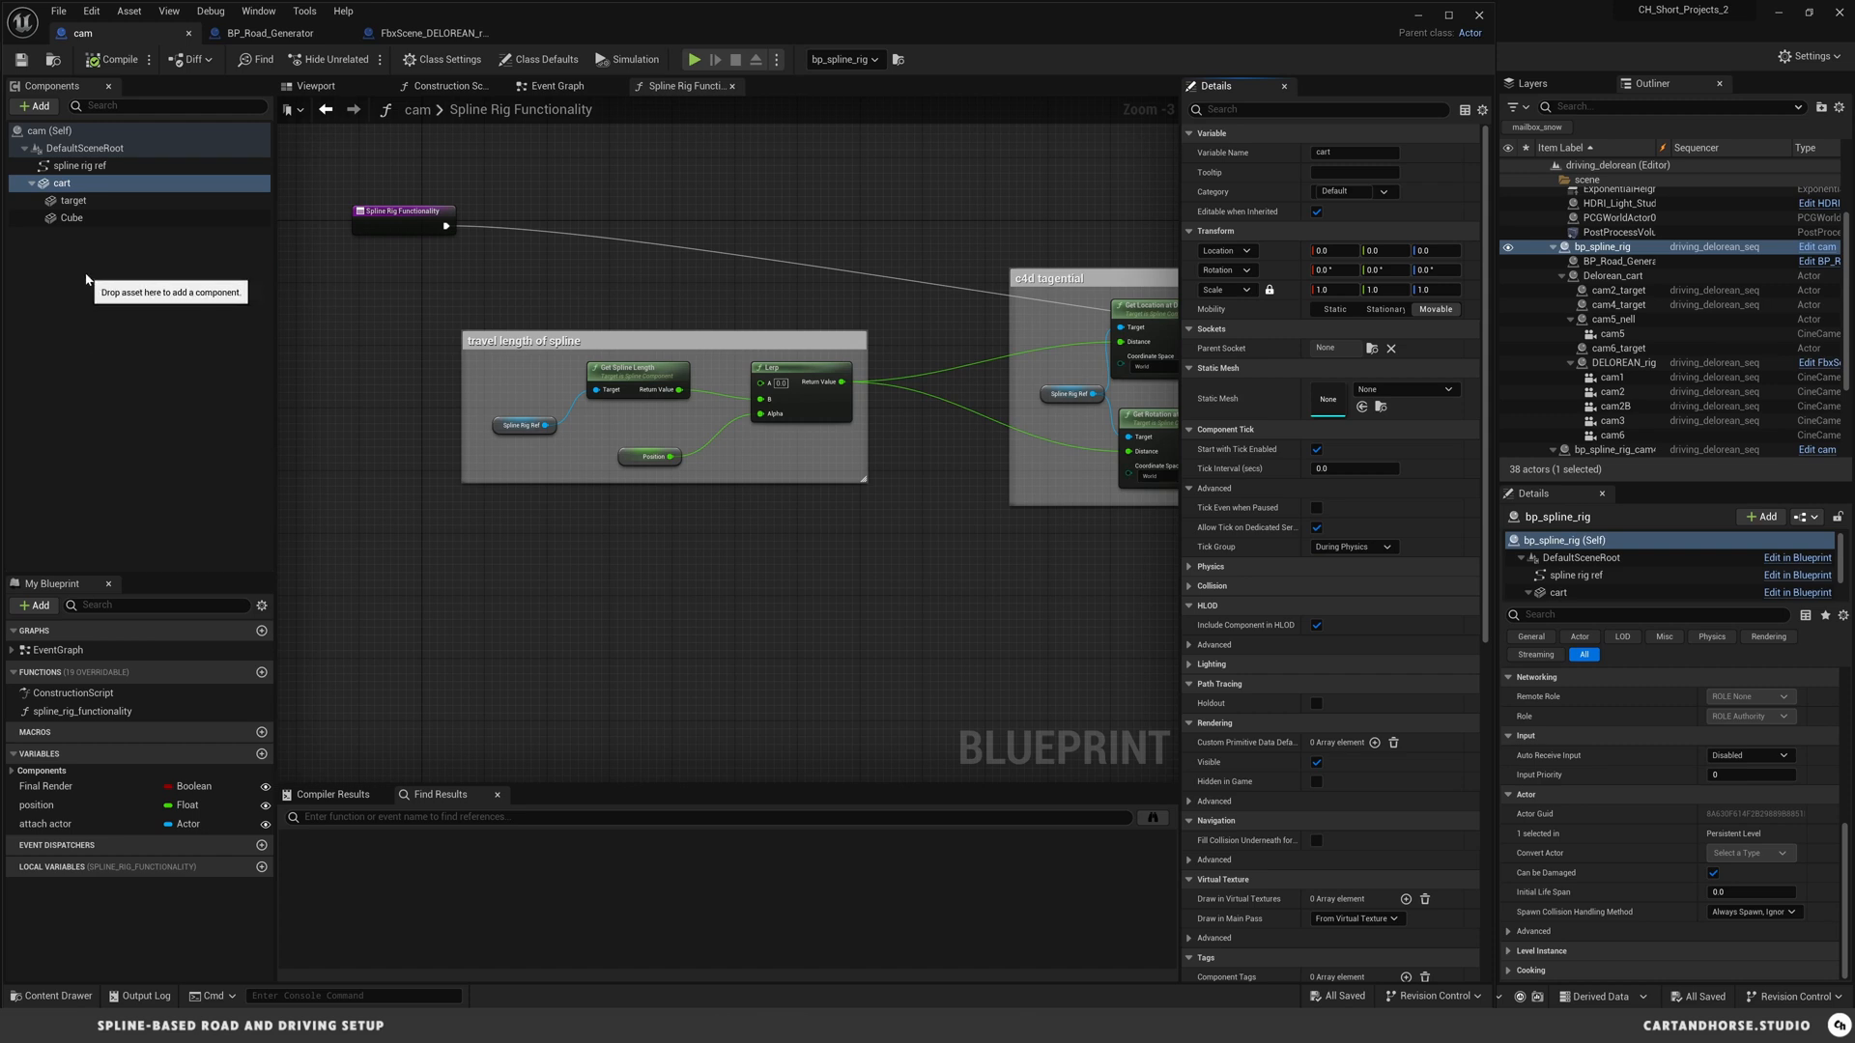
{"action": "left_click", "coordinate": [72, 200]}
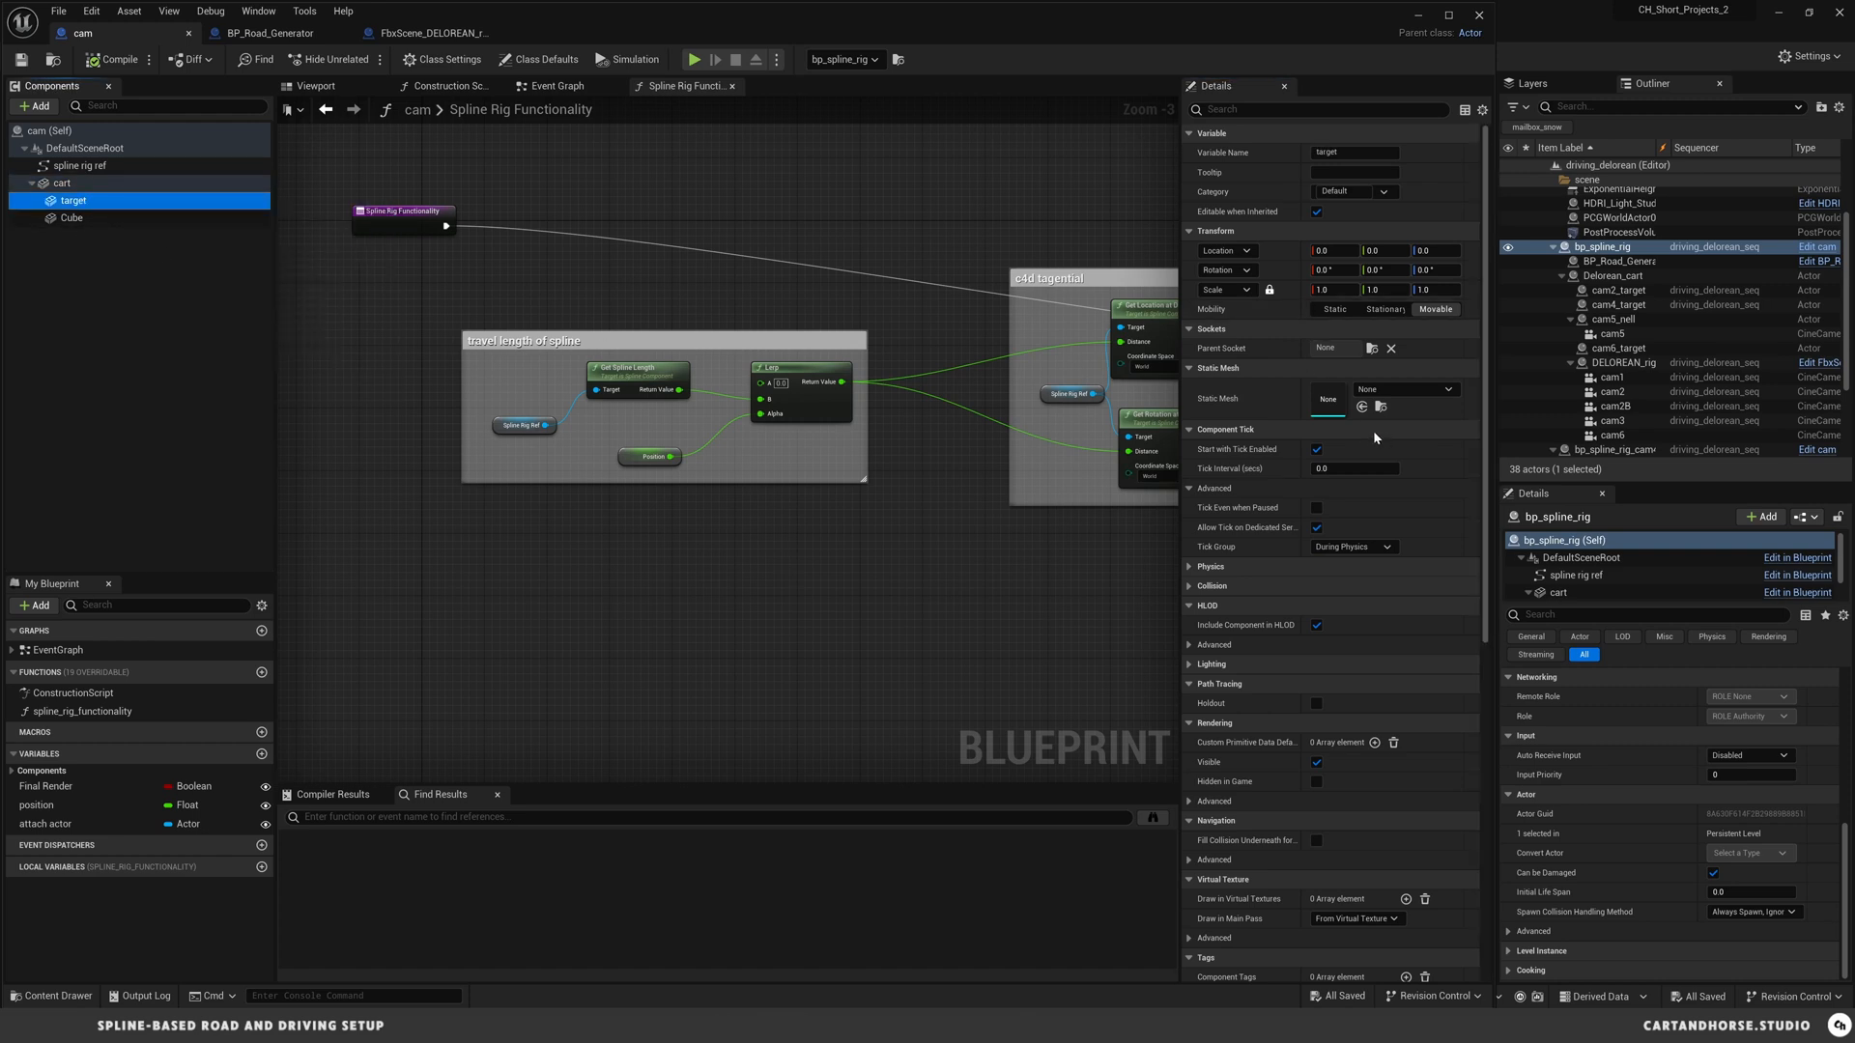
{"action": "mouse_move", "coordinate": [153, 326]}
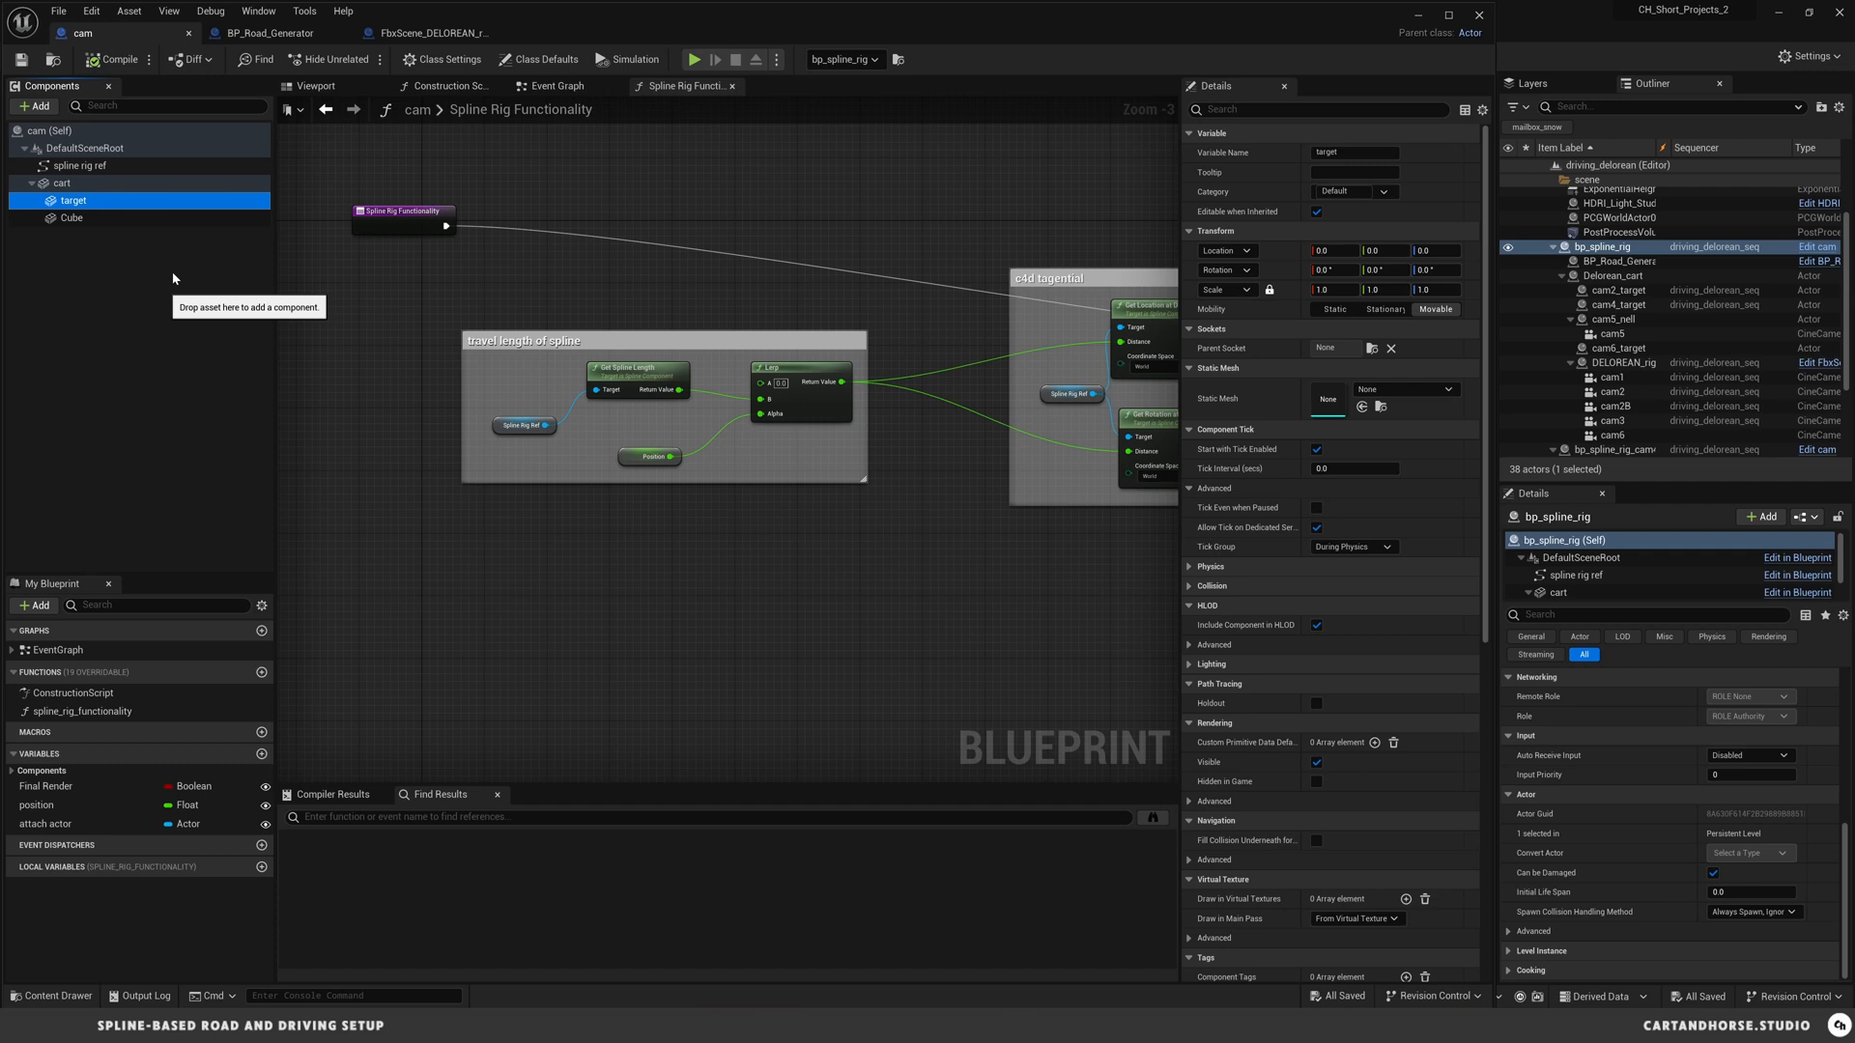
{"action": "mouse_move", "coordinate": [58, 231]}
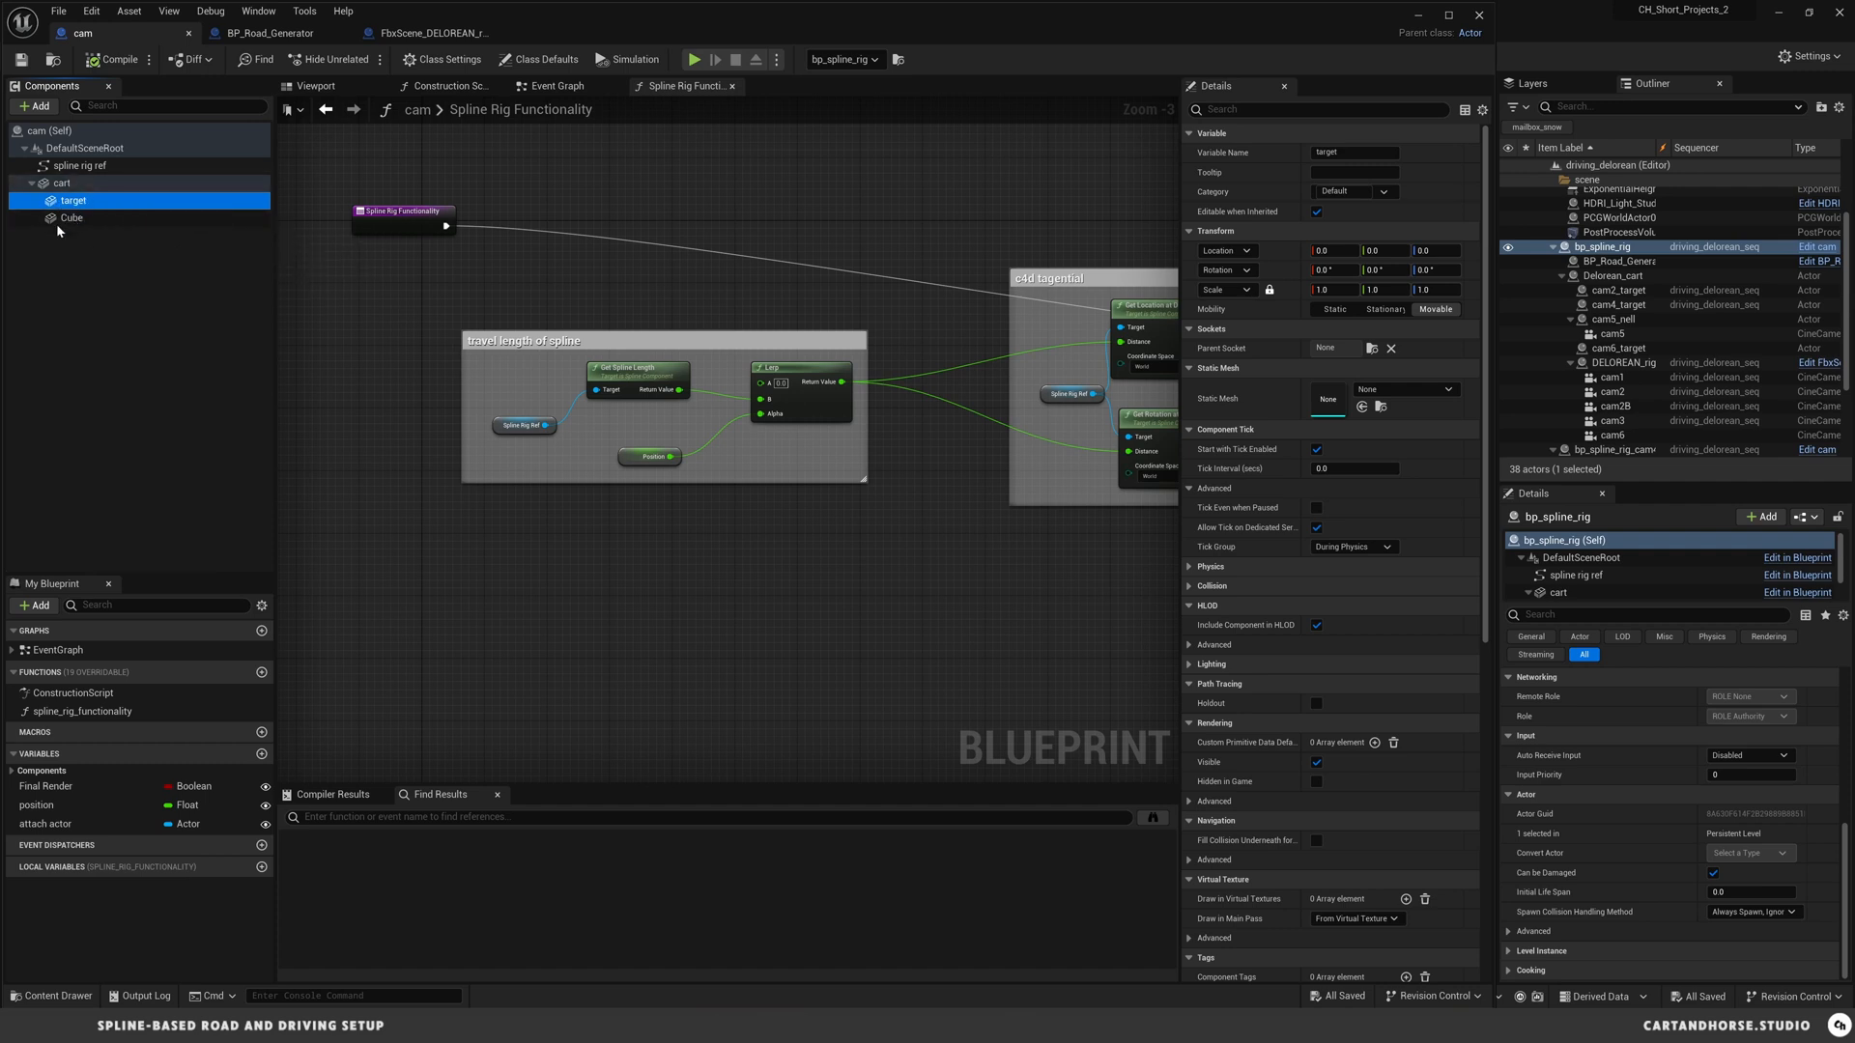
{"action": "mouse_move", "coordinate": [68, 231]}
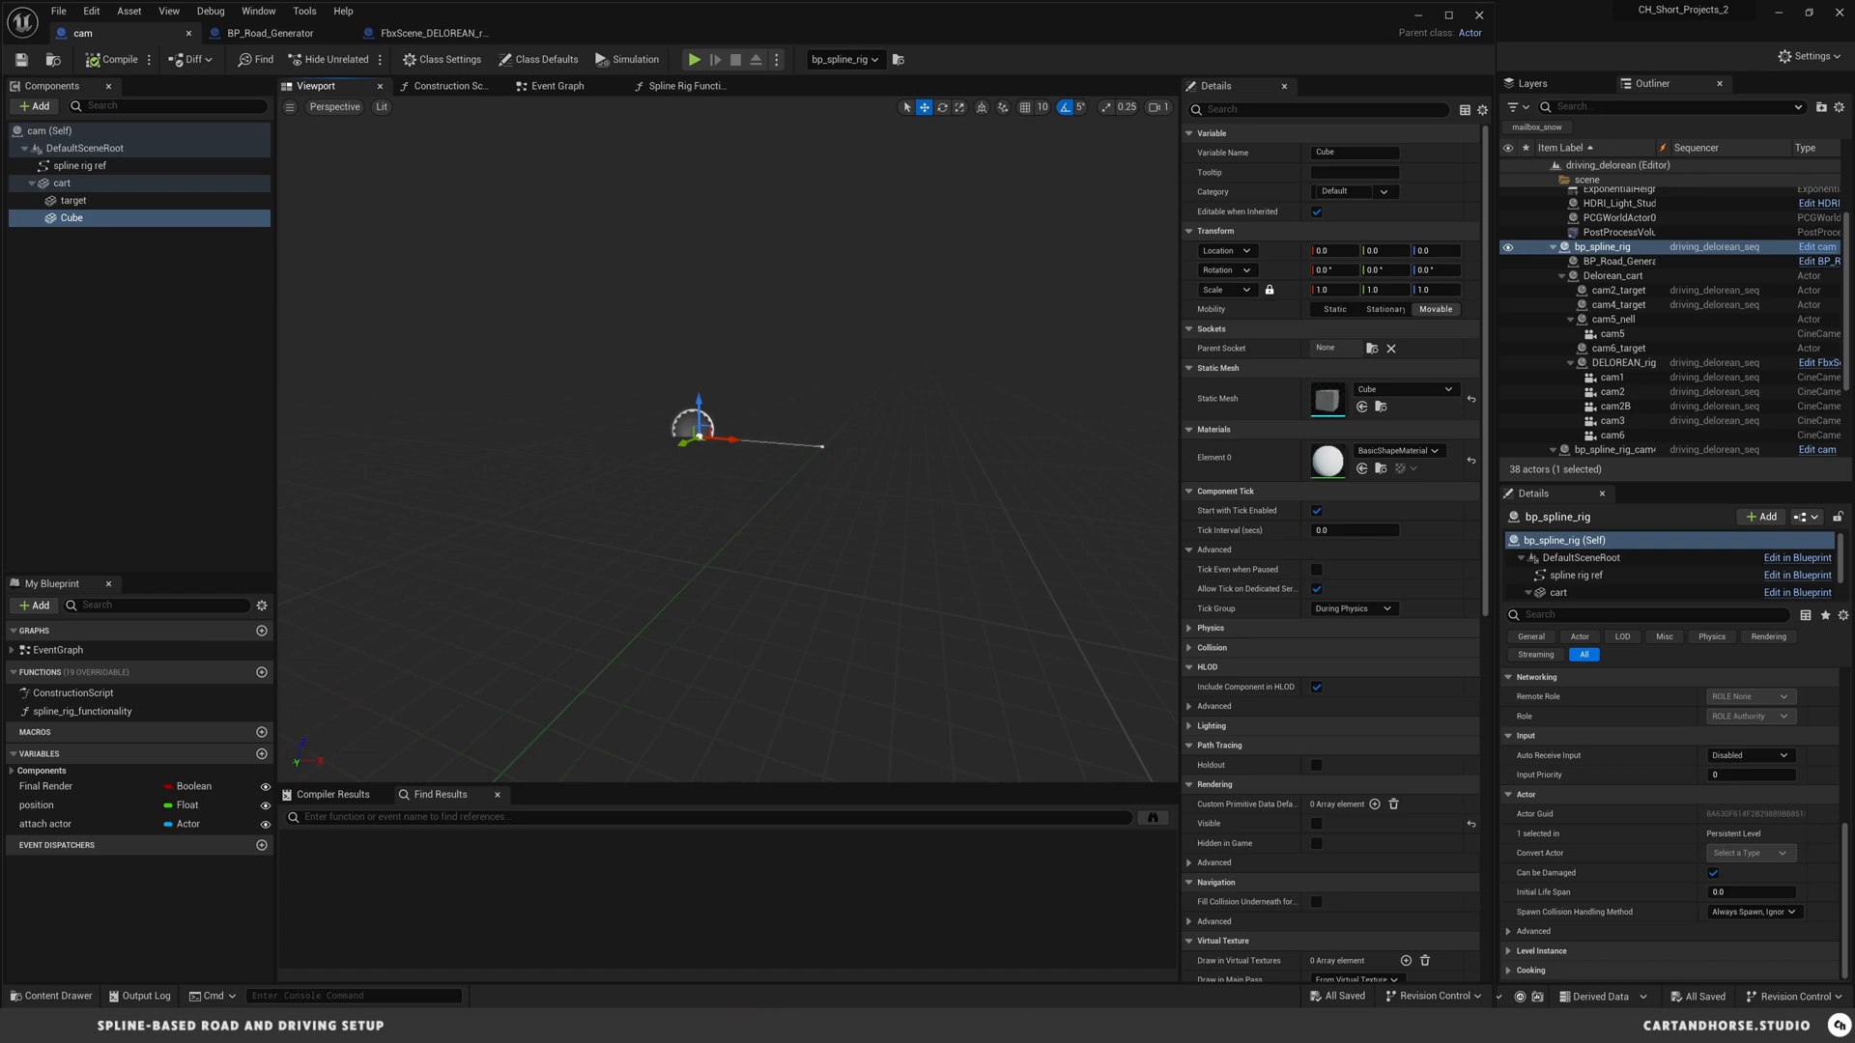
- Tick Rendering > Visible on the Cube component in Details
{"action": "scroll", "scroll_direction": "down", "scroll_amount": 3}
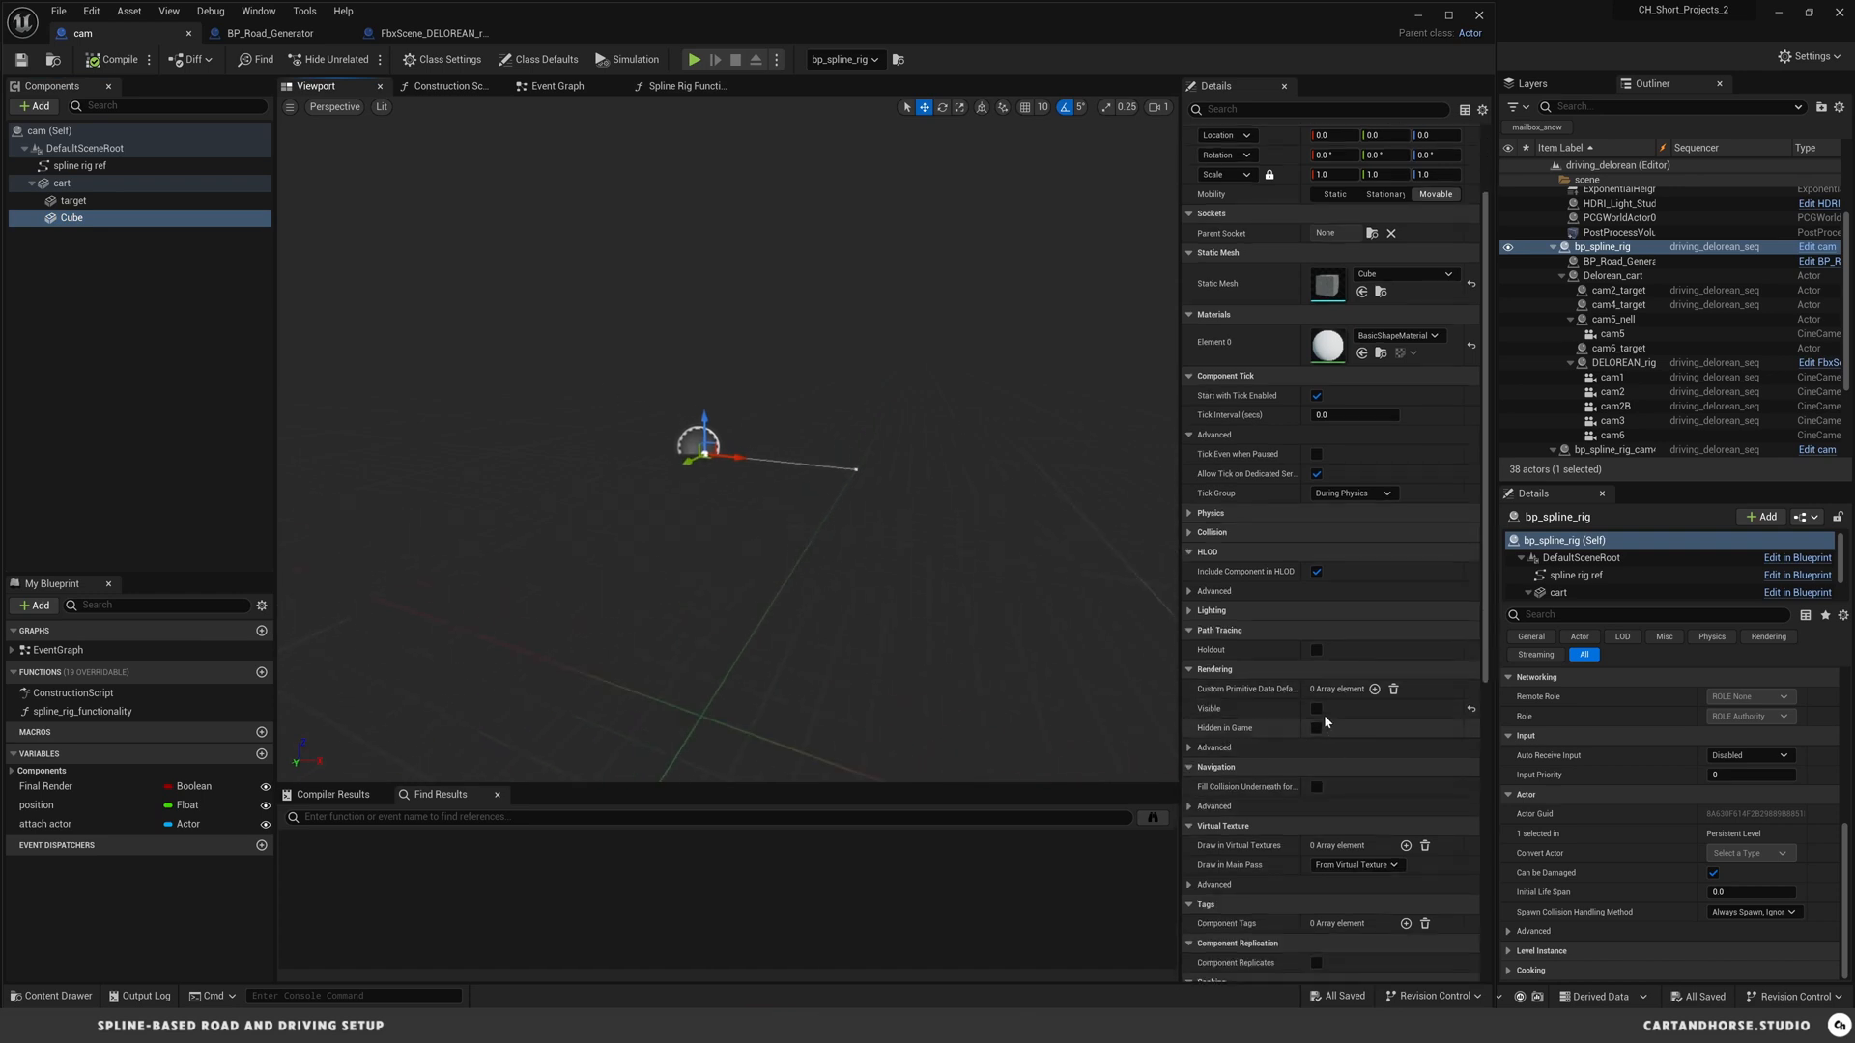
{"action": "left_click", "coordinate": [1316, 709]}
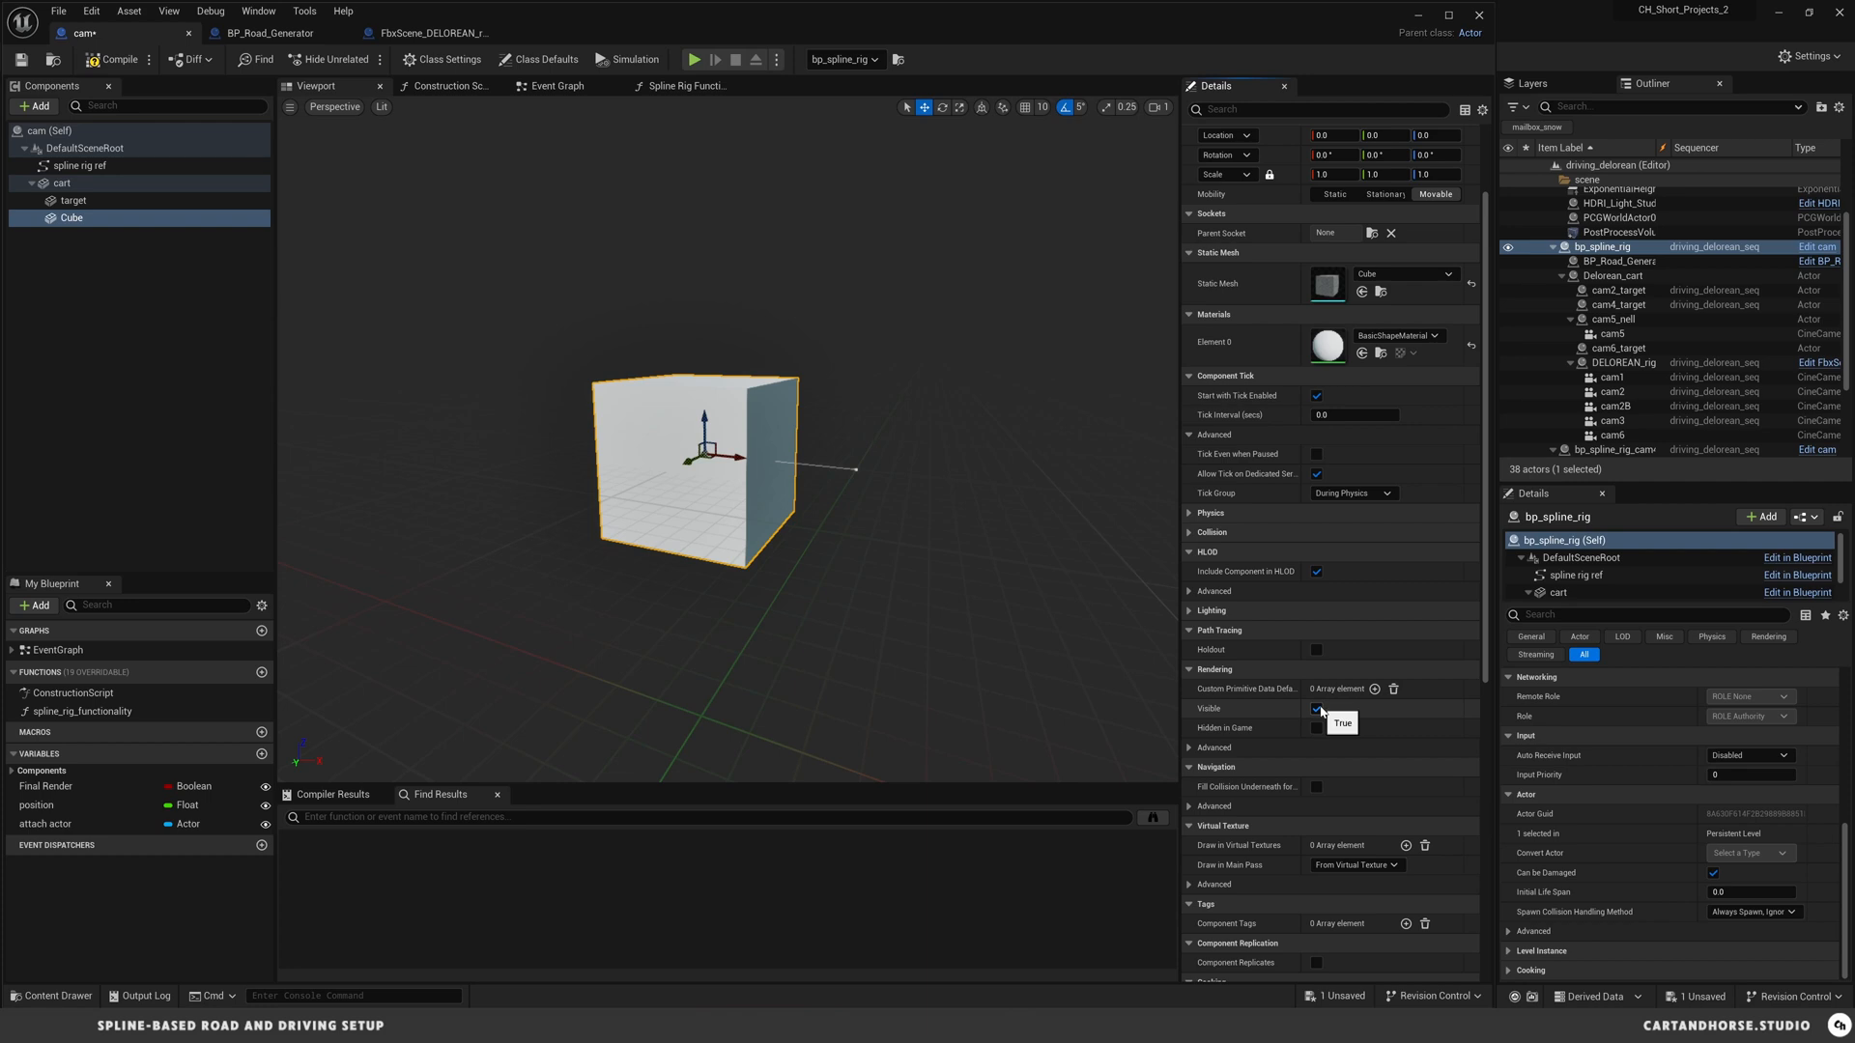
{"action": "left_click", "coordinate": [1316, 708]}
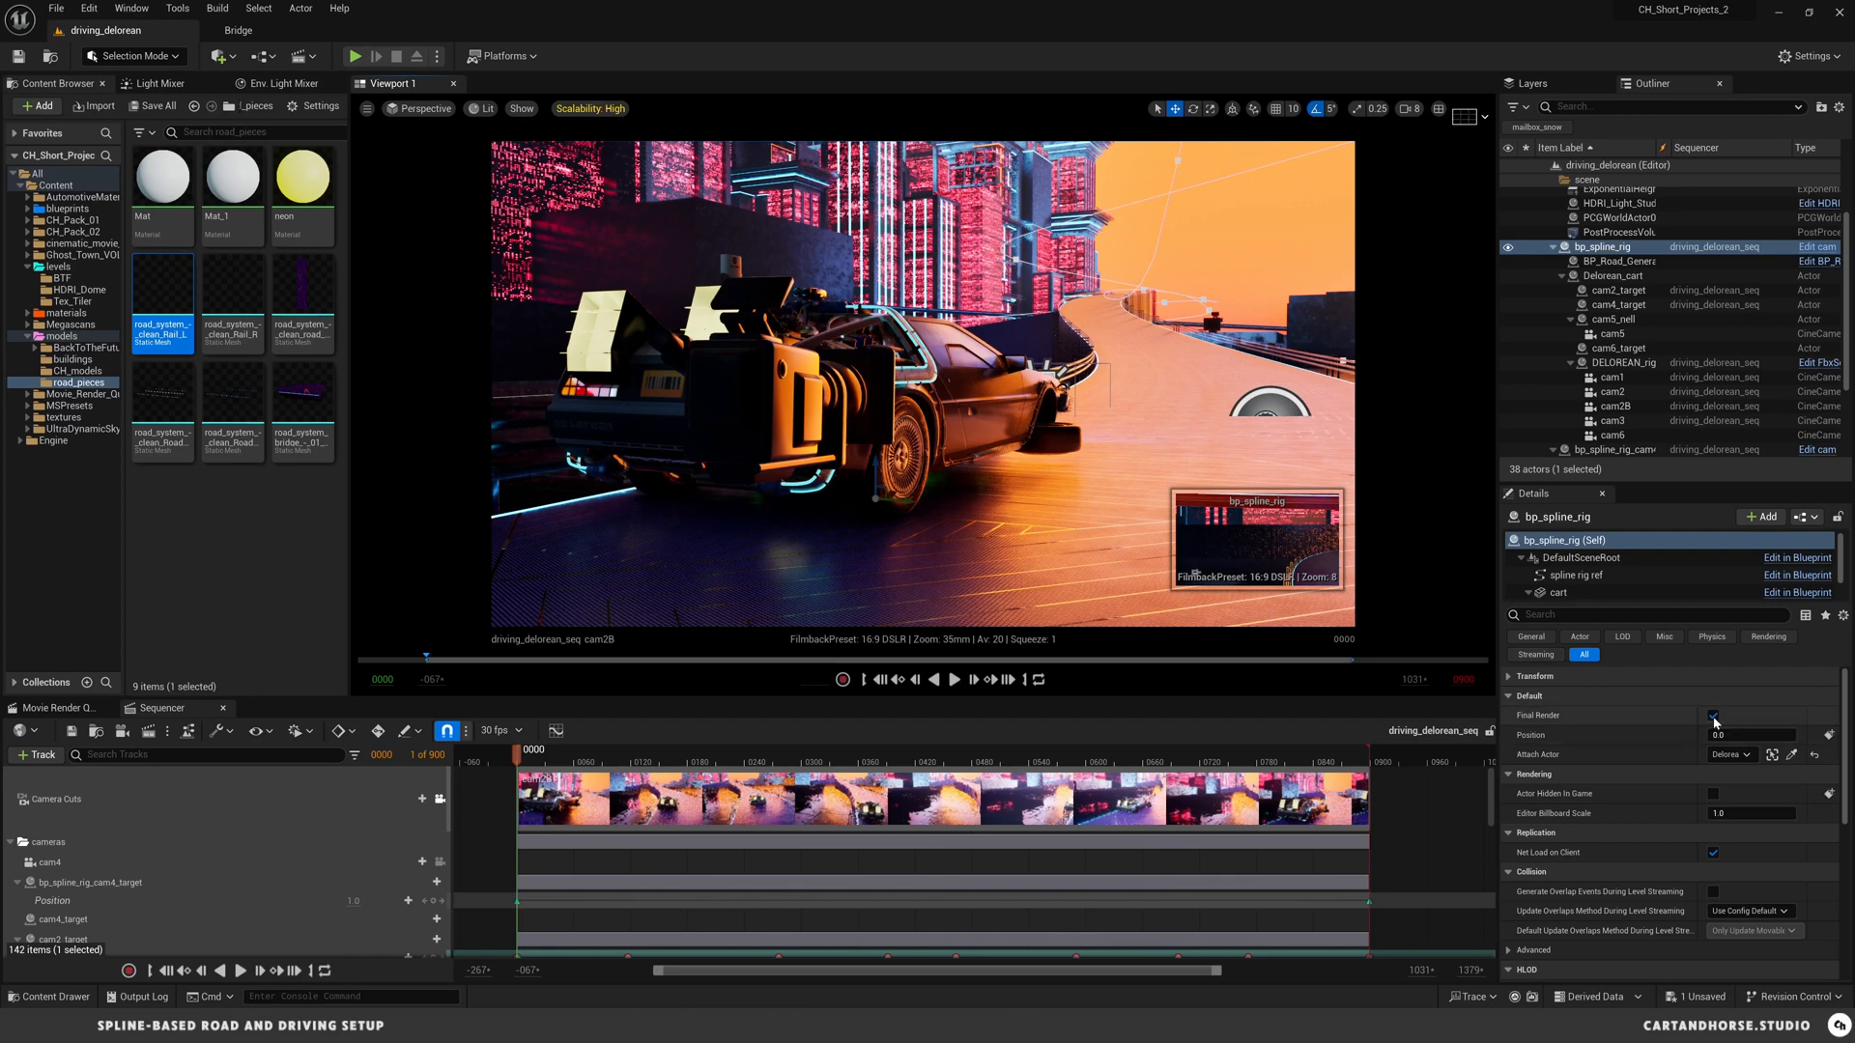
{"action": "mouse_move", "coordinate": [1713, 721]}
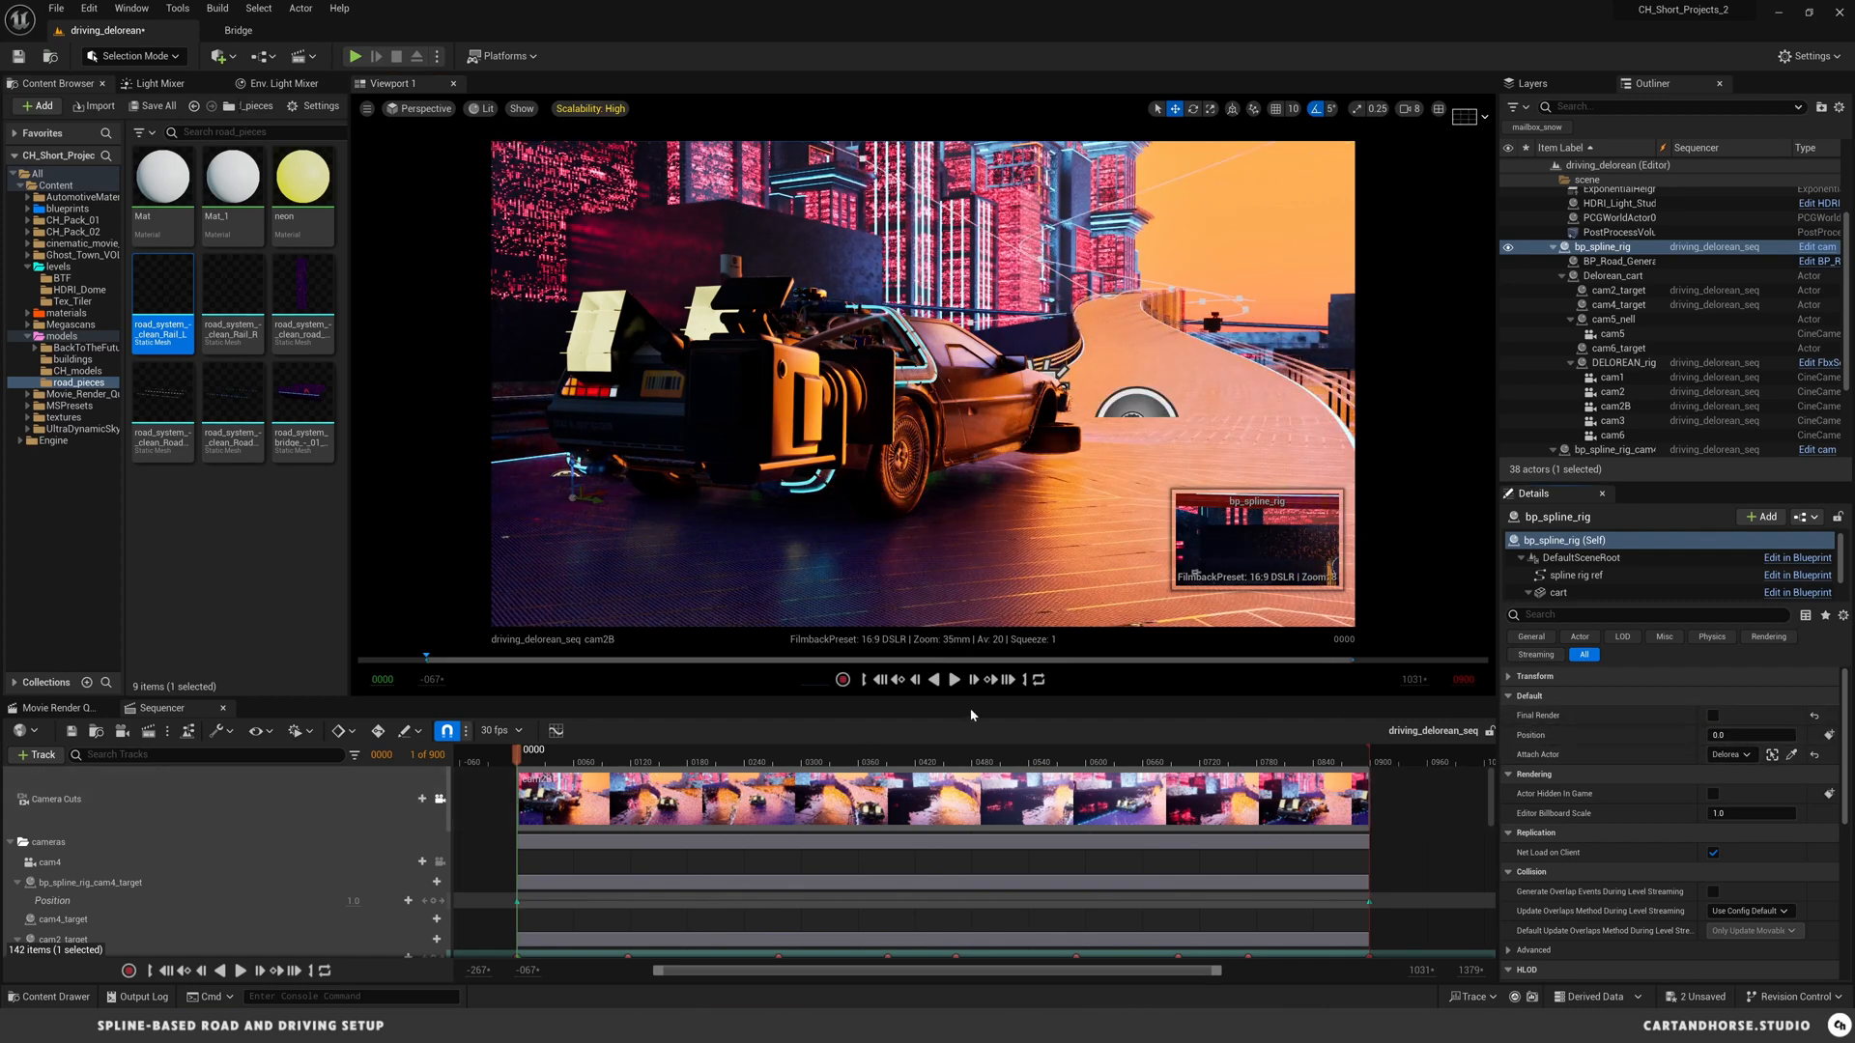
- Select DELOREAN_rigged in the Sequencer, play the sequence from an early frame, then pause
{"action": "left_click", "coordinate": [953, 679]}
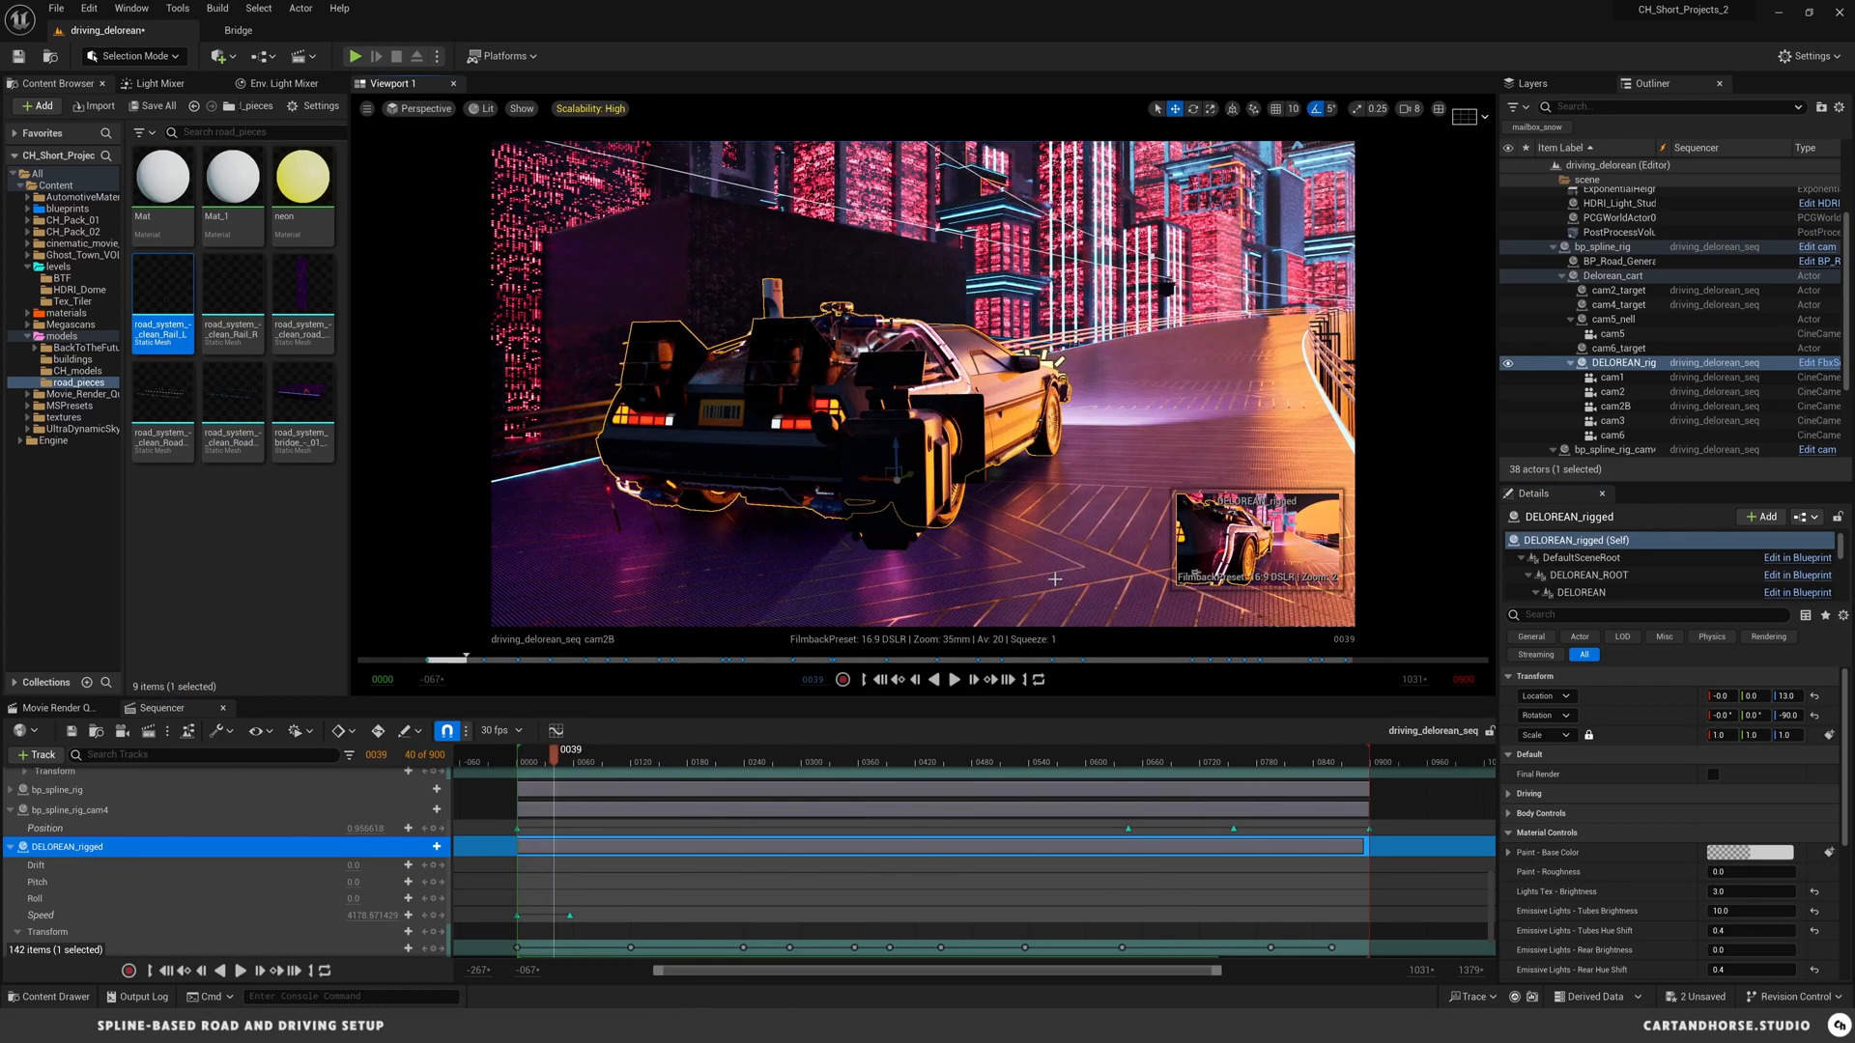
{"action": "left_click", "coordinate": [955, 679]}
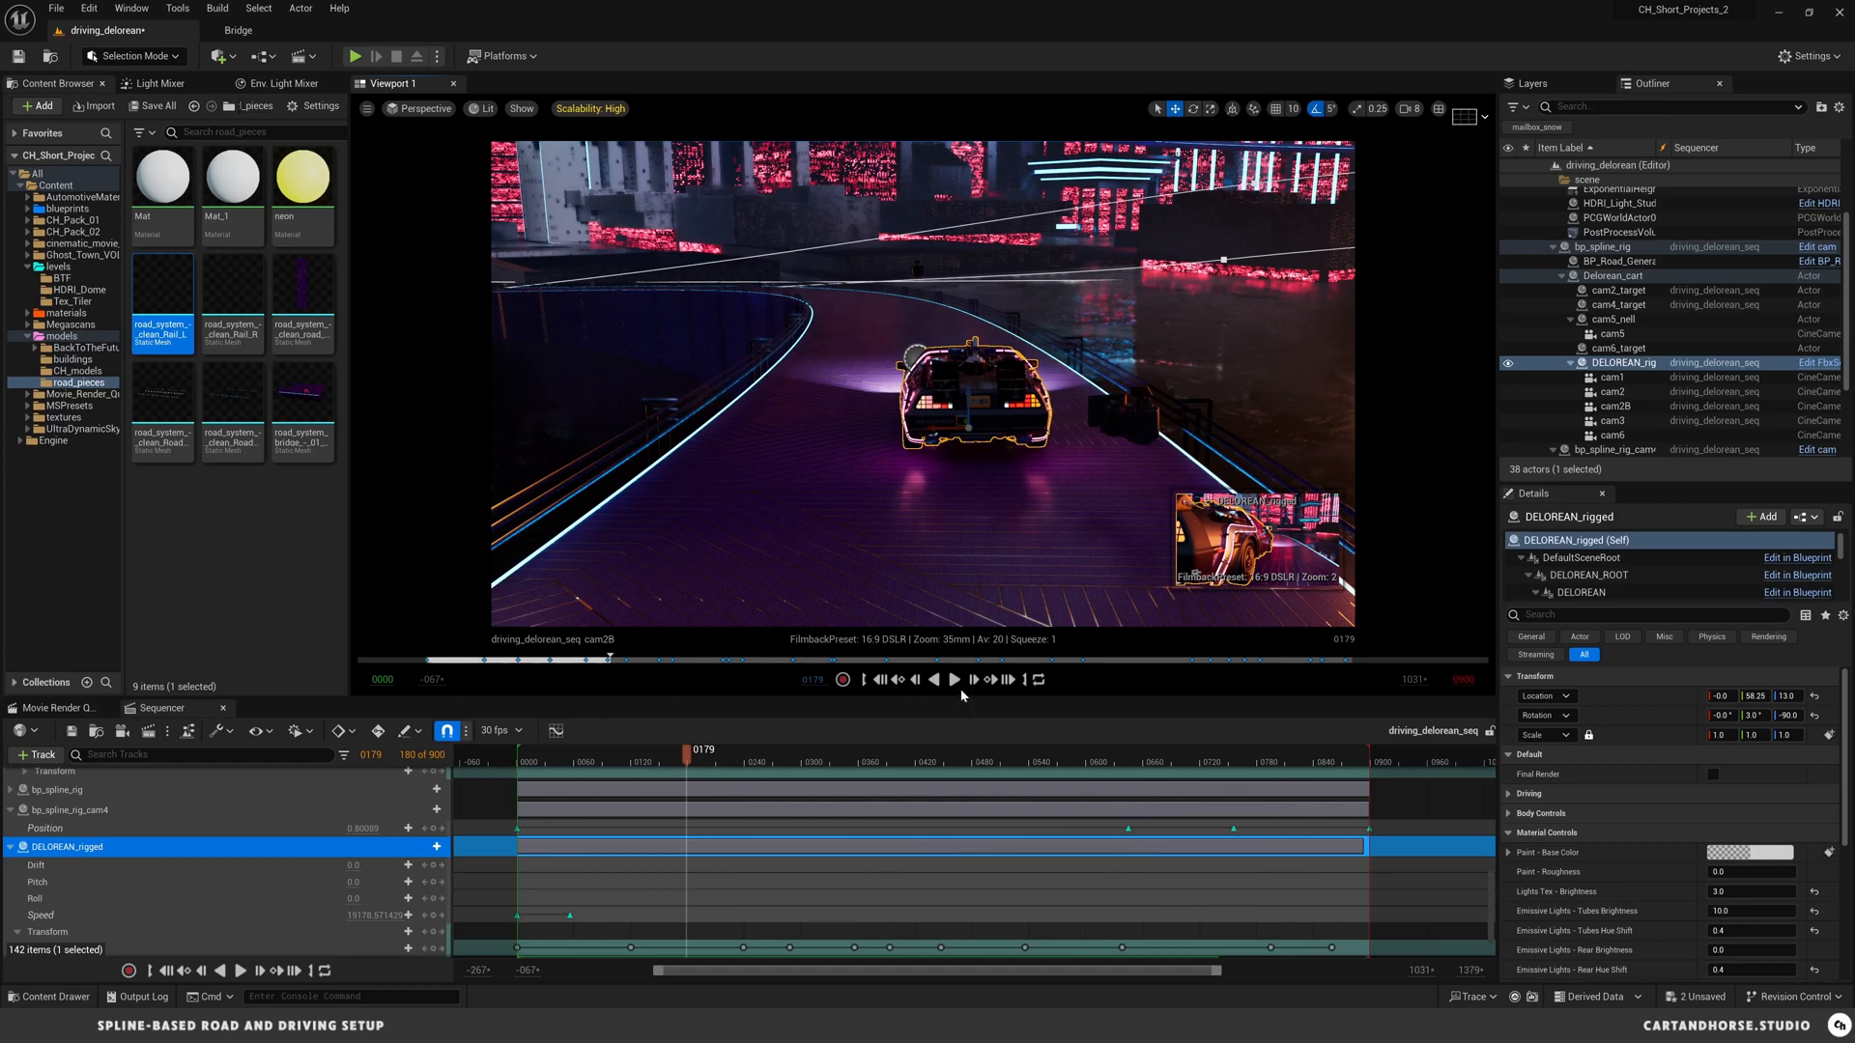
{"action": "left_click", "coordinate": [954, 678]}
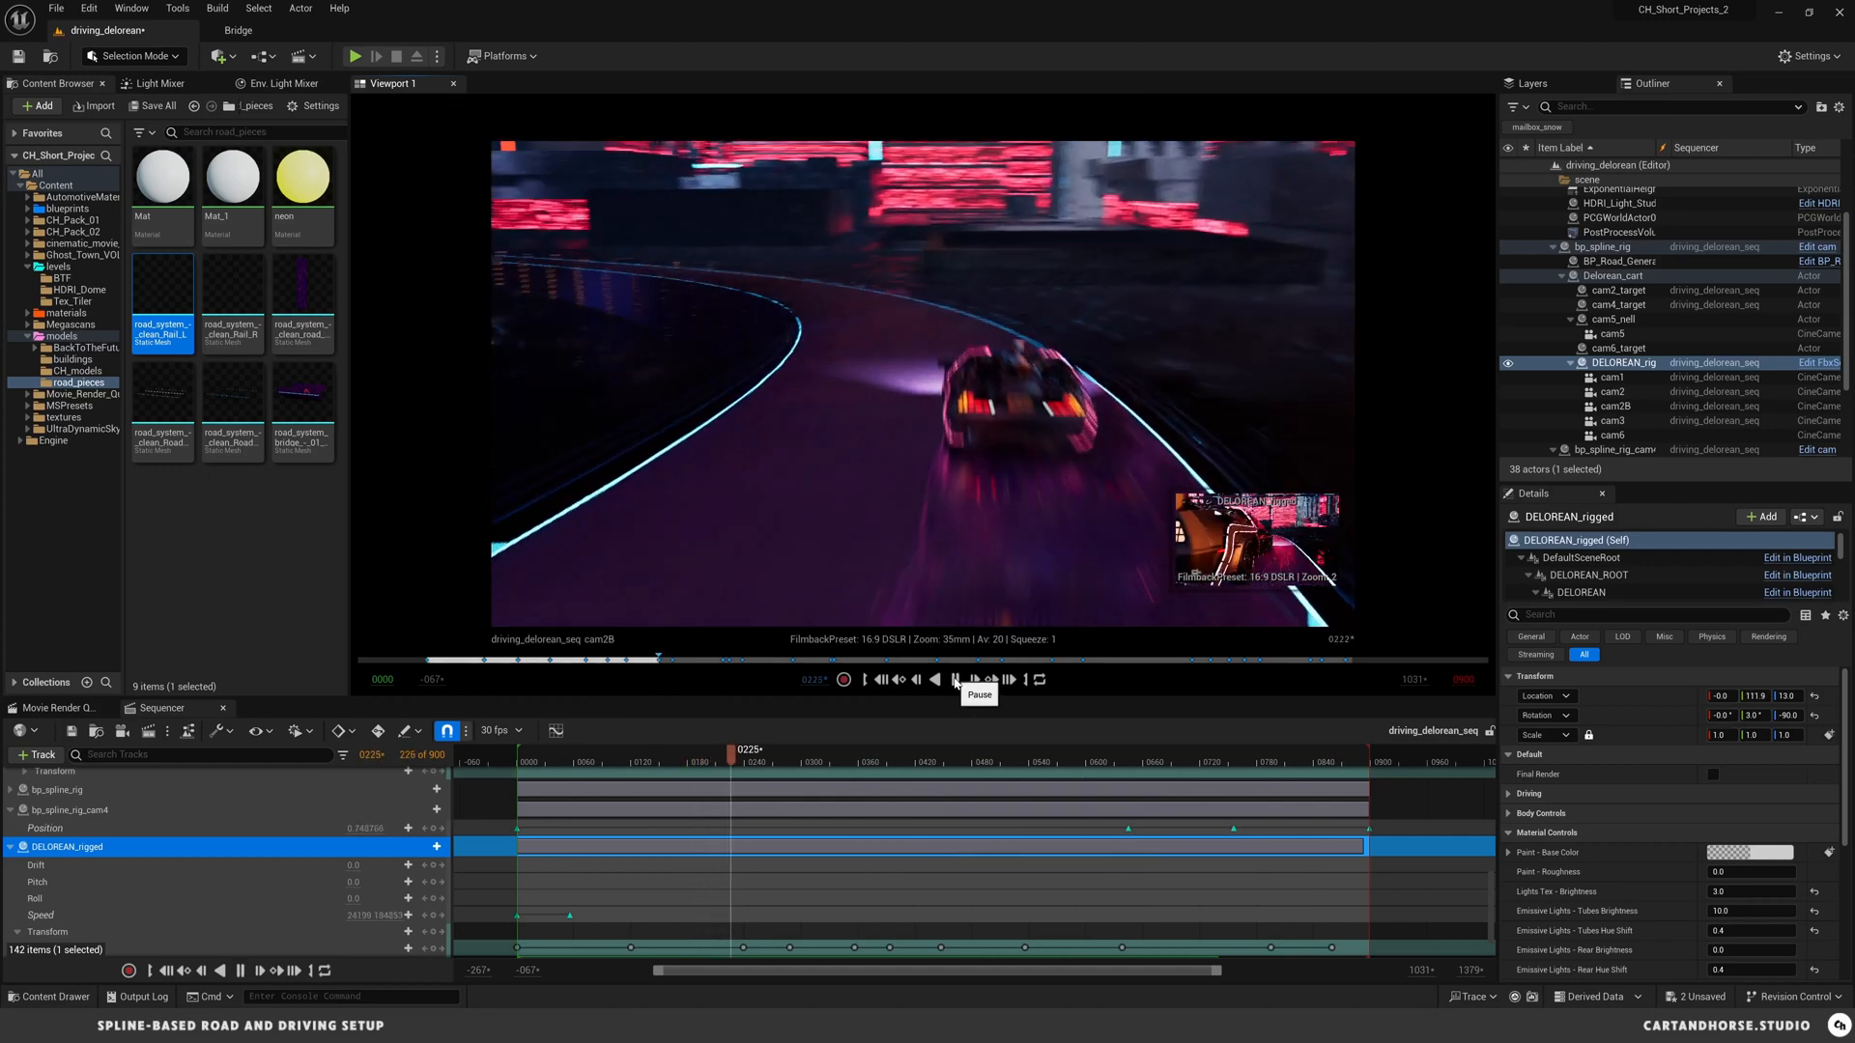
{"action": "left_click", "coordinate": [952, 680]}
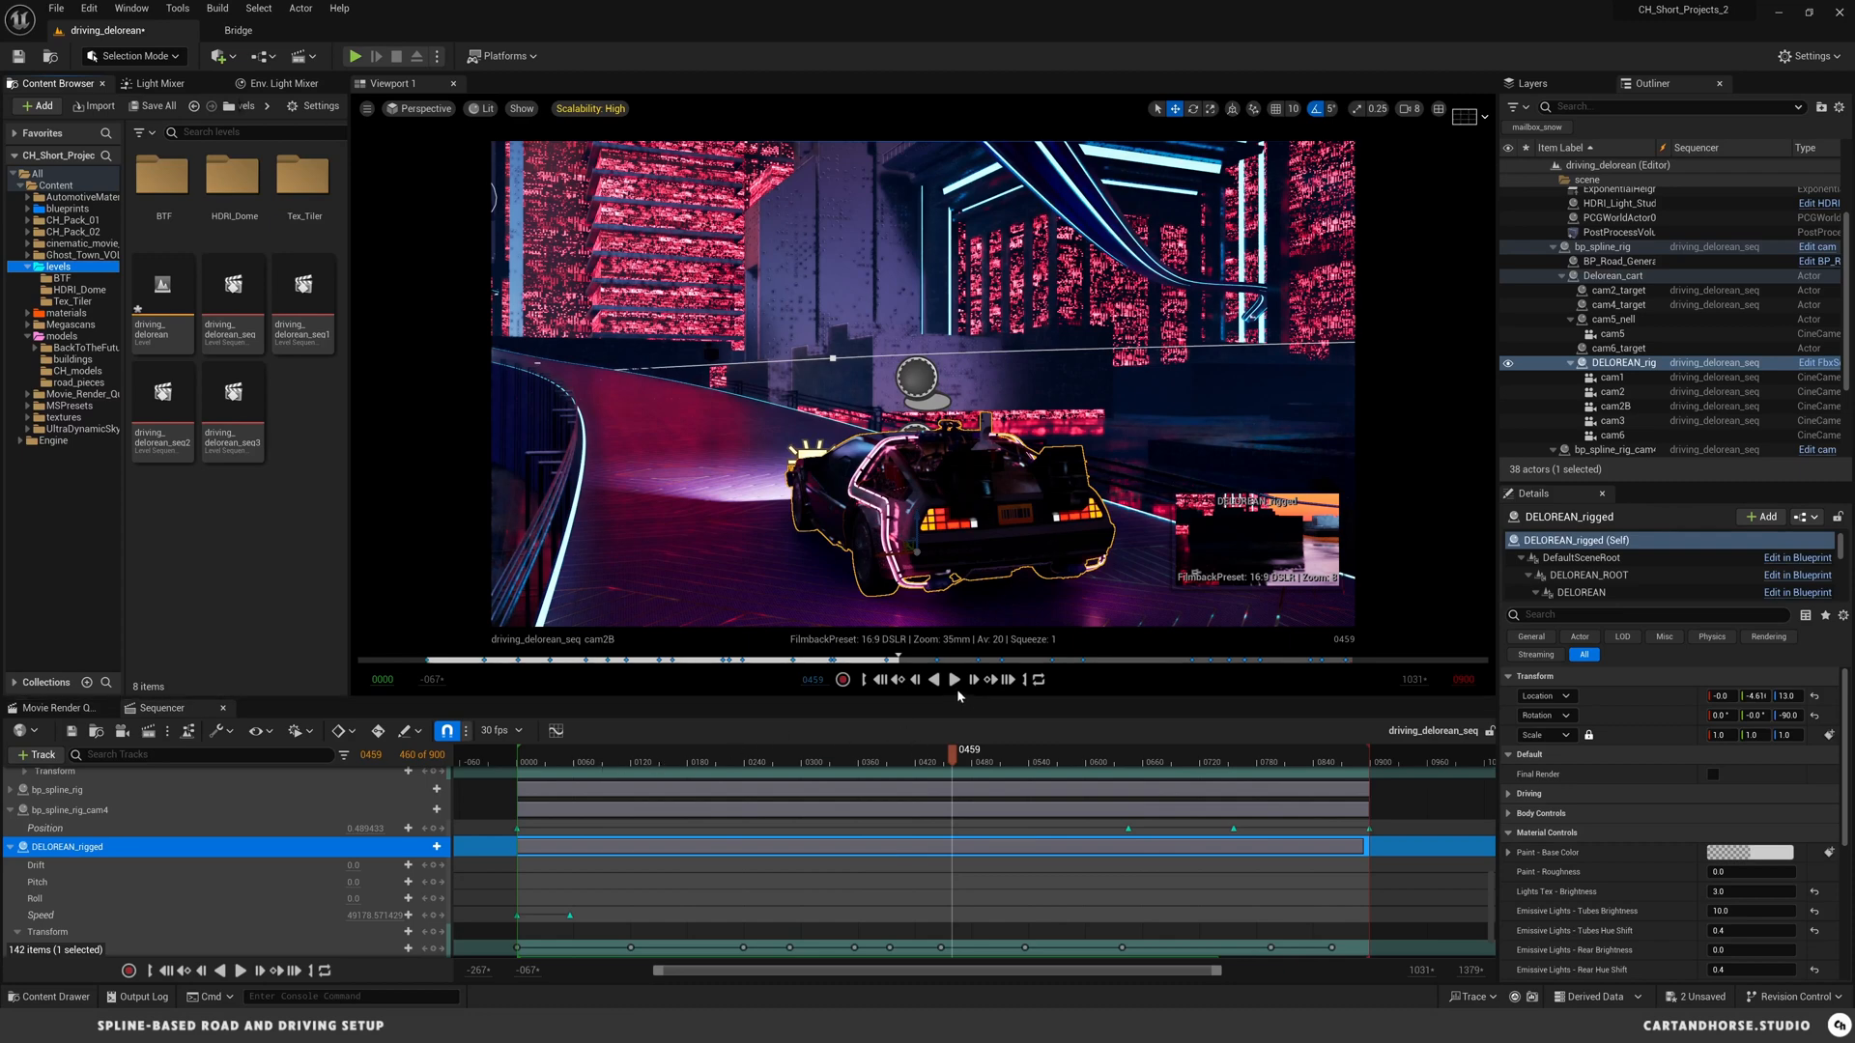
{"action": "left_click", "coordinate": [954, 680]}
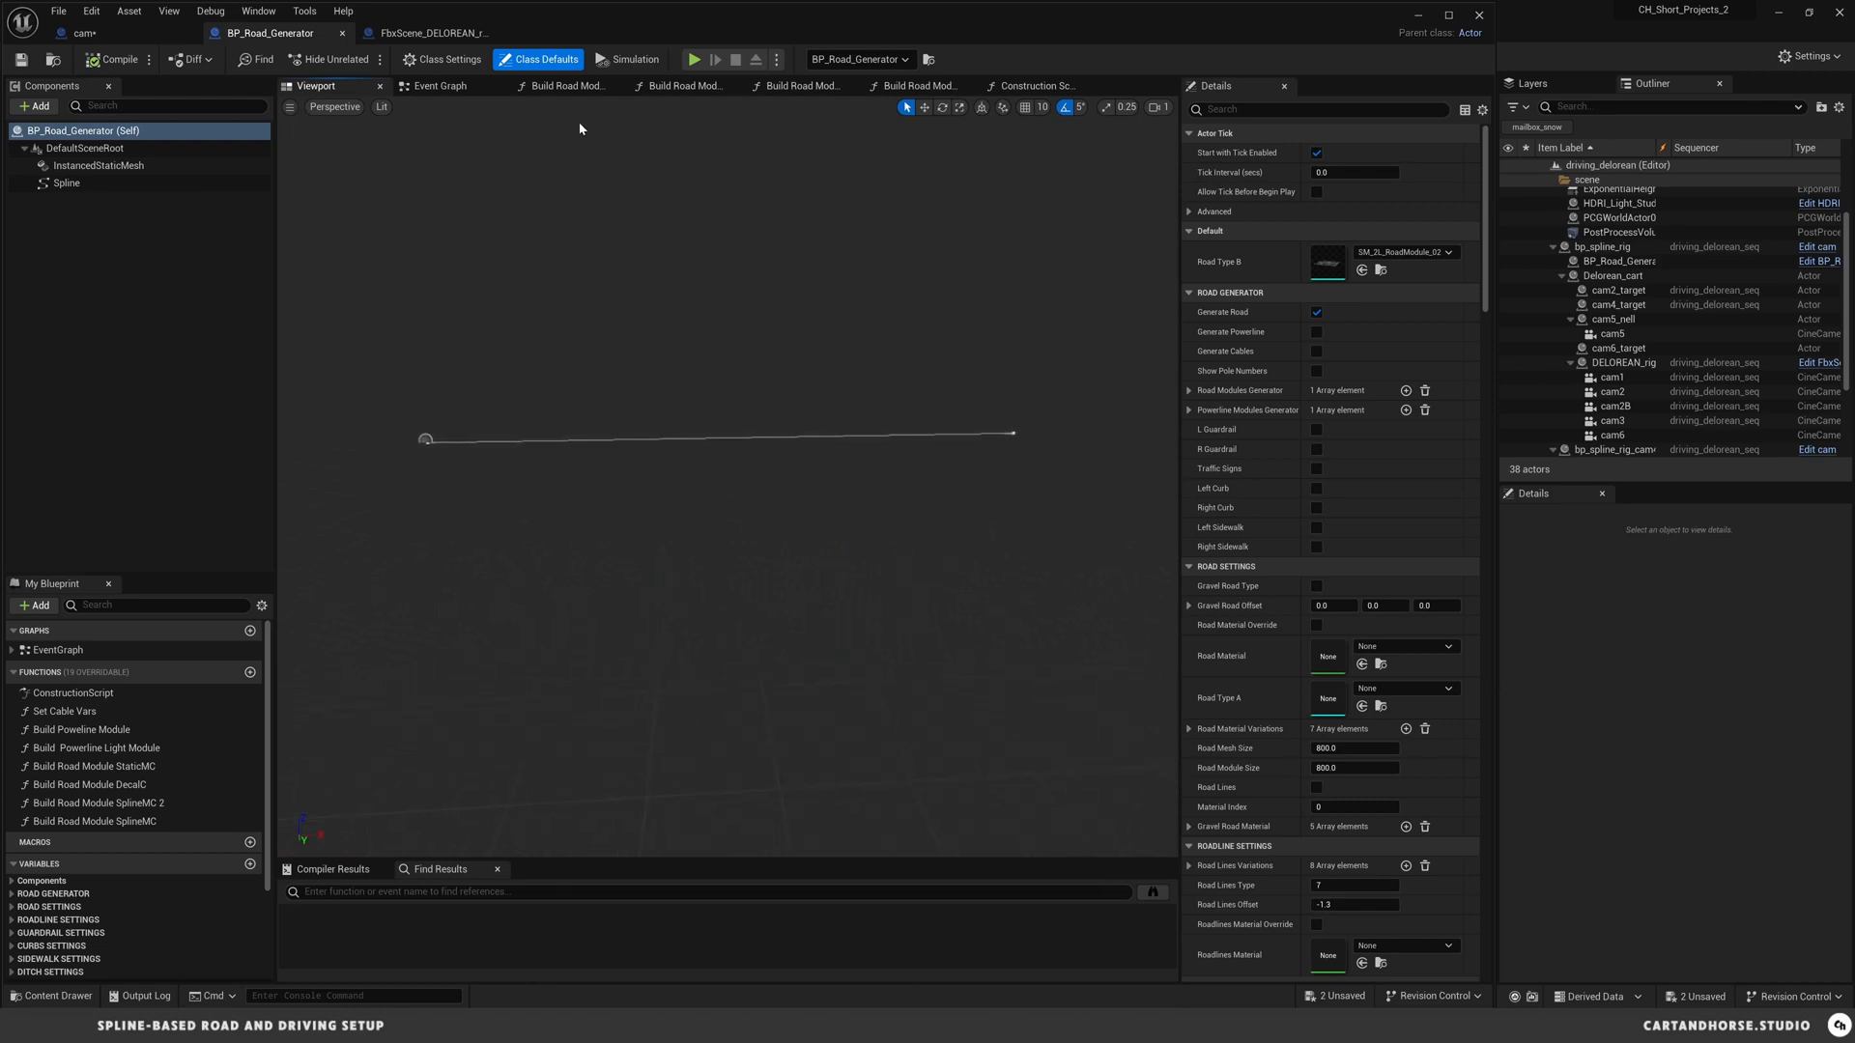
- Return to the Construction Script and frame the Generate Road Branch with Get Spline Length
{"action": "left_click", "coordinate": [565, 85]}
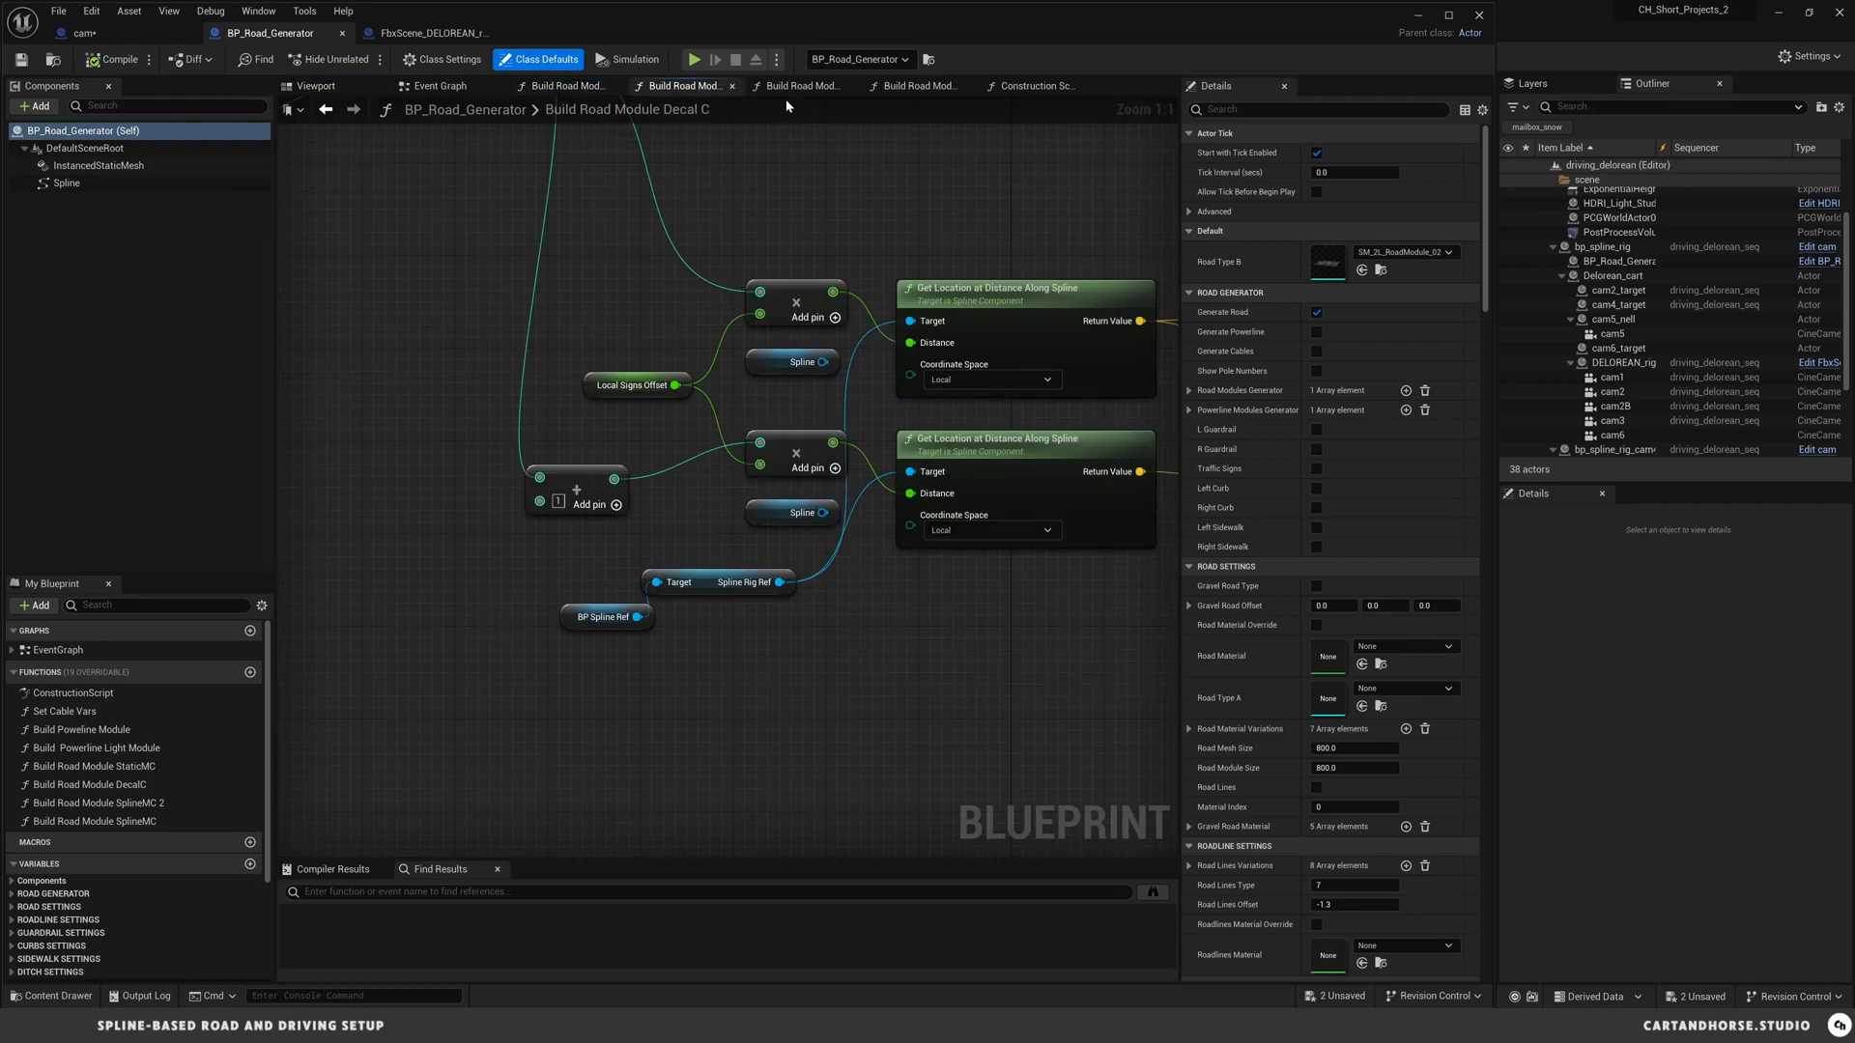
{"action": "left_click", "coordinate": [1033, 85]}
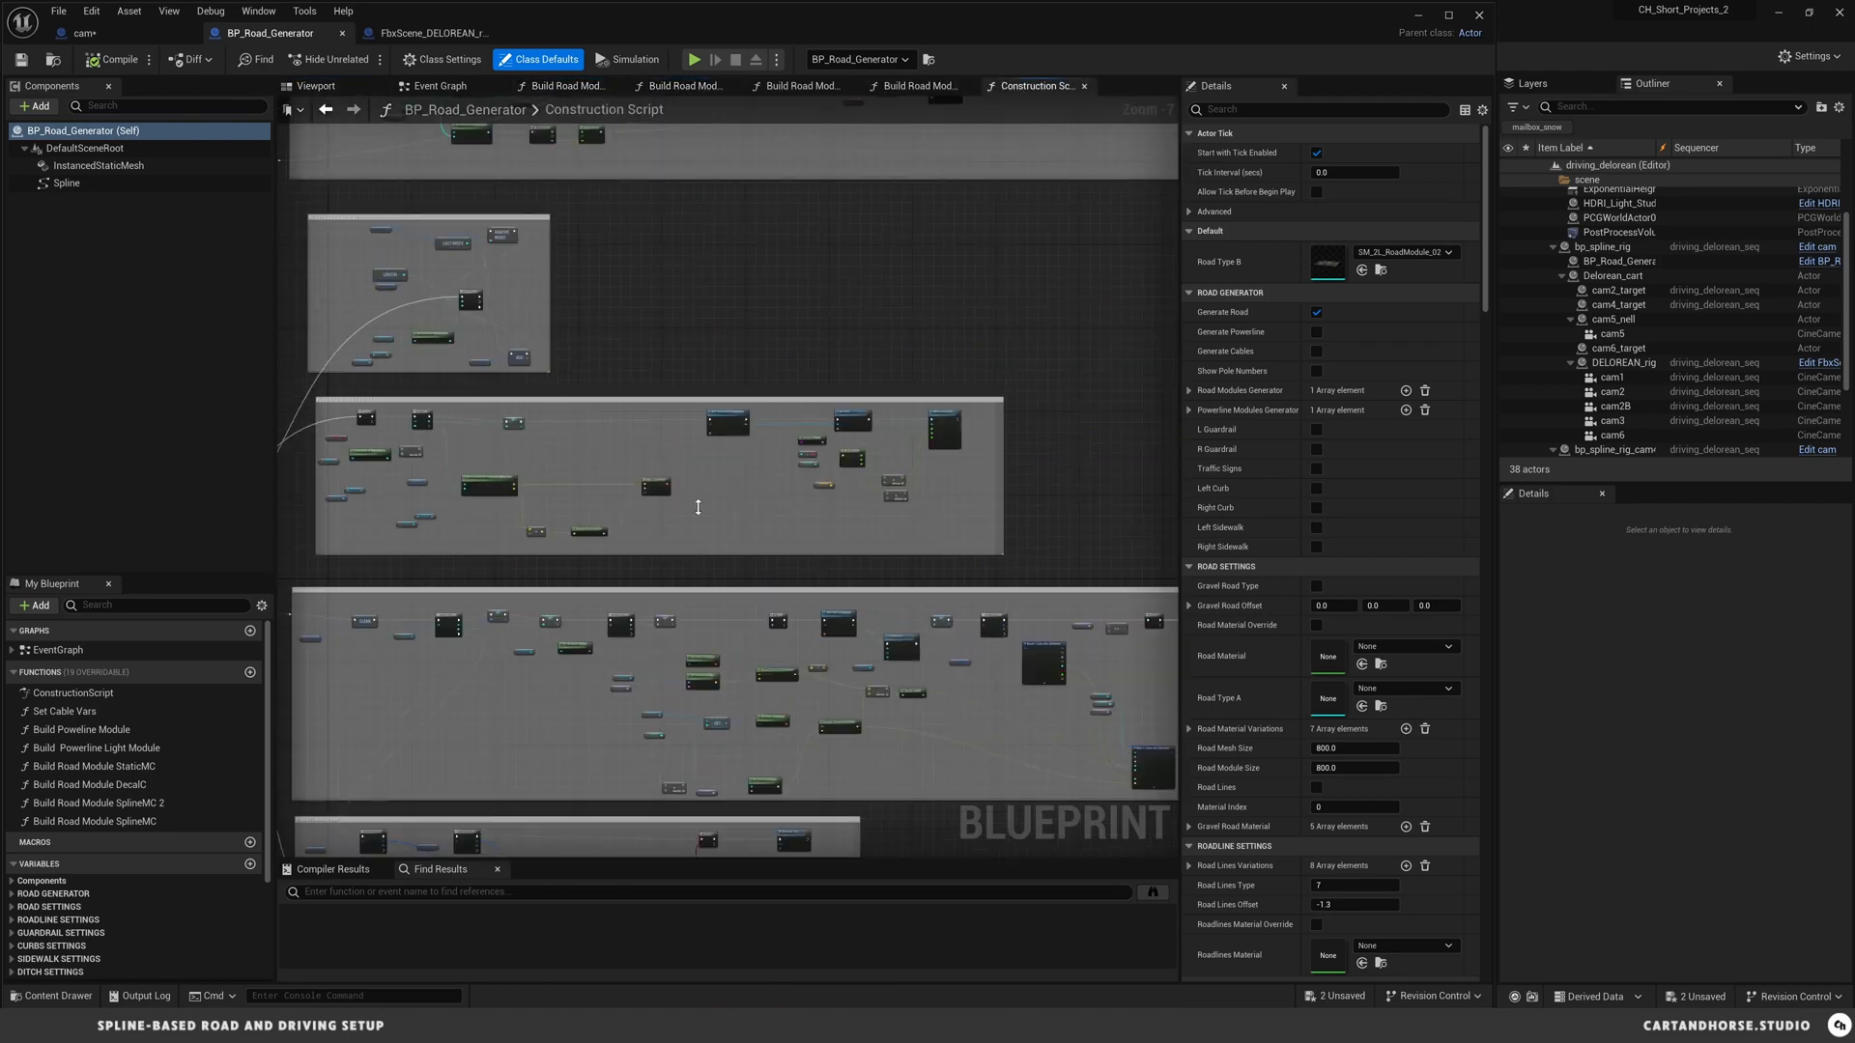
{"action": "scroll", "scroll_direction": "down", "scroll_amount": 3}
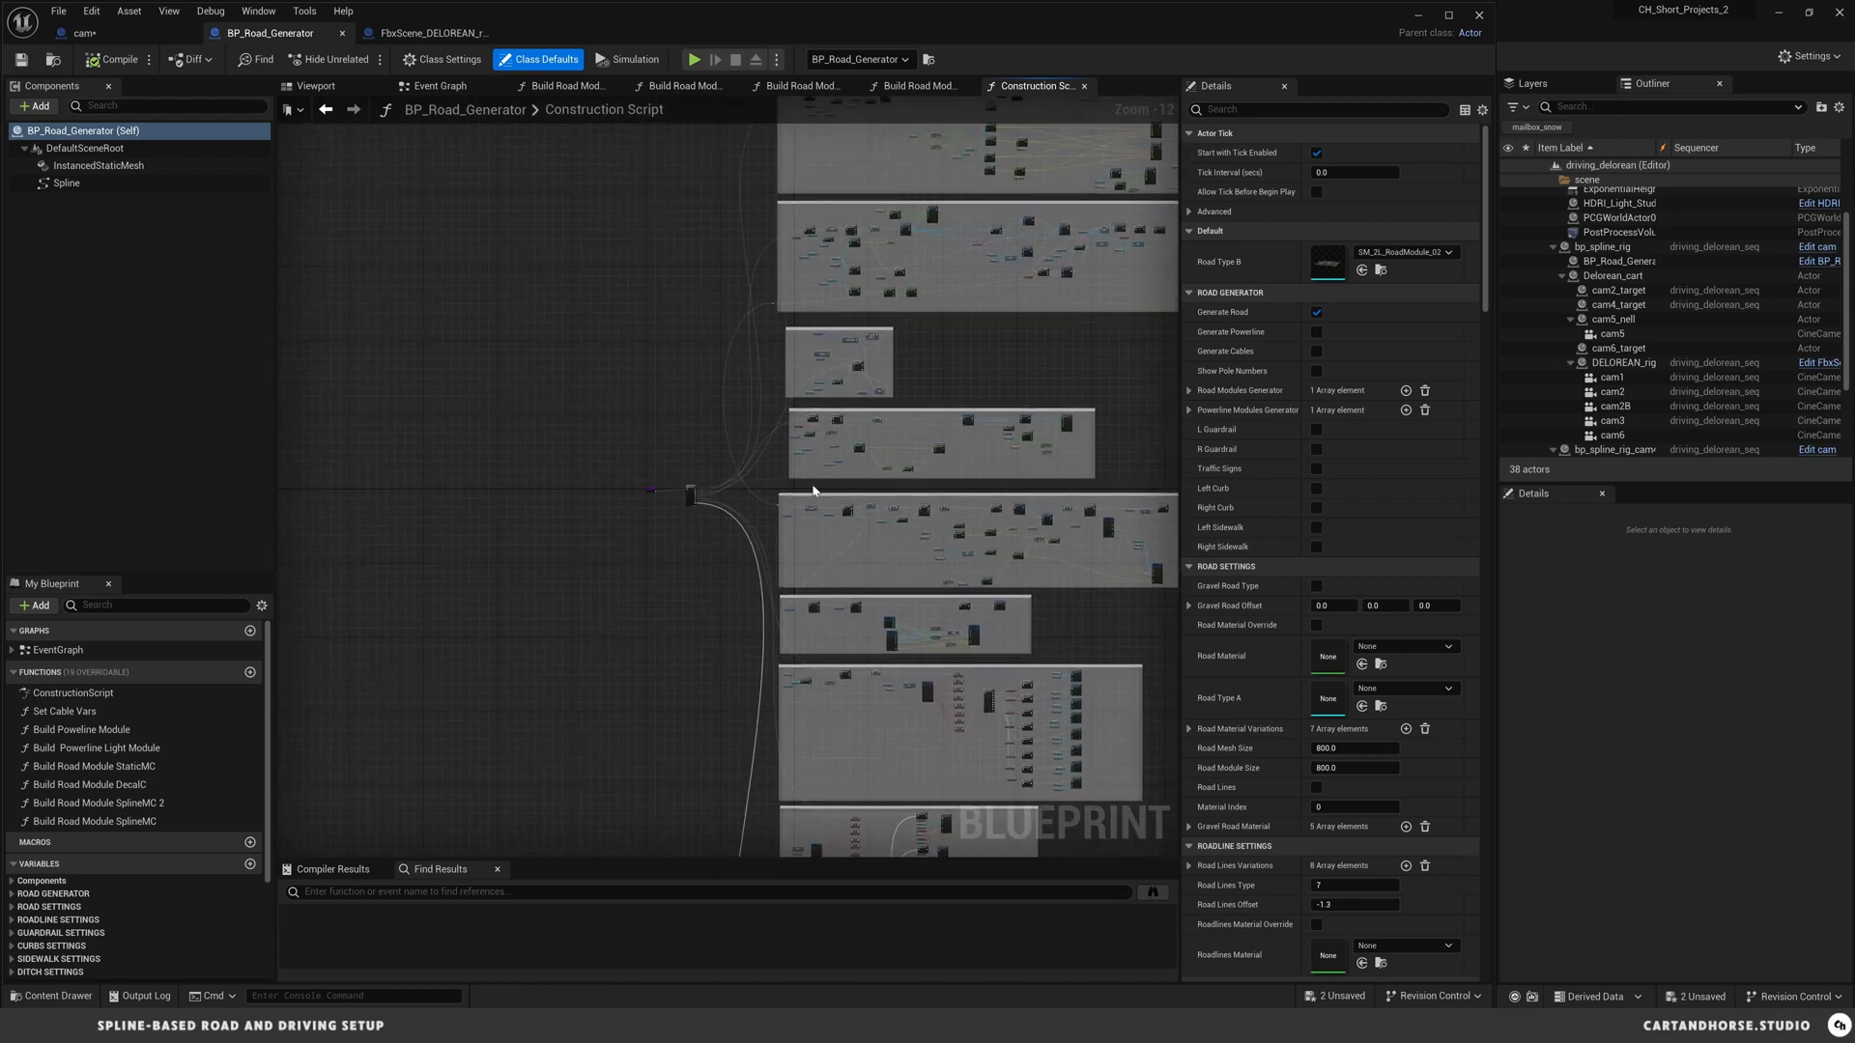
{"action": "left_click_drag", "start_coordinate": [813, 490], "coordinate": [848, 369]}
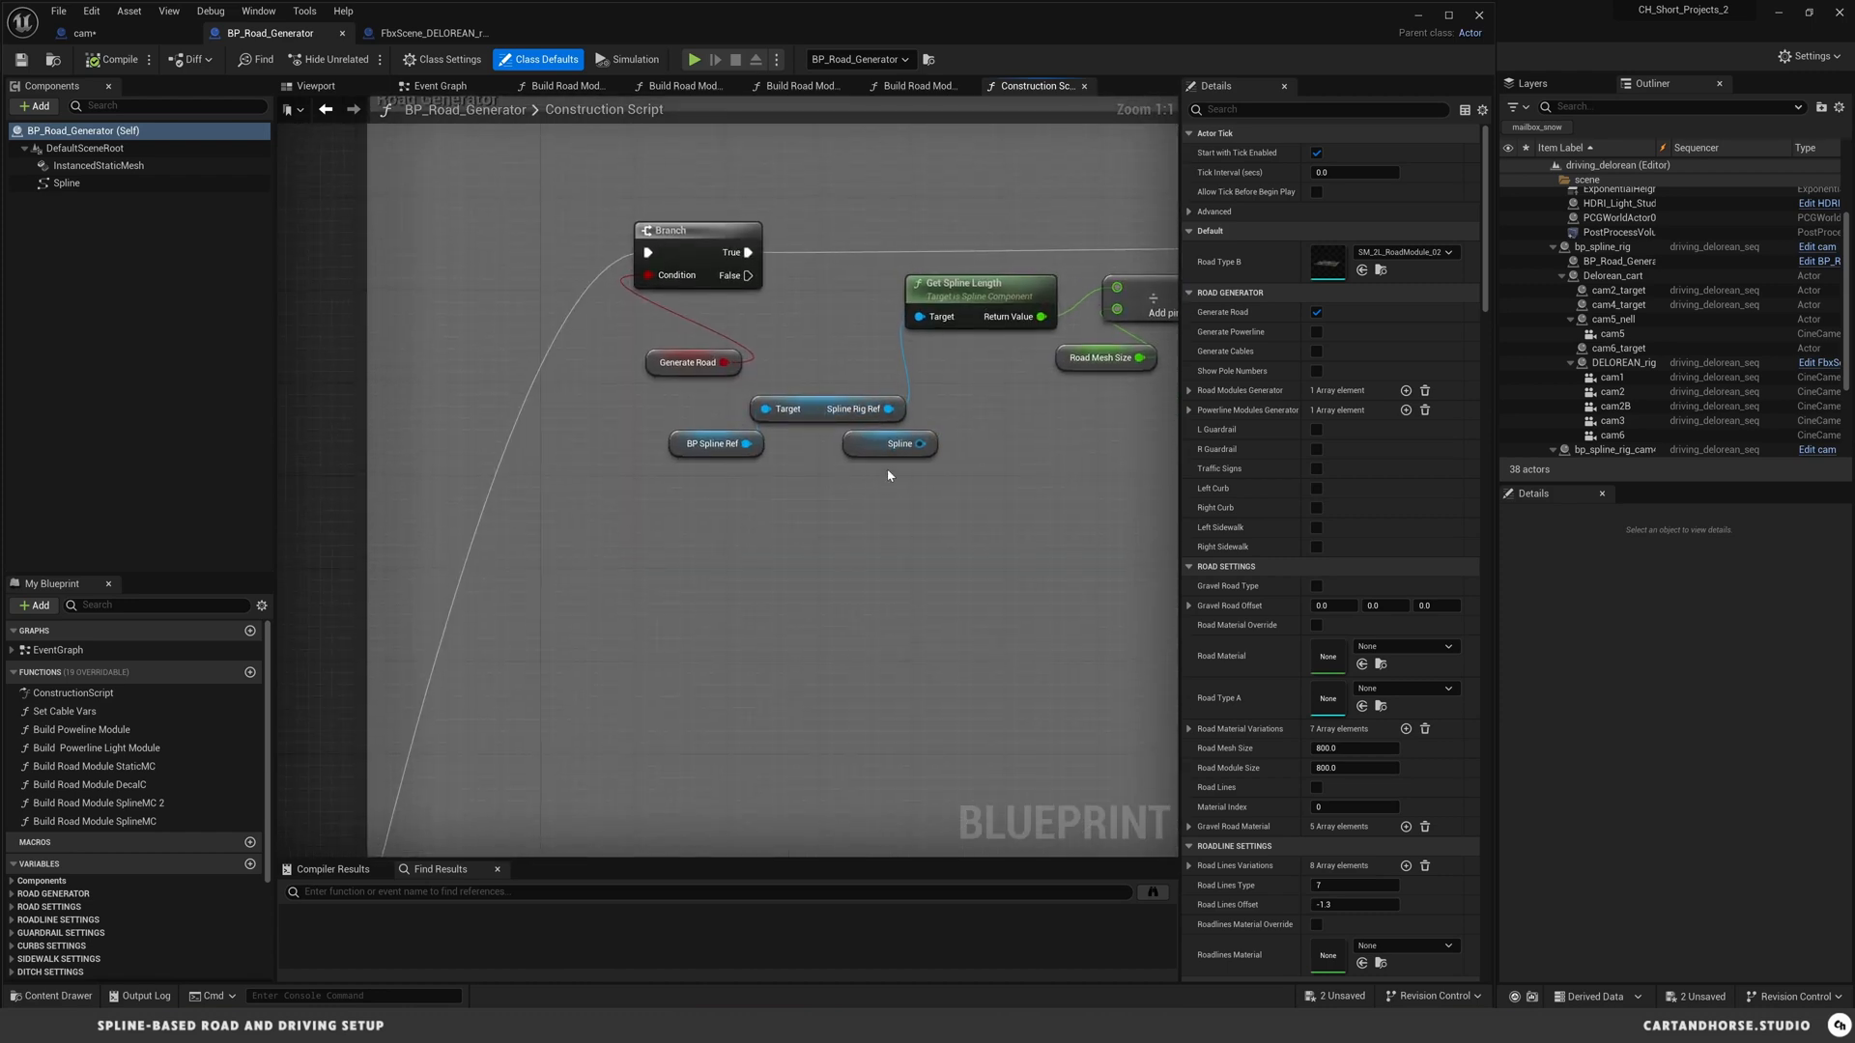
- Run Find References on the Spline component and open a Spline node from the results
{"action": "left_click", "coordinate": [68, 184]}
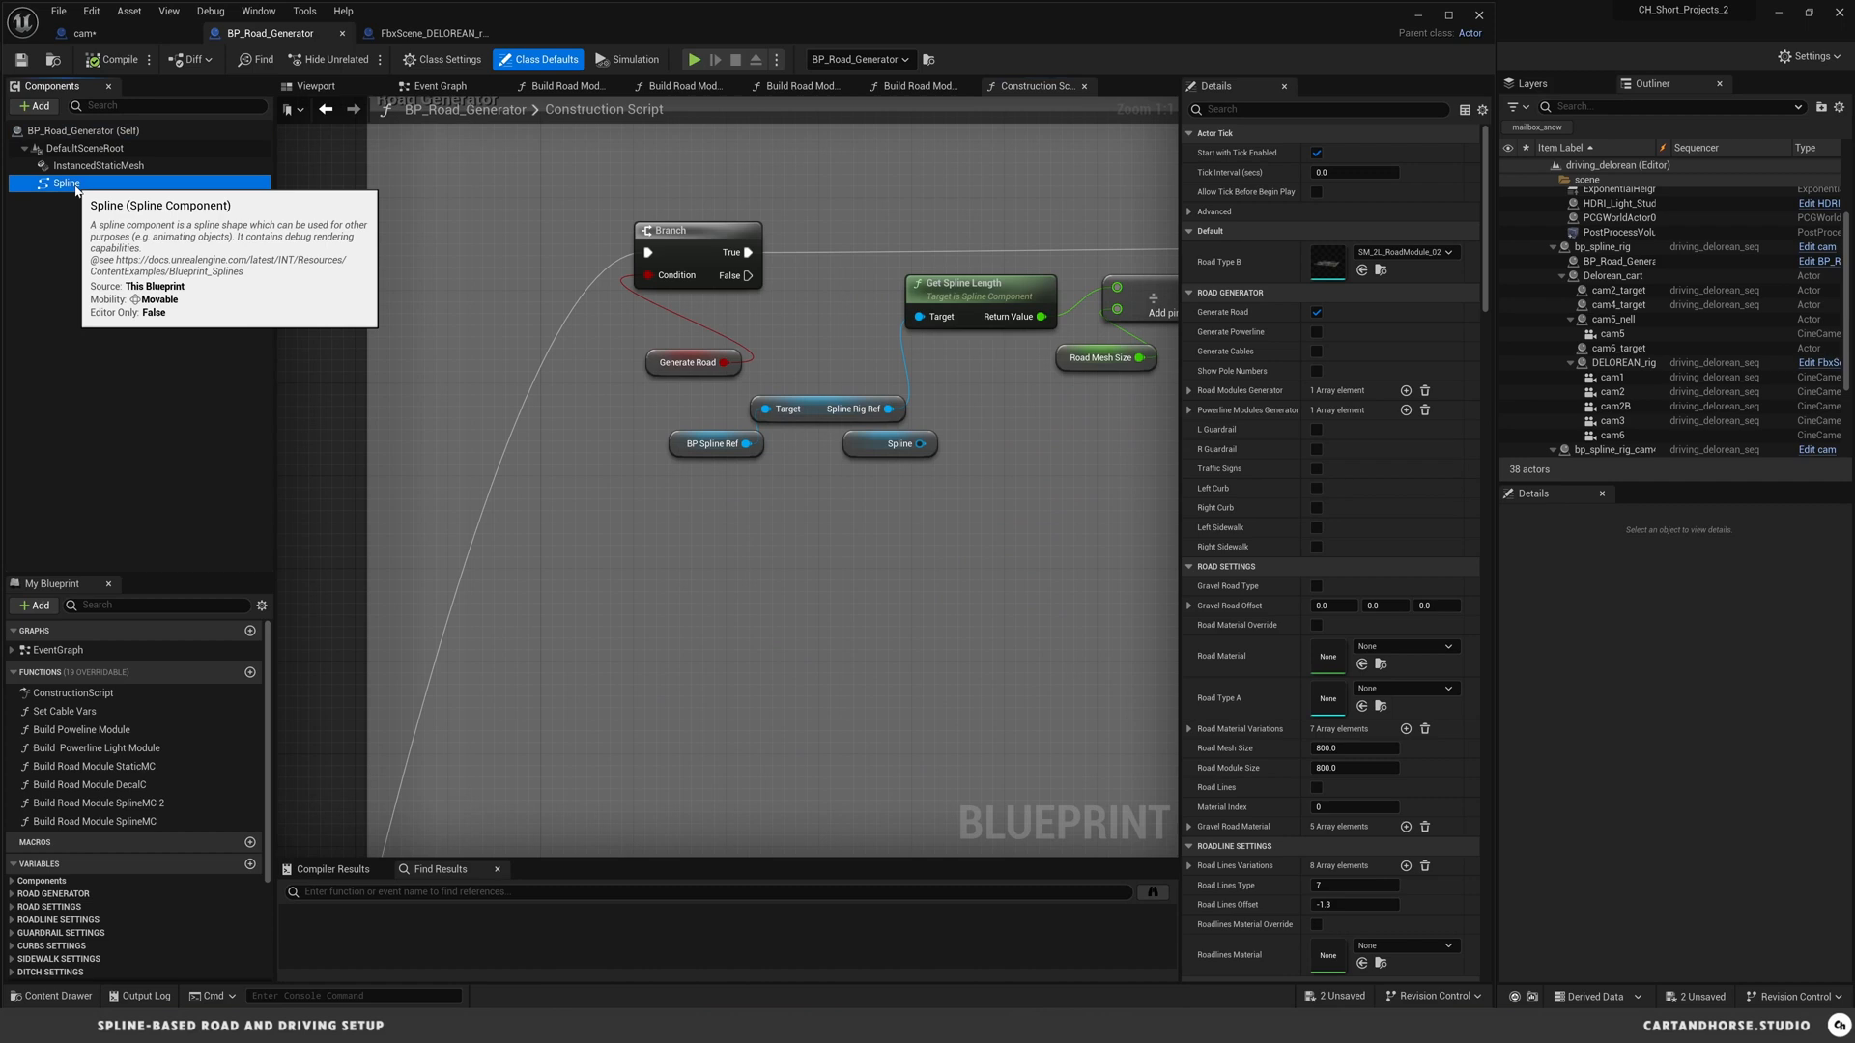
{"action": "right_click", "coordinate": [67, 184]}
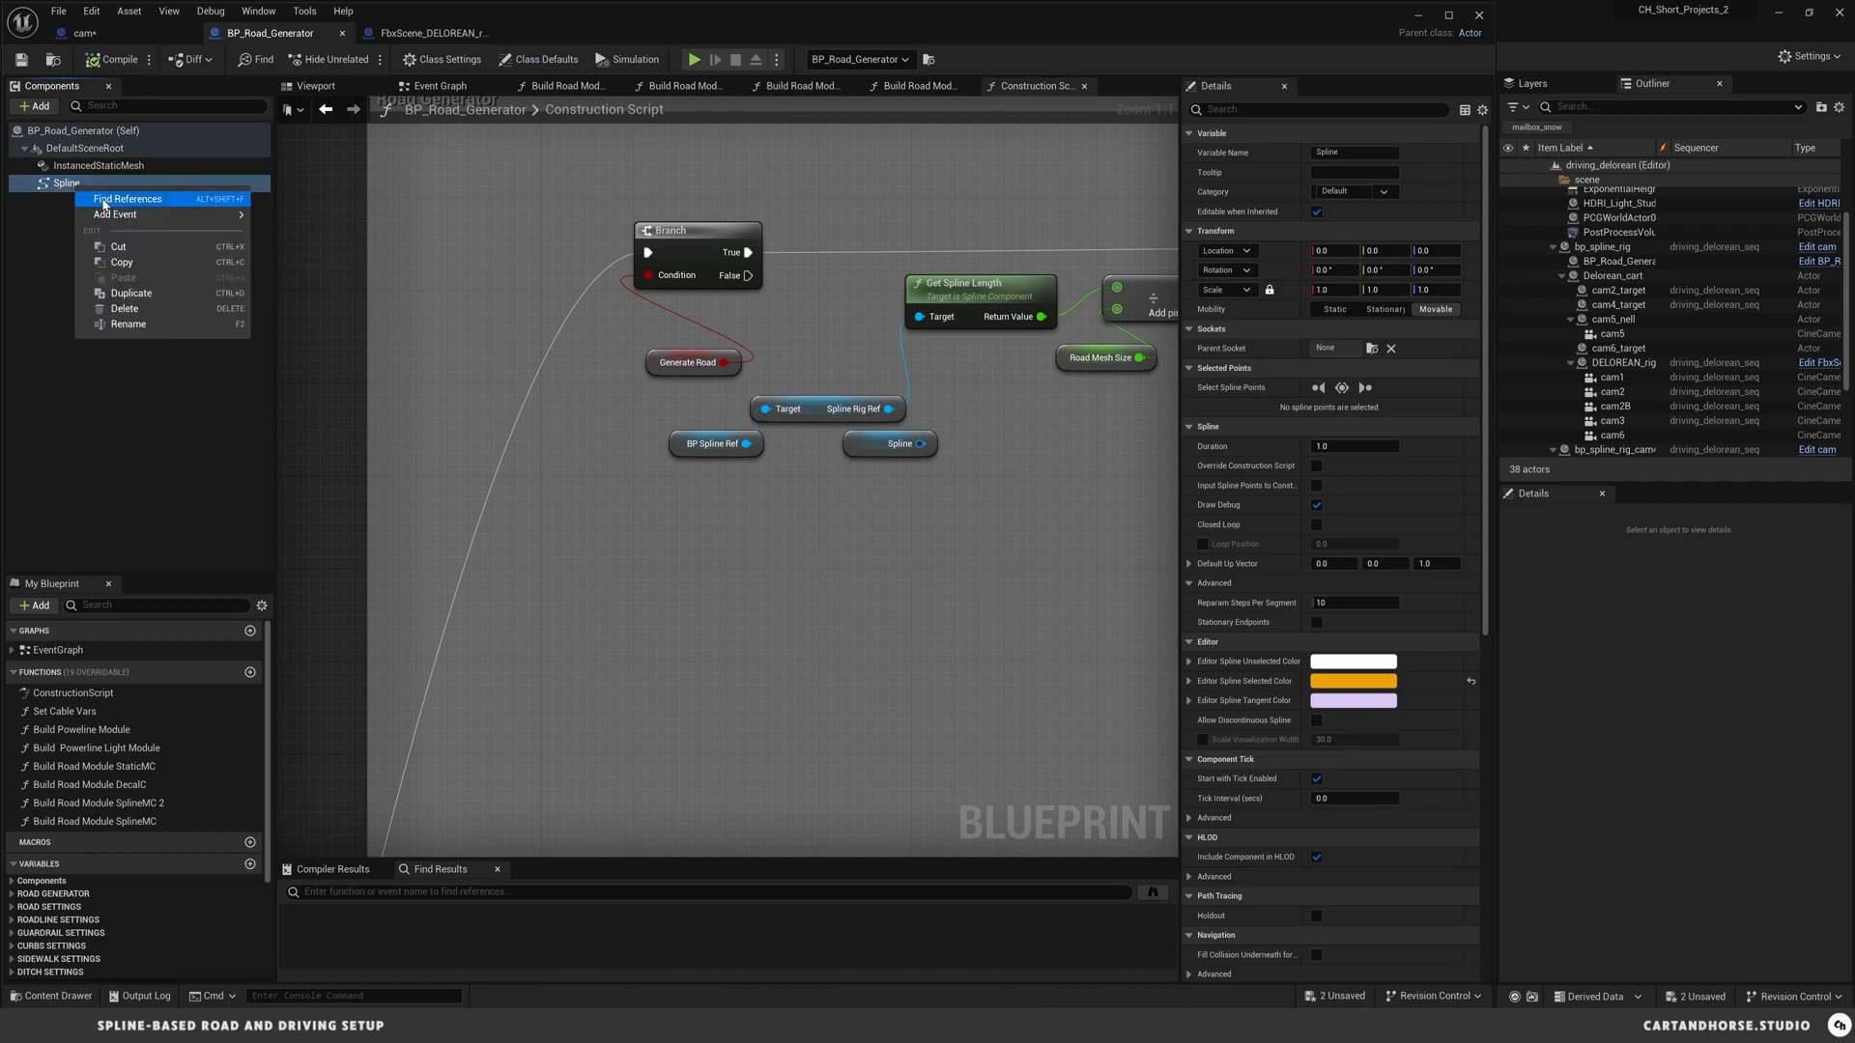
{"action": "left_click", "coordinate": [128, 197]}
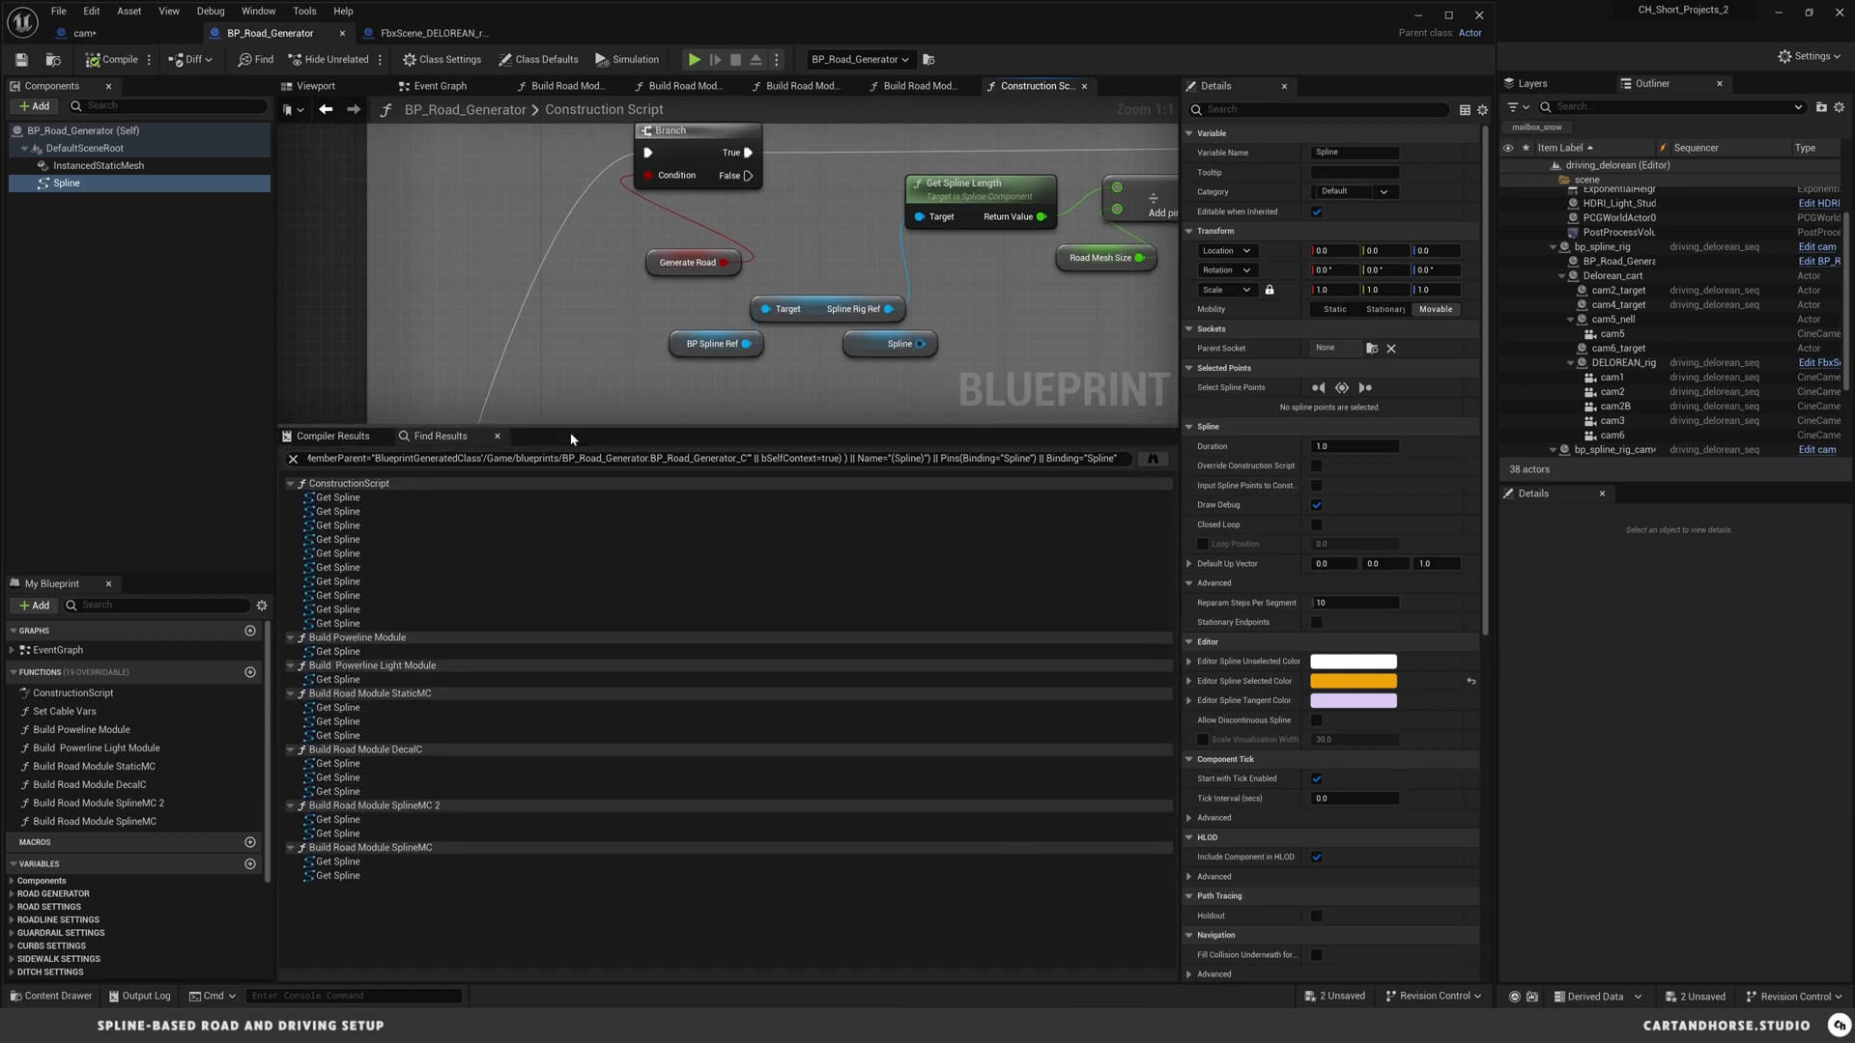
{"action": "right_click", "coordinate": [335, 497]}
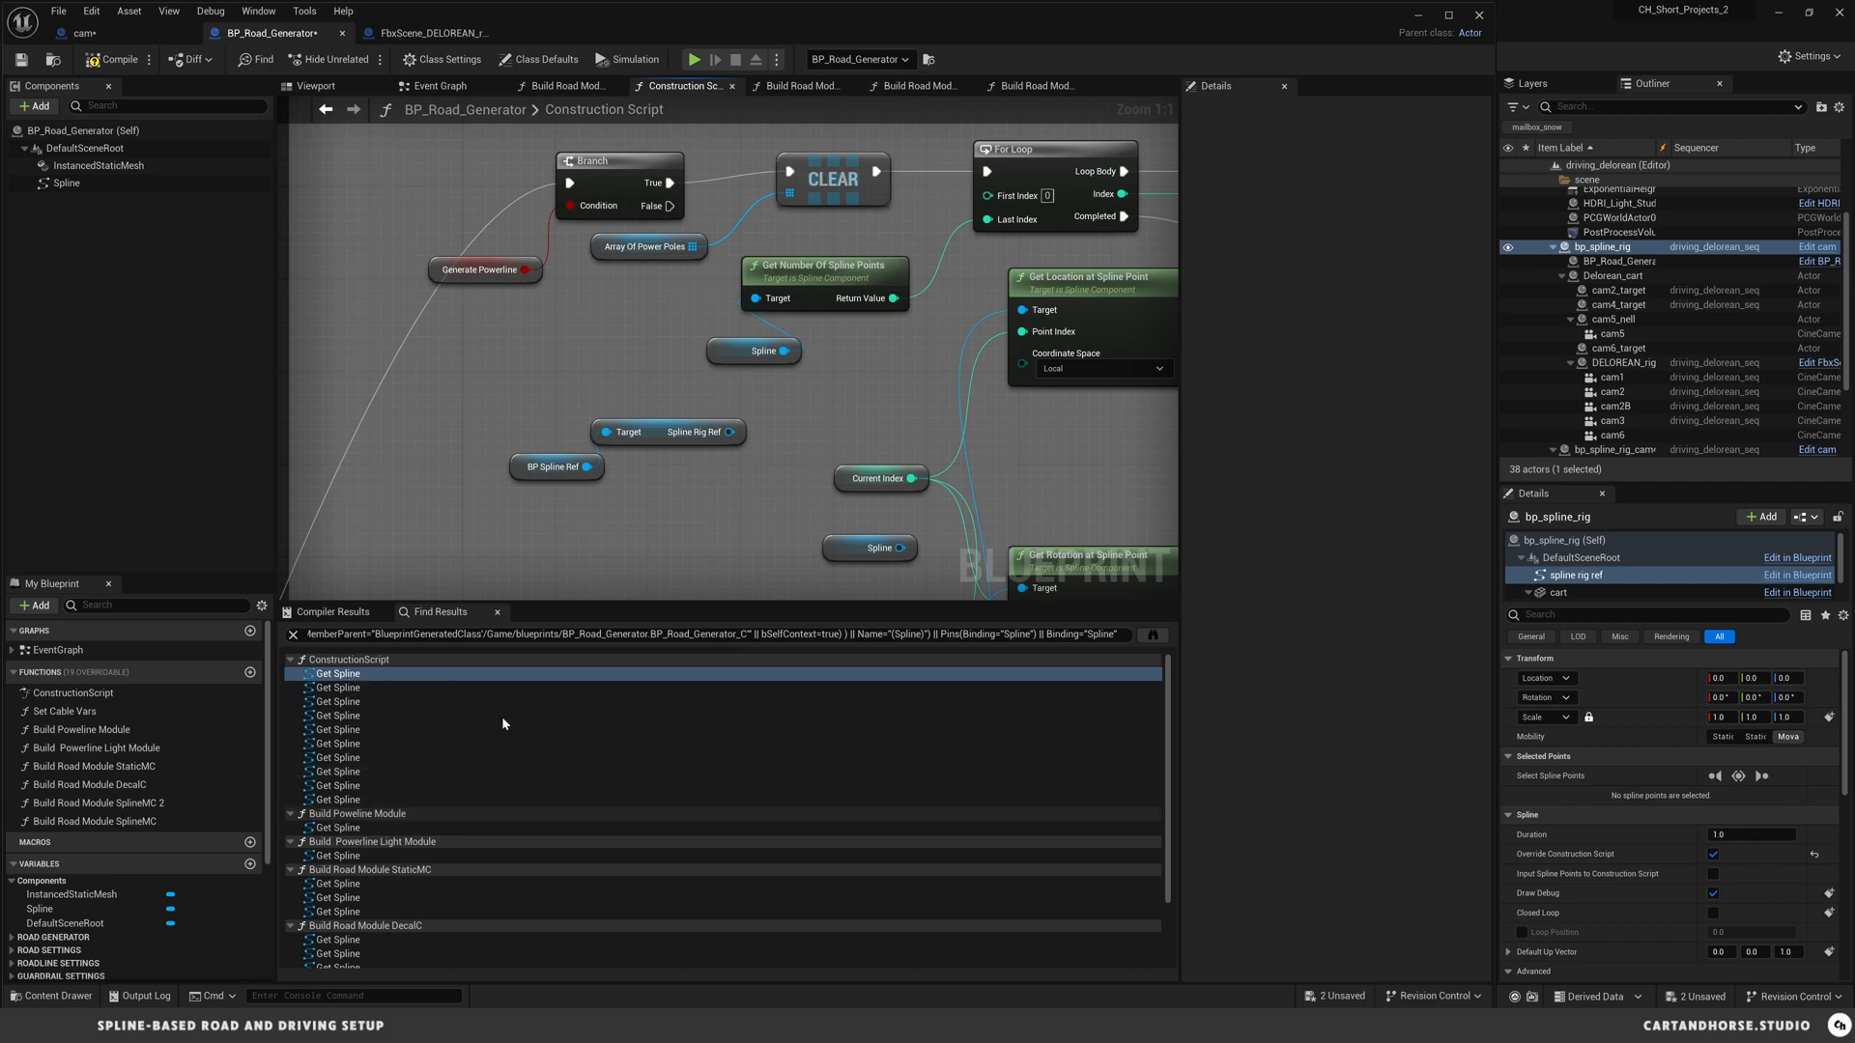
{"action": "mouse_move", "coordinate": [554, 465]}
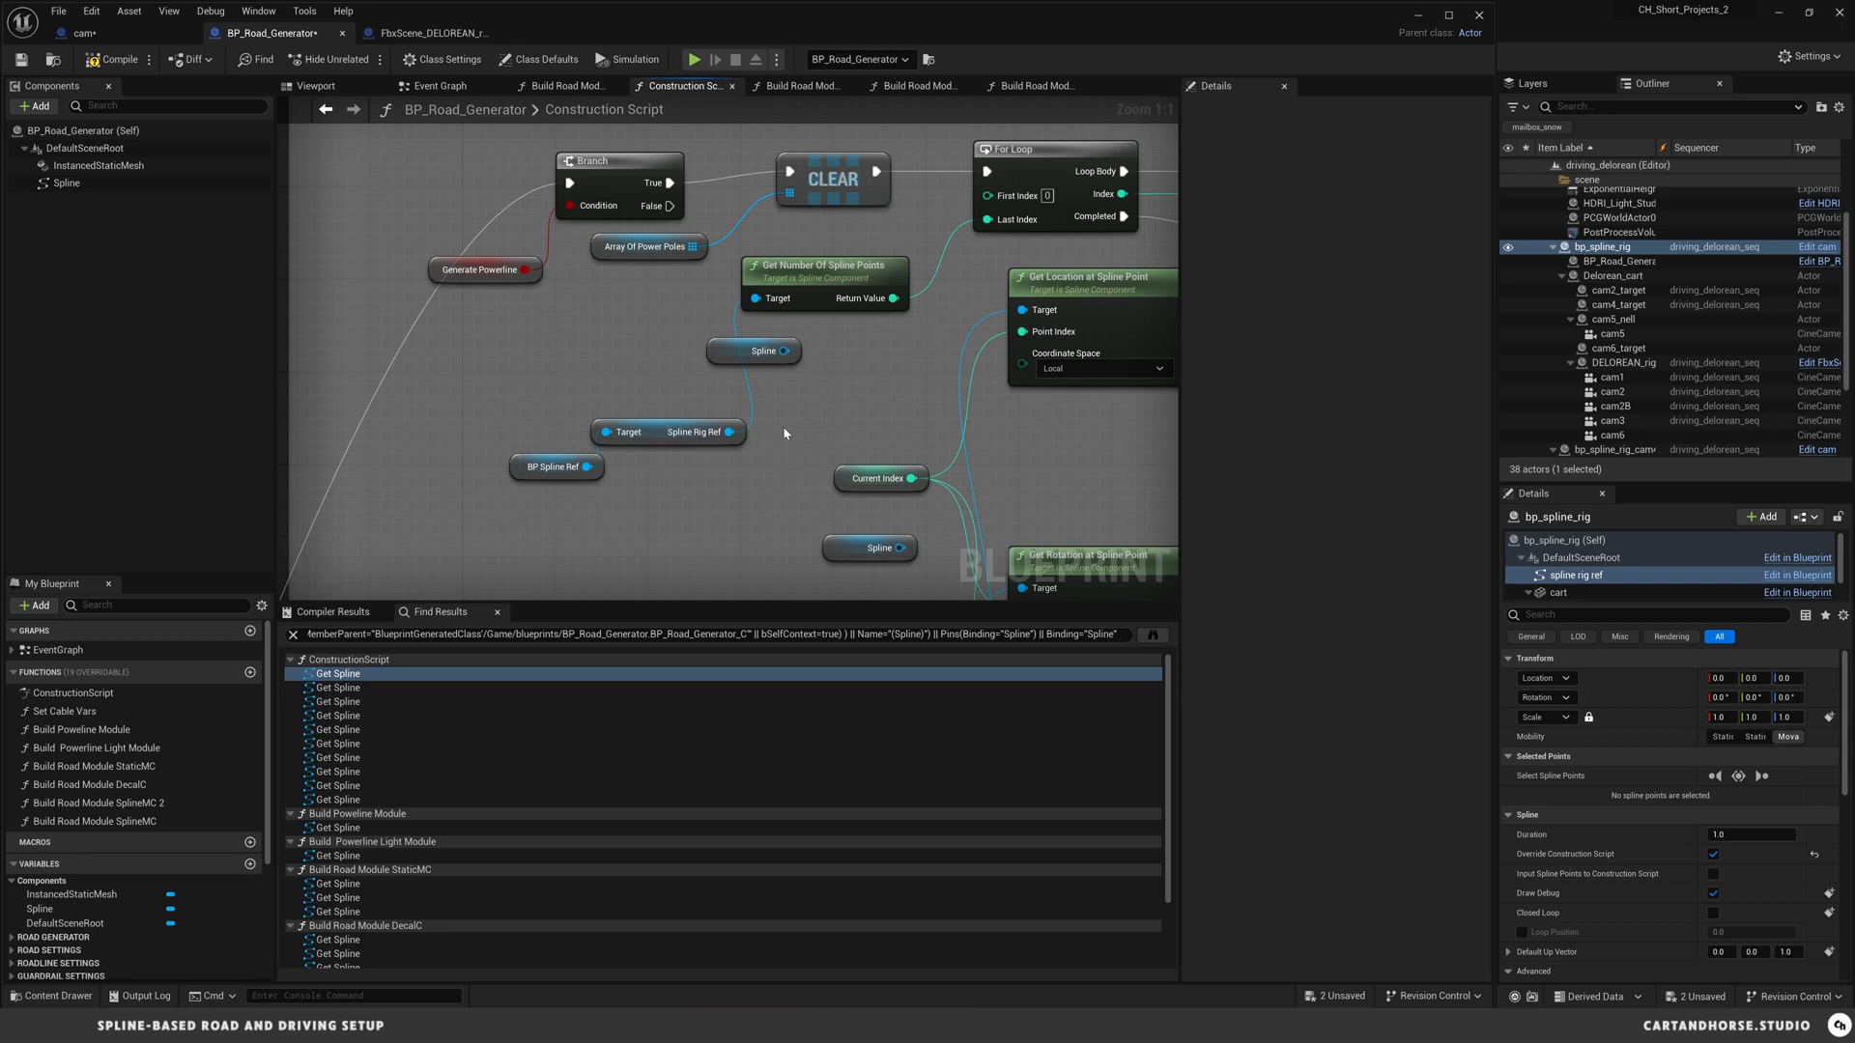
{"action": "mouse_move", "coordinate": [772, 410]}
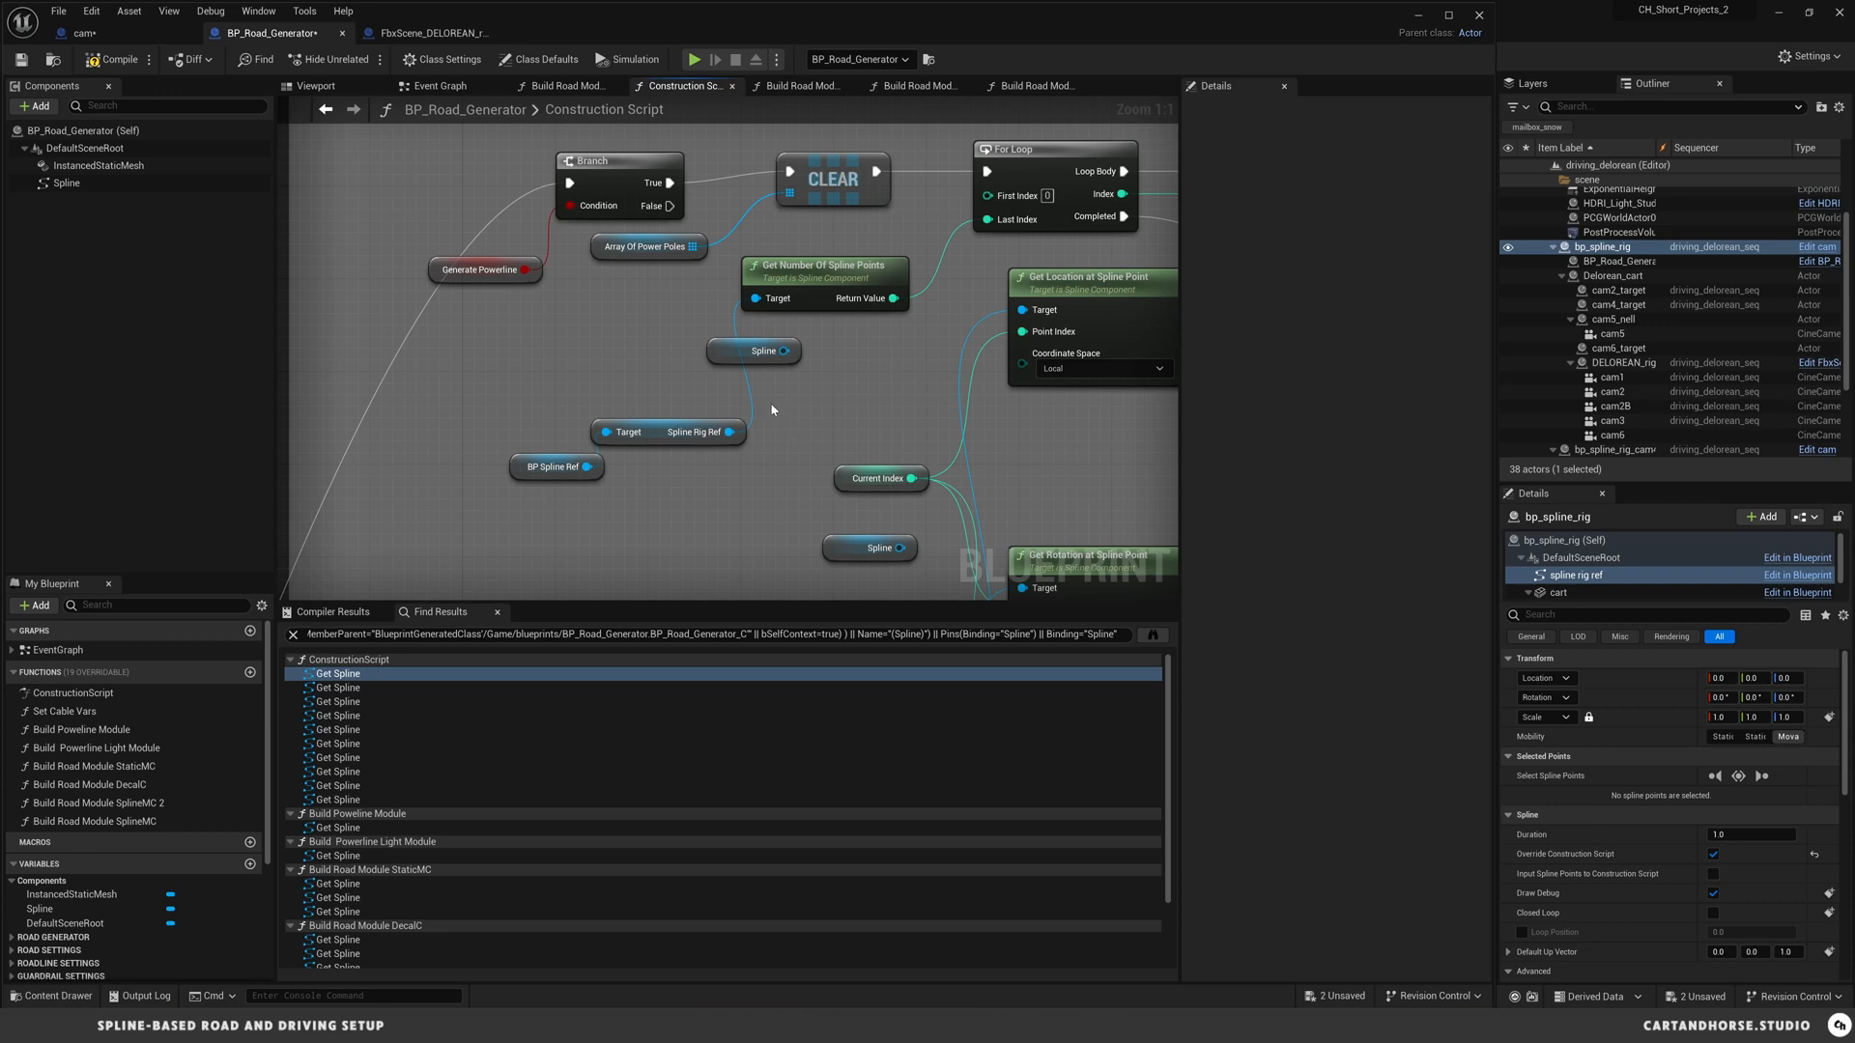
{"action": "mouse_move", "coordinate": [66, 184]}
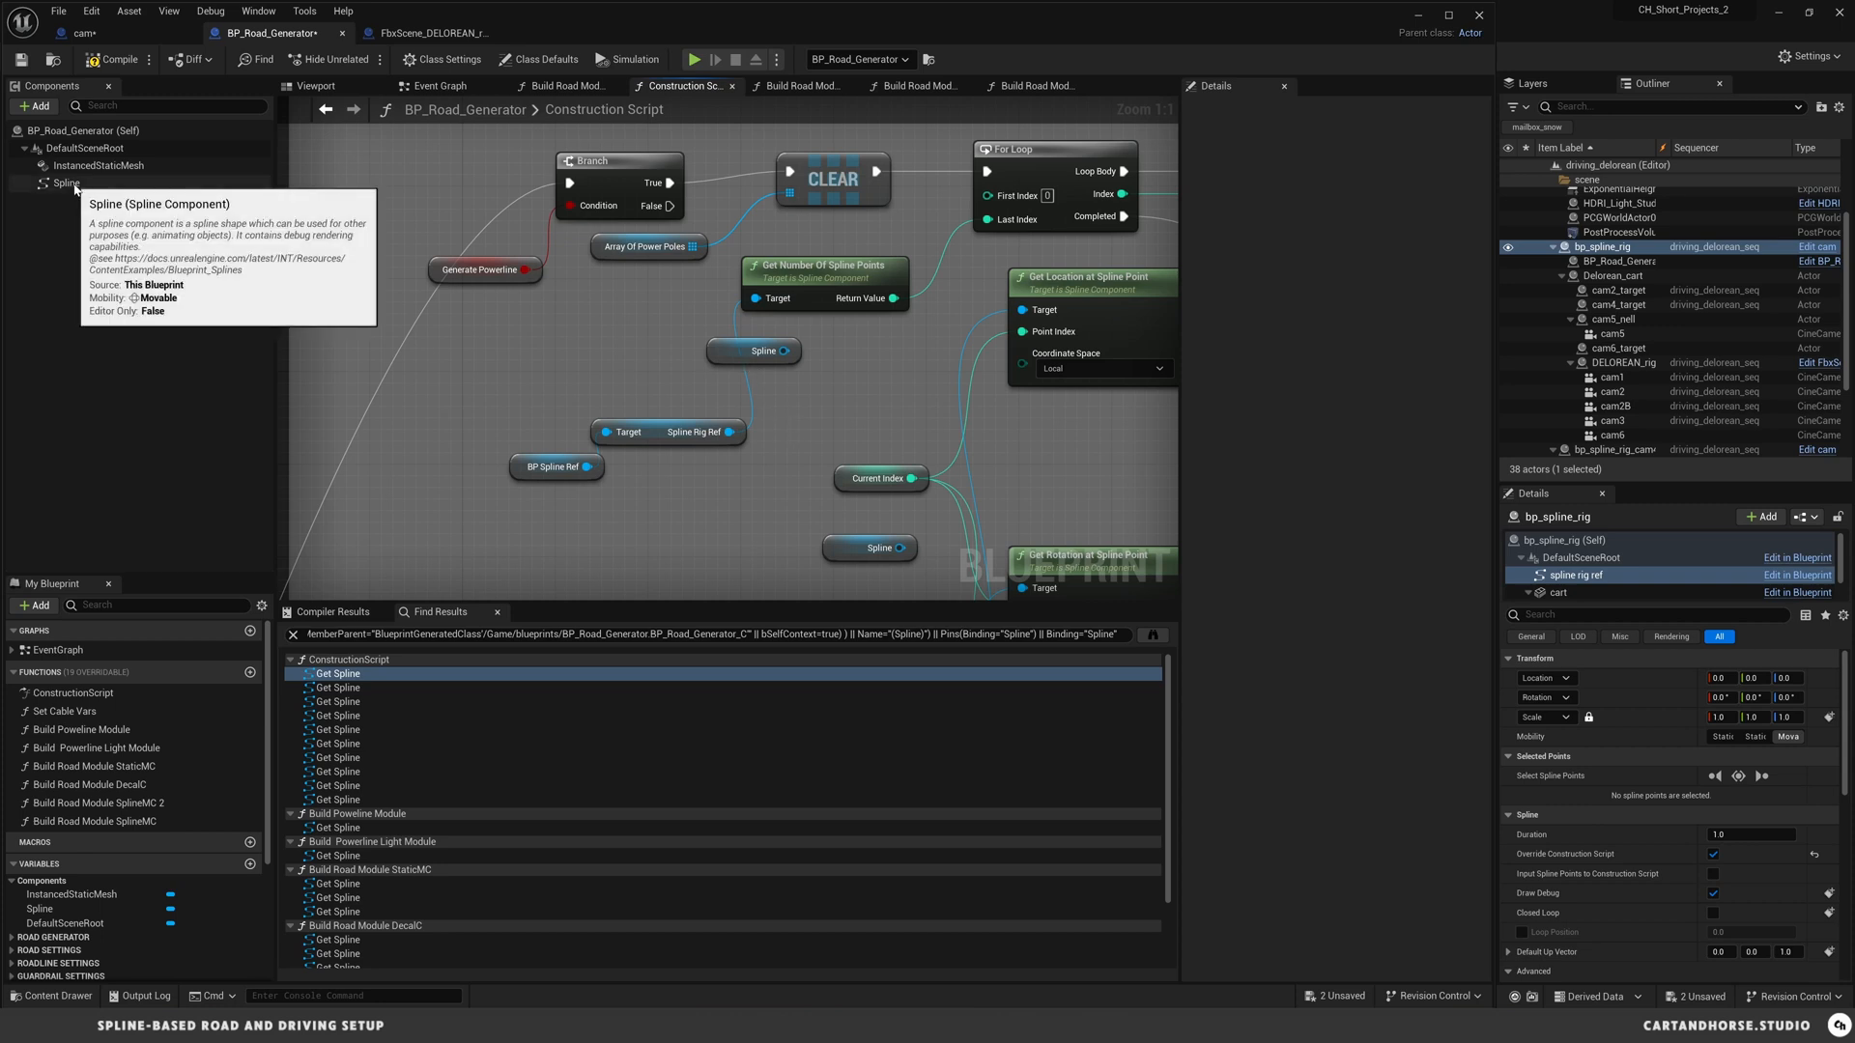
{"action": "mouse_move", "coordinate": [680, 530]}
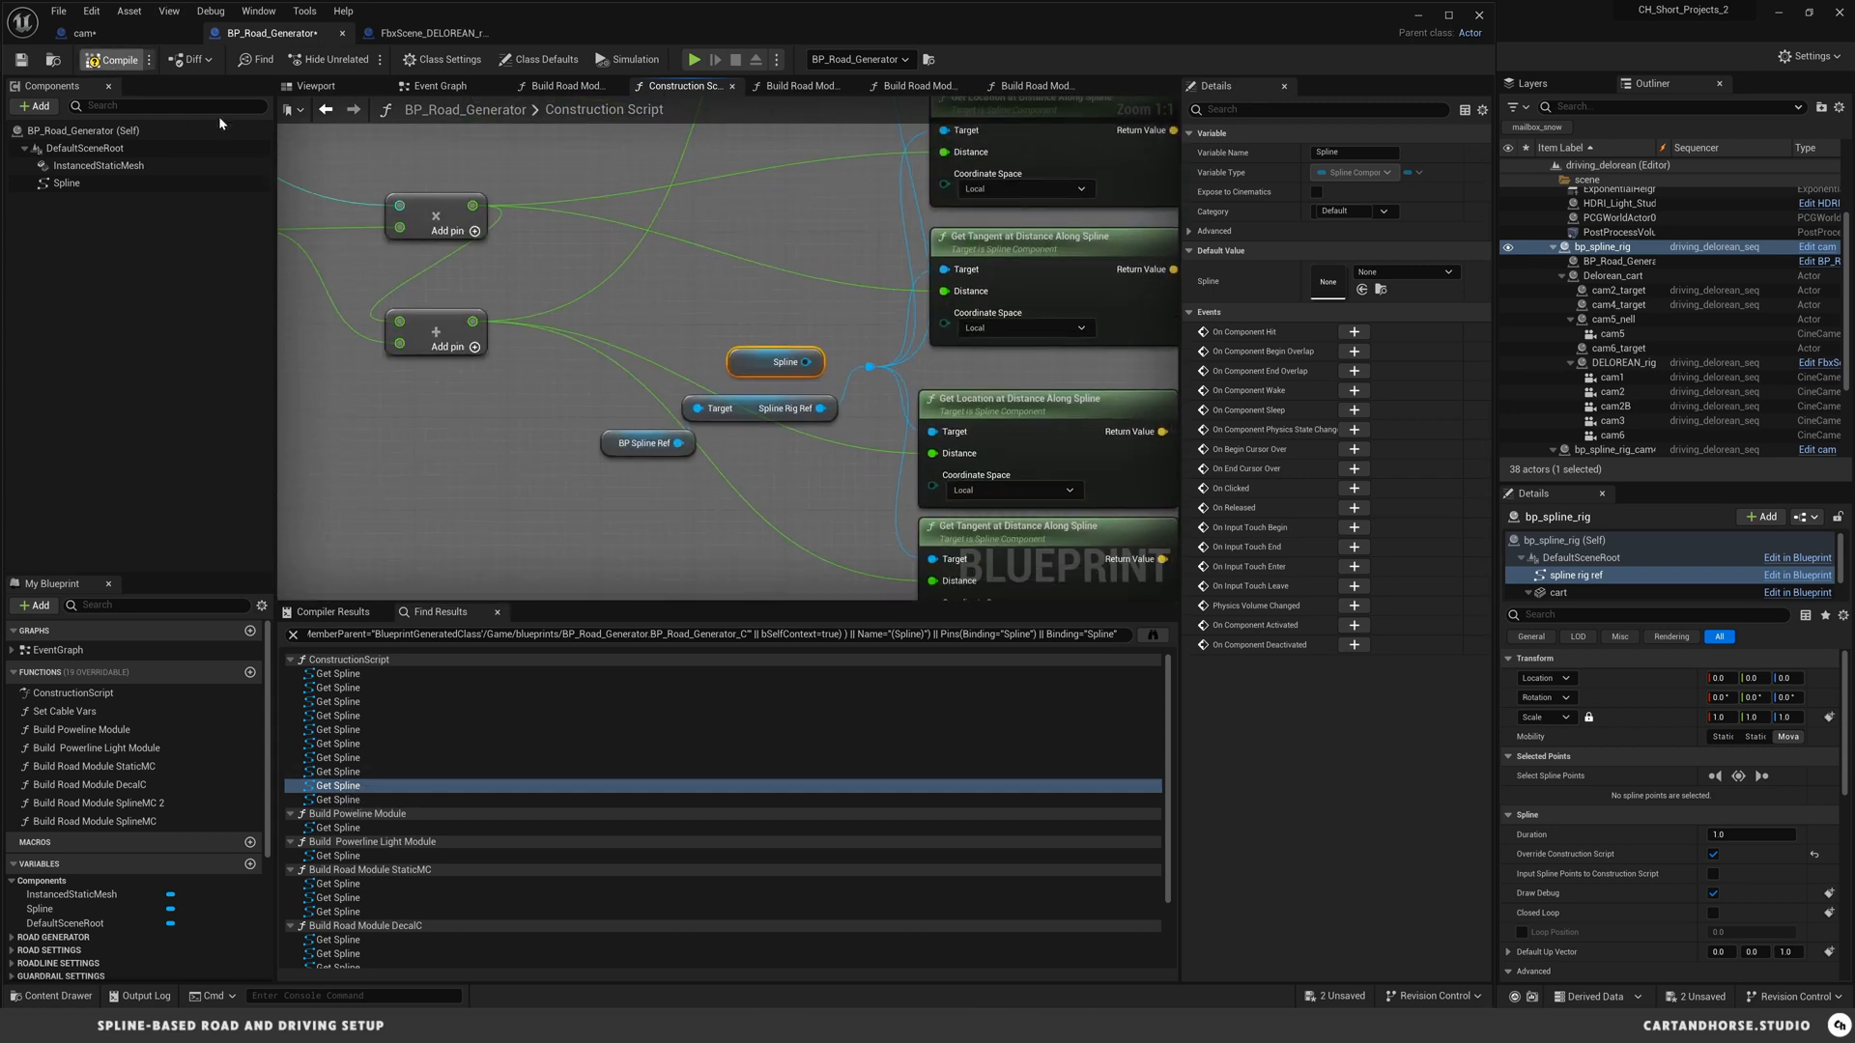
{"action": "mouse_move", "coordinate": [341, 136]}
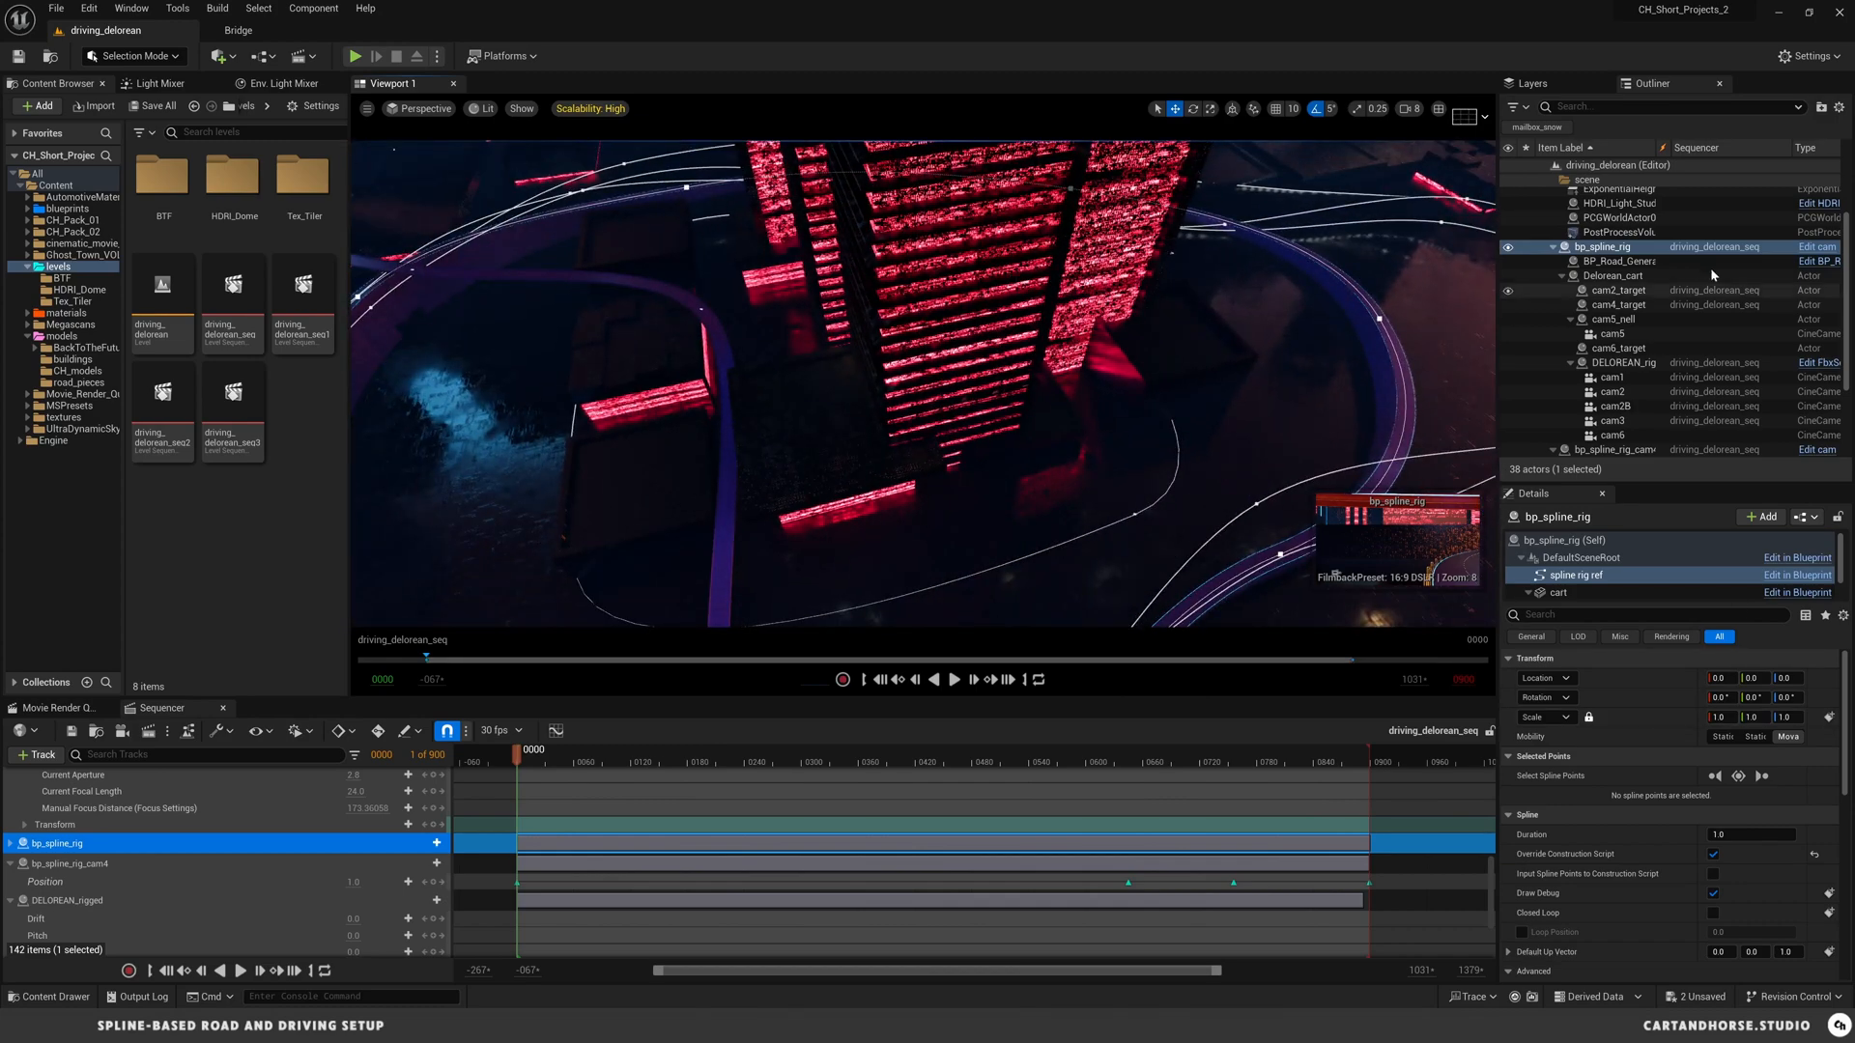
- Select BP_Road_Generator and its Spline component, then inspect the spline in the viewport
{"action": "left_click", "coordinate": [1619, 260]}
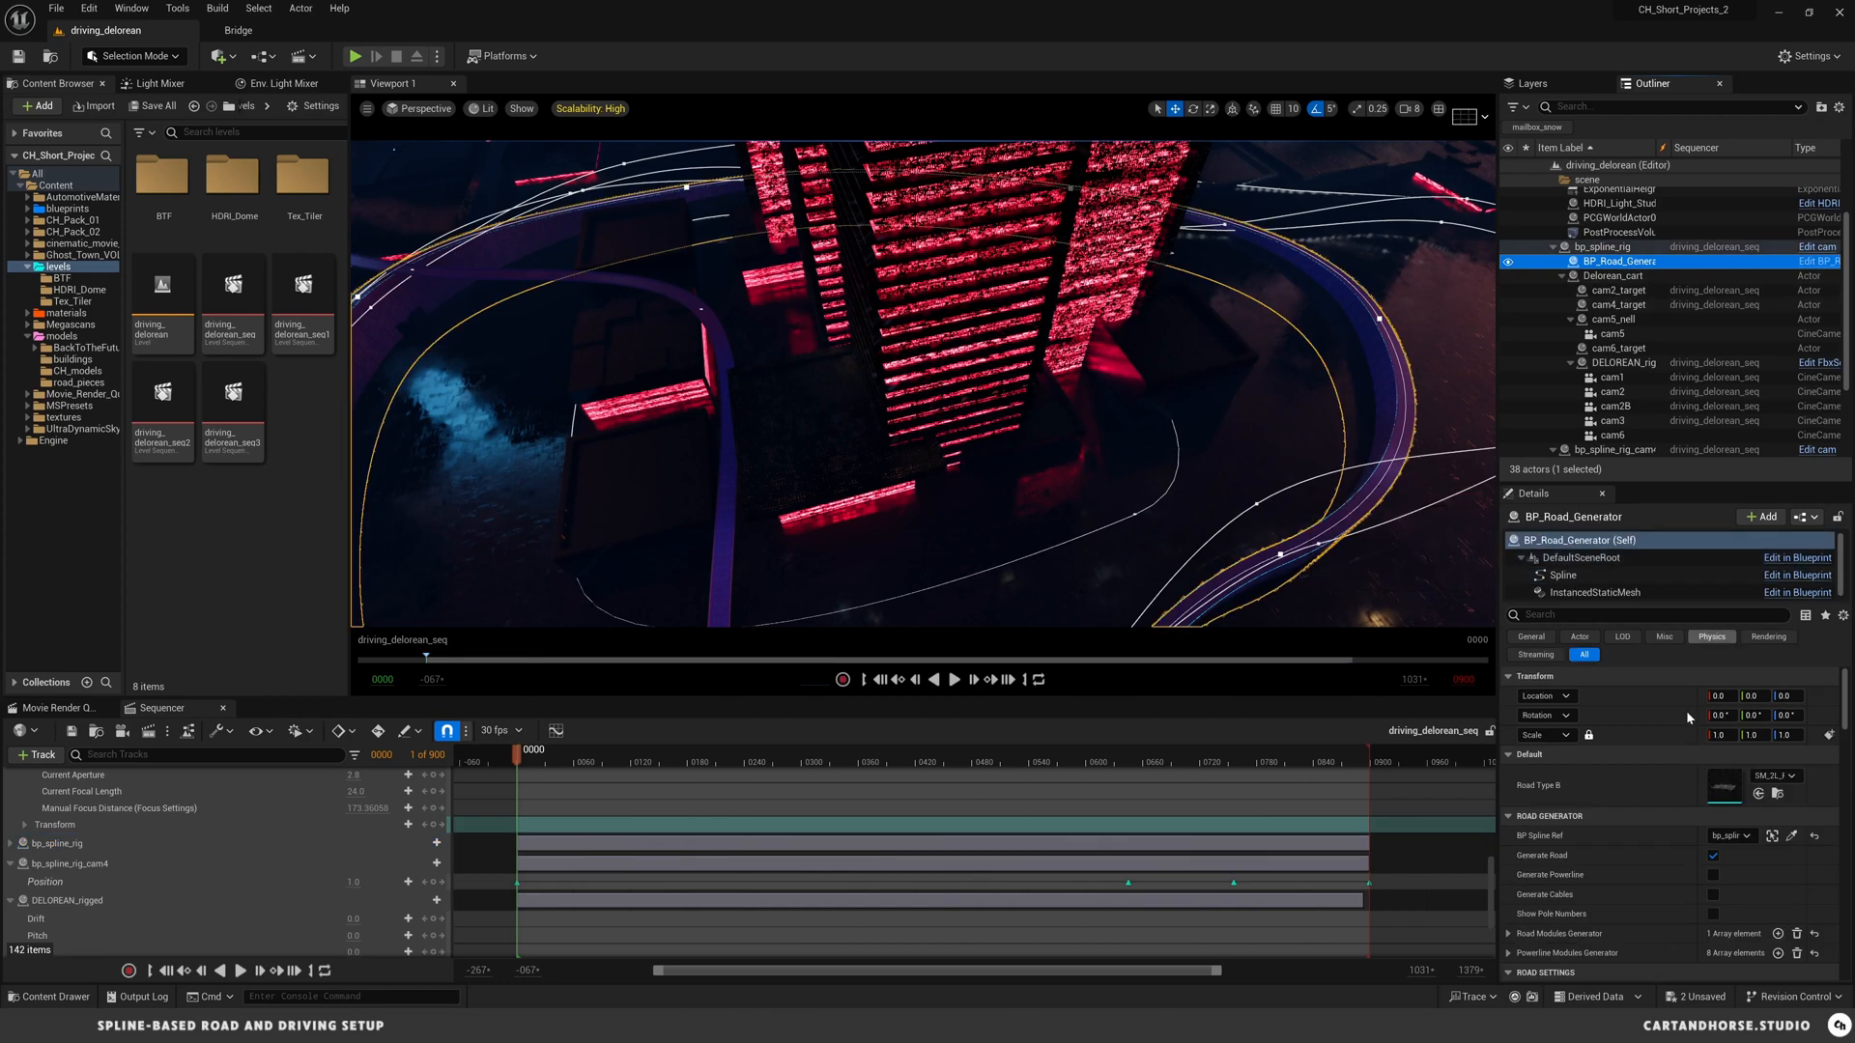
{"action": "left_click", "coordinate": [1712, 855]}
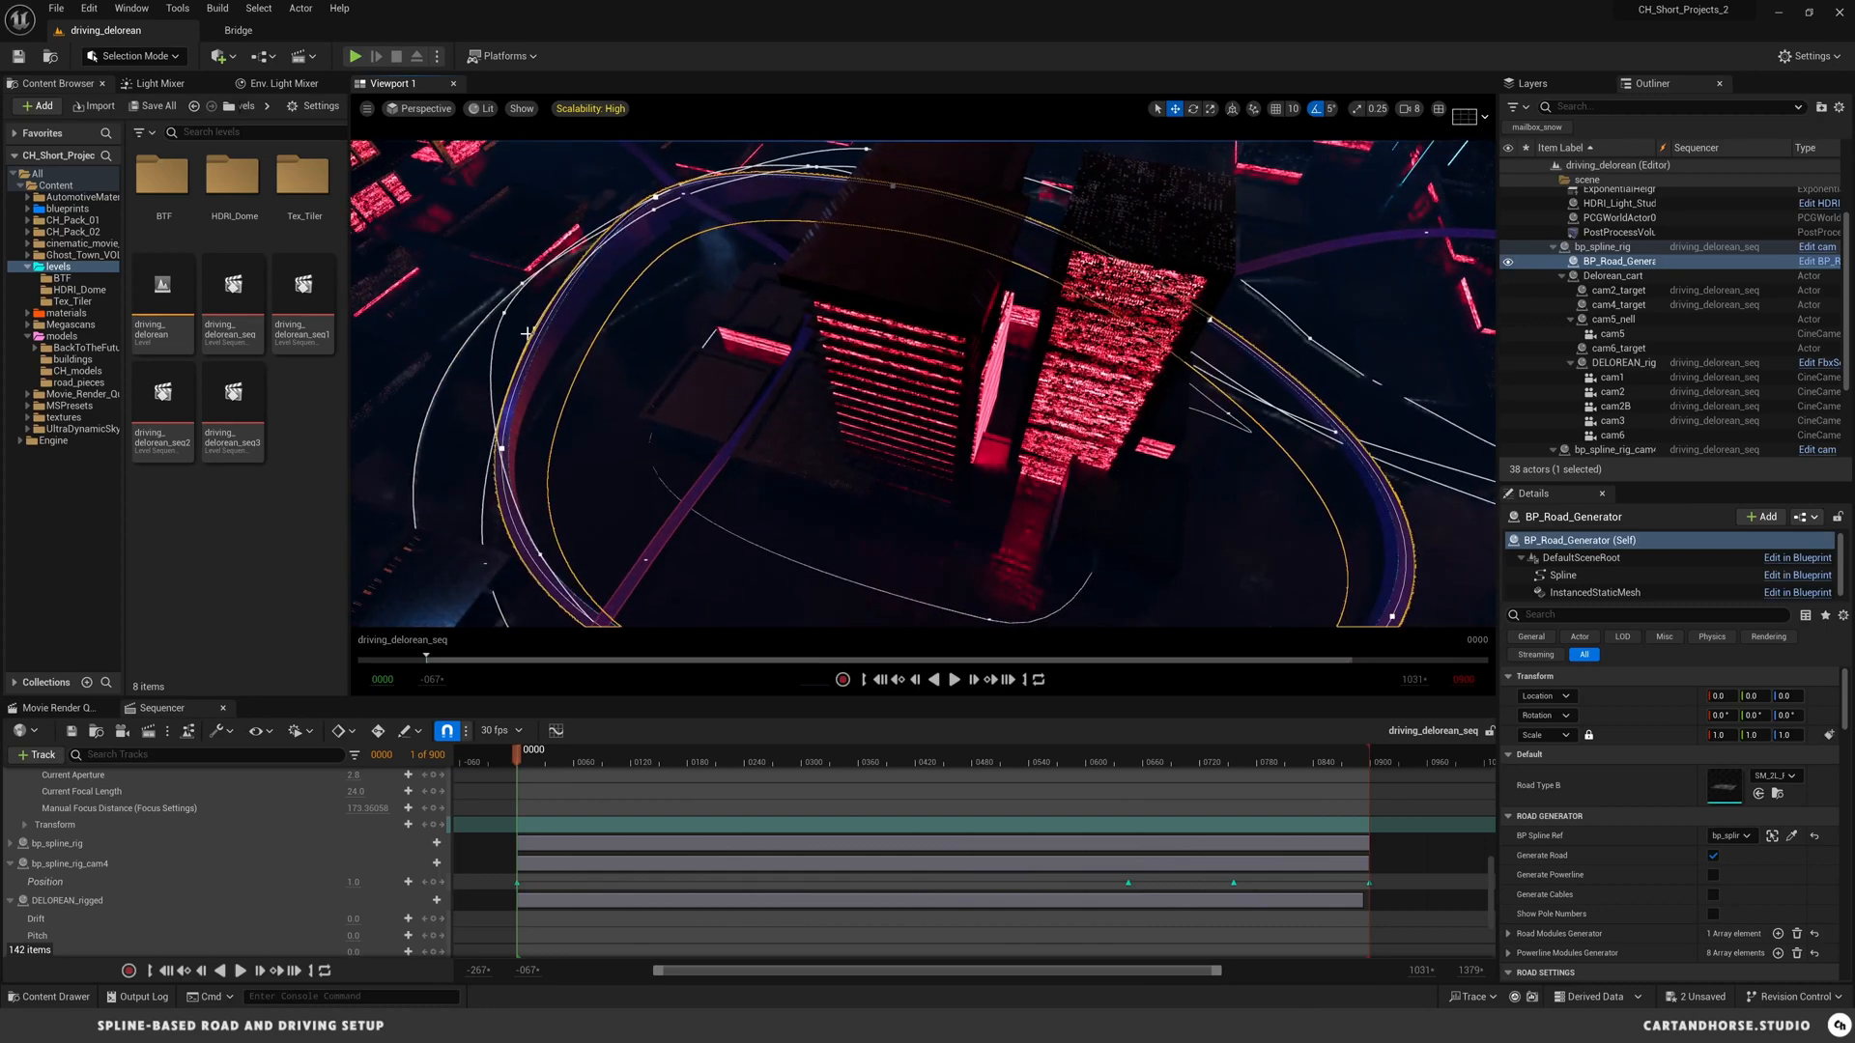
{"action": "scroll", "scroll_direction": "down", "scroll_amount": 3}
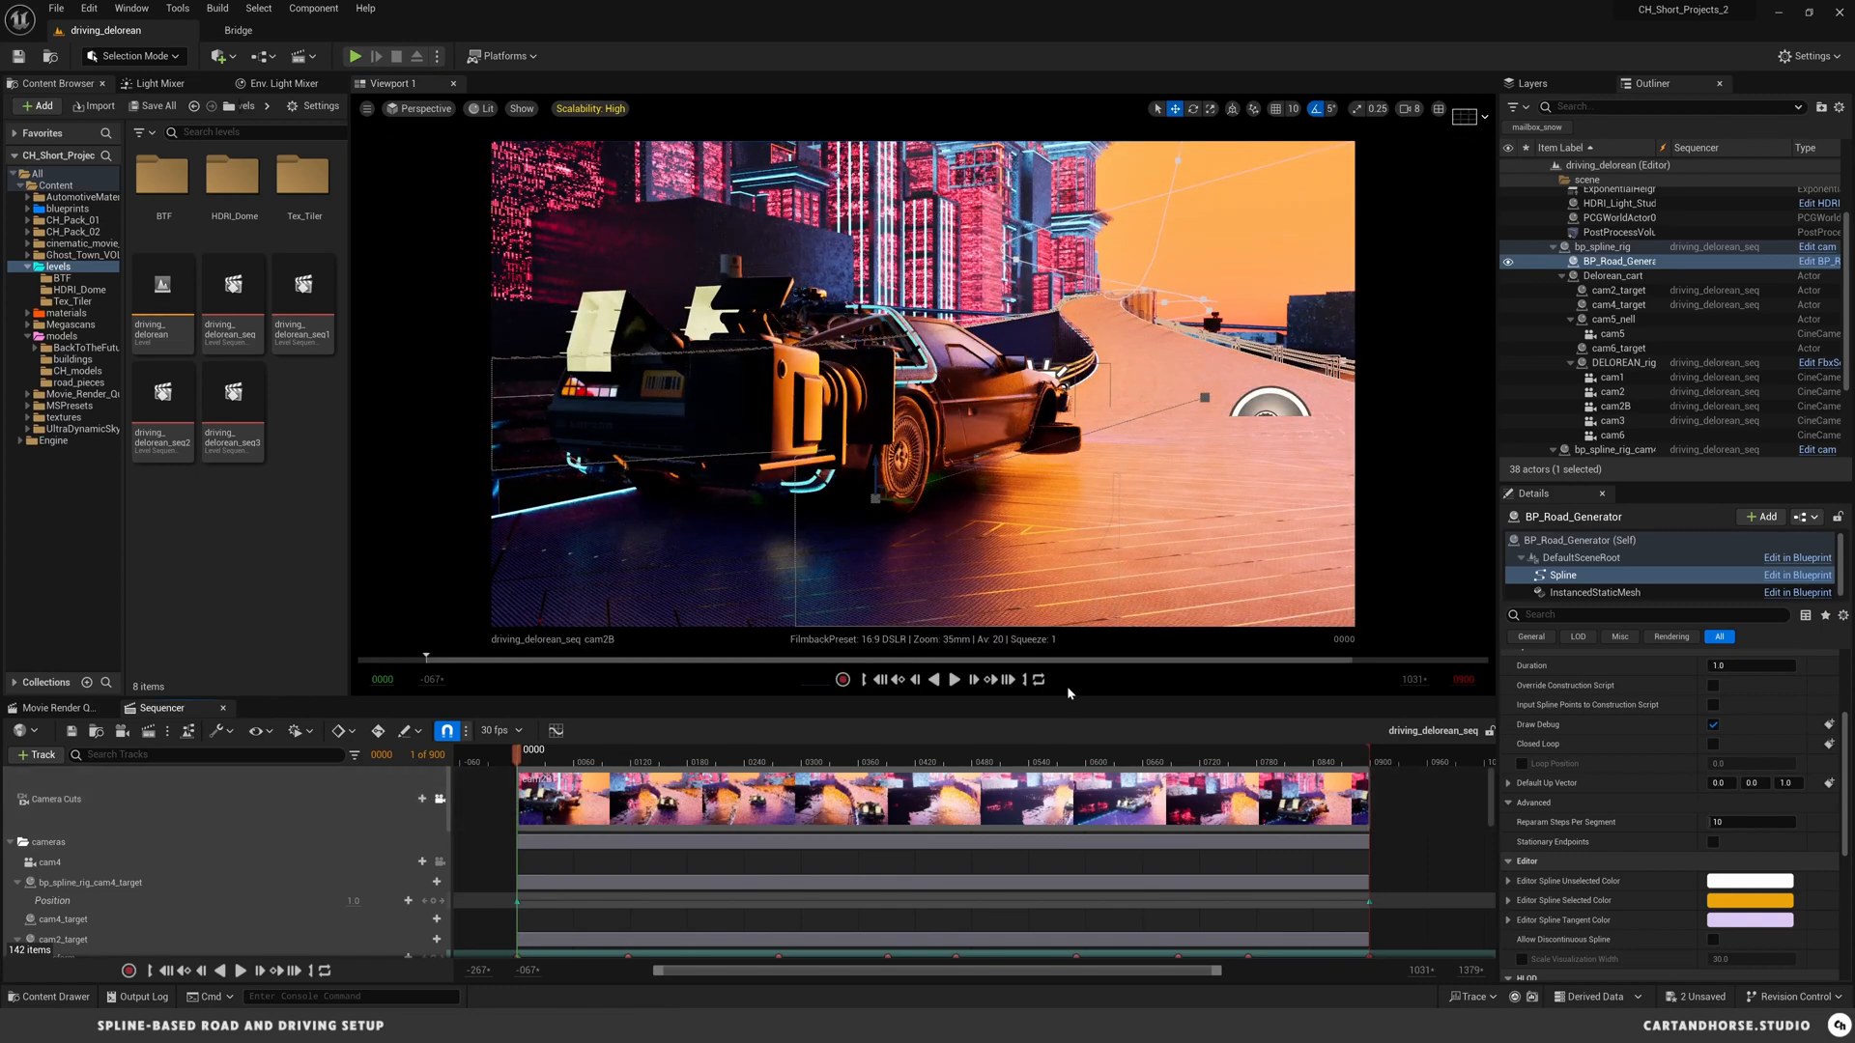
- Select DELOREAN_rigged and bp_spline_rig in the Sequencer, then play the sequence
{"action": "left_click", "coordinate": [954, 679]}
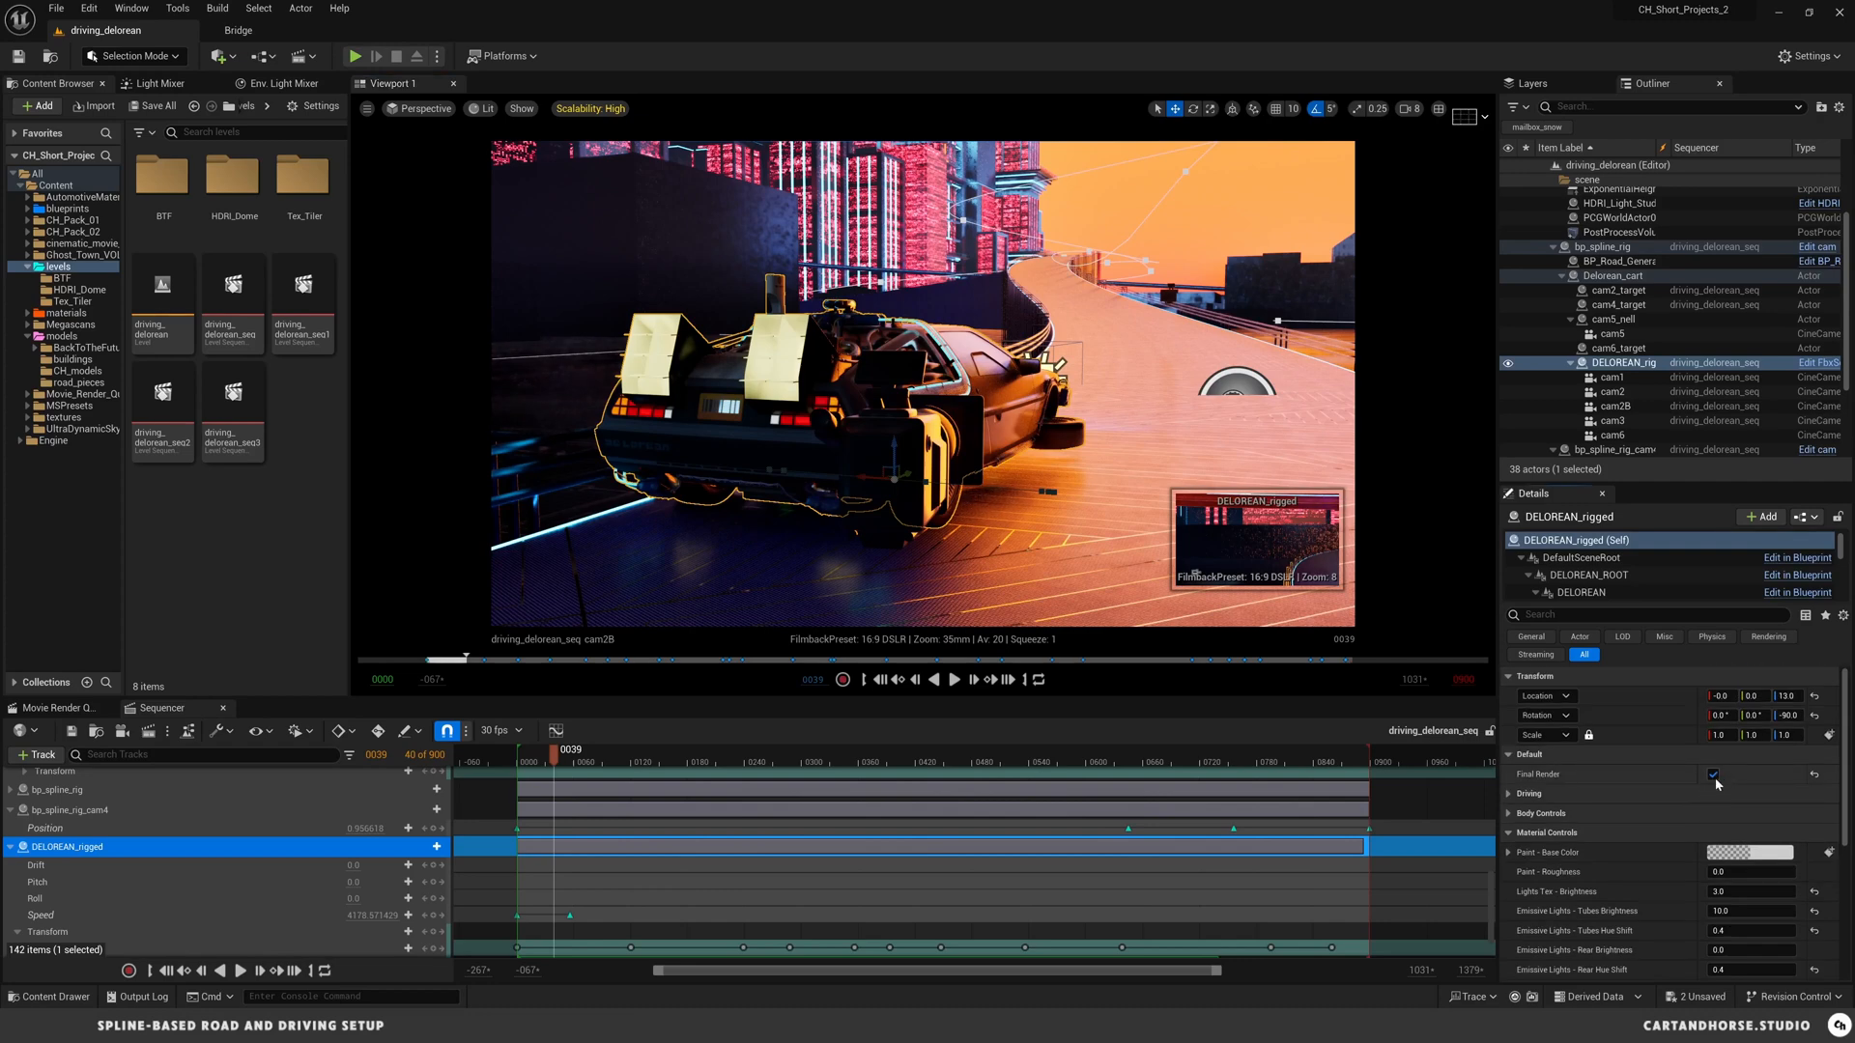
{"action": "left_click", "coordinate": [1714, 774]}
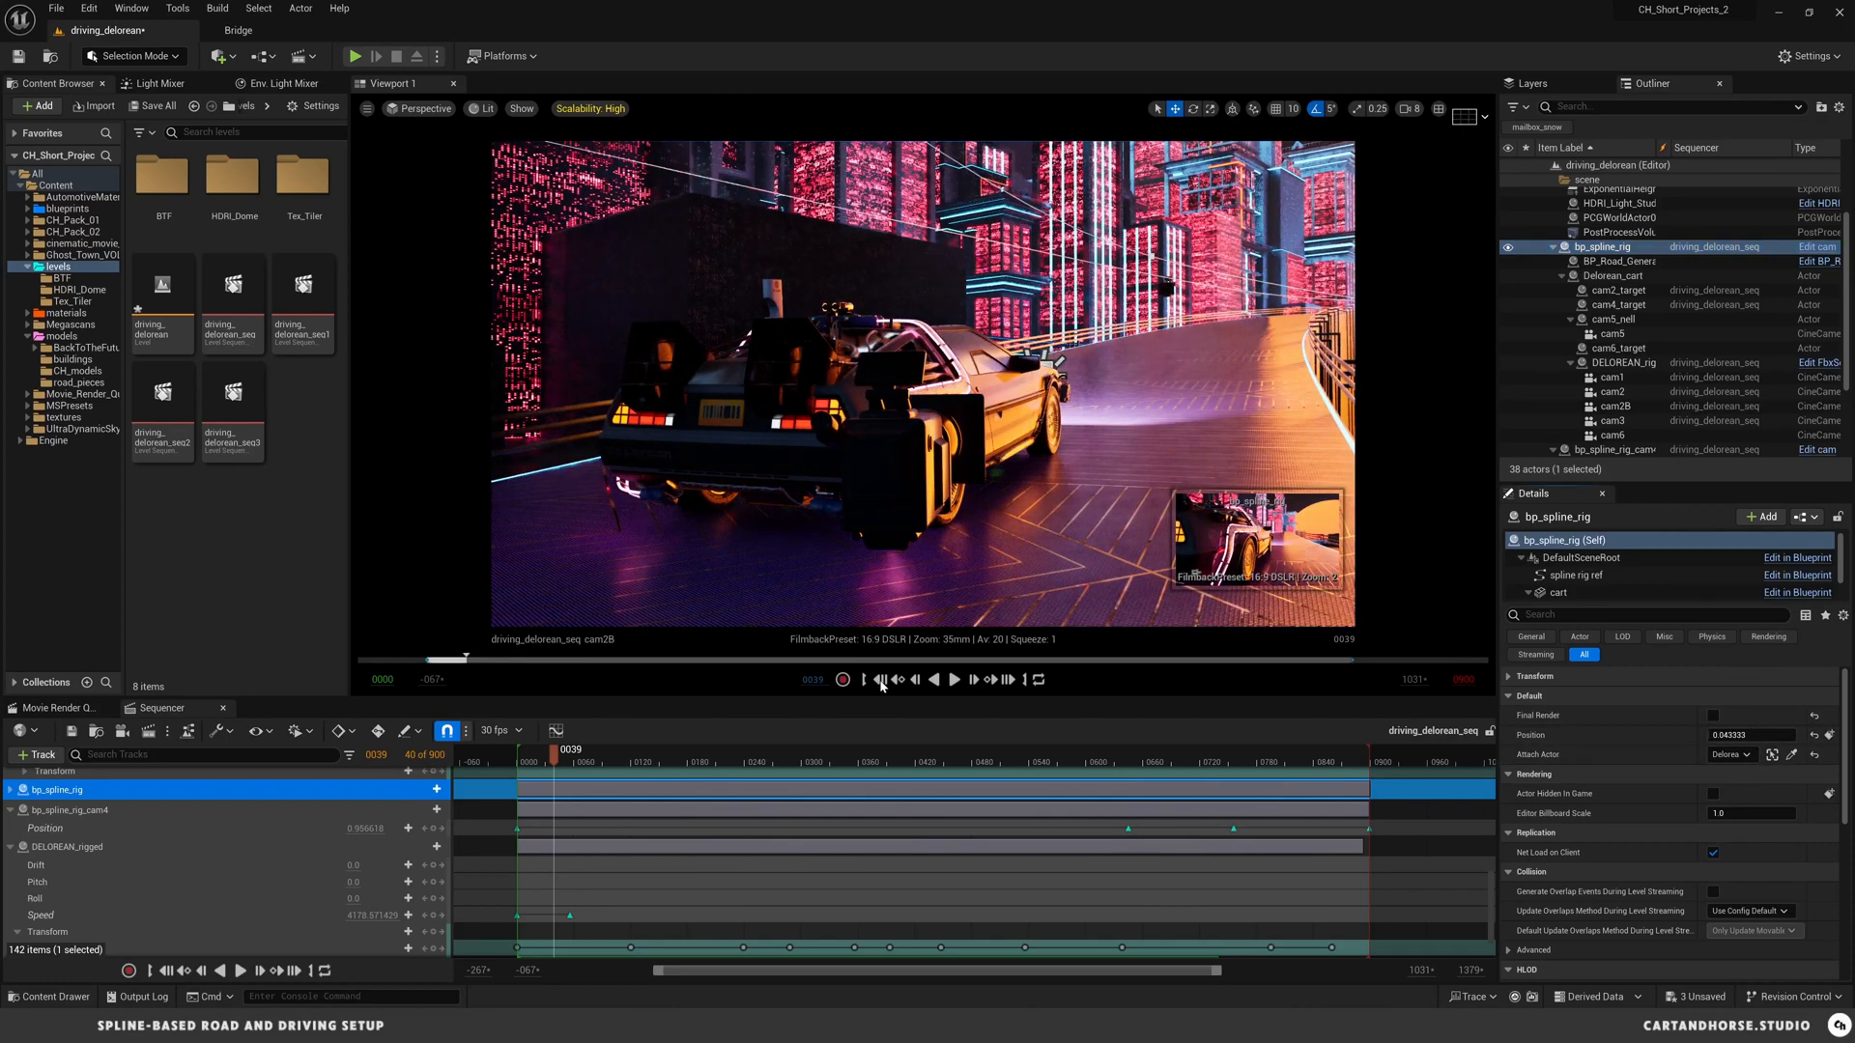
{"action": "left_click", "coordinate": [954, 679]}
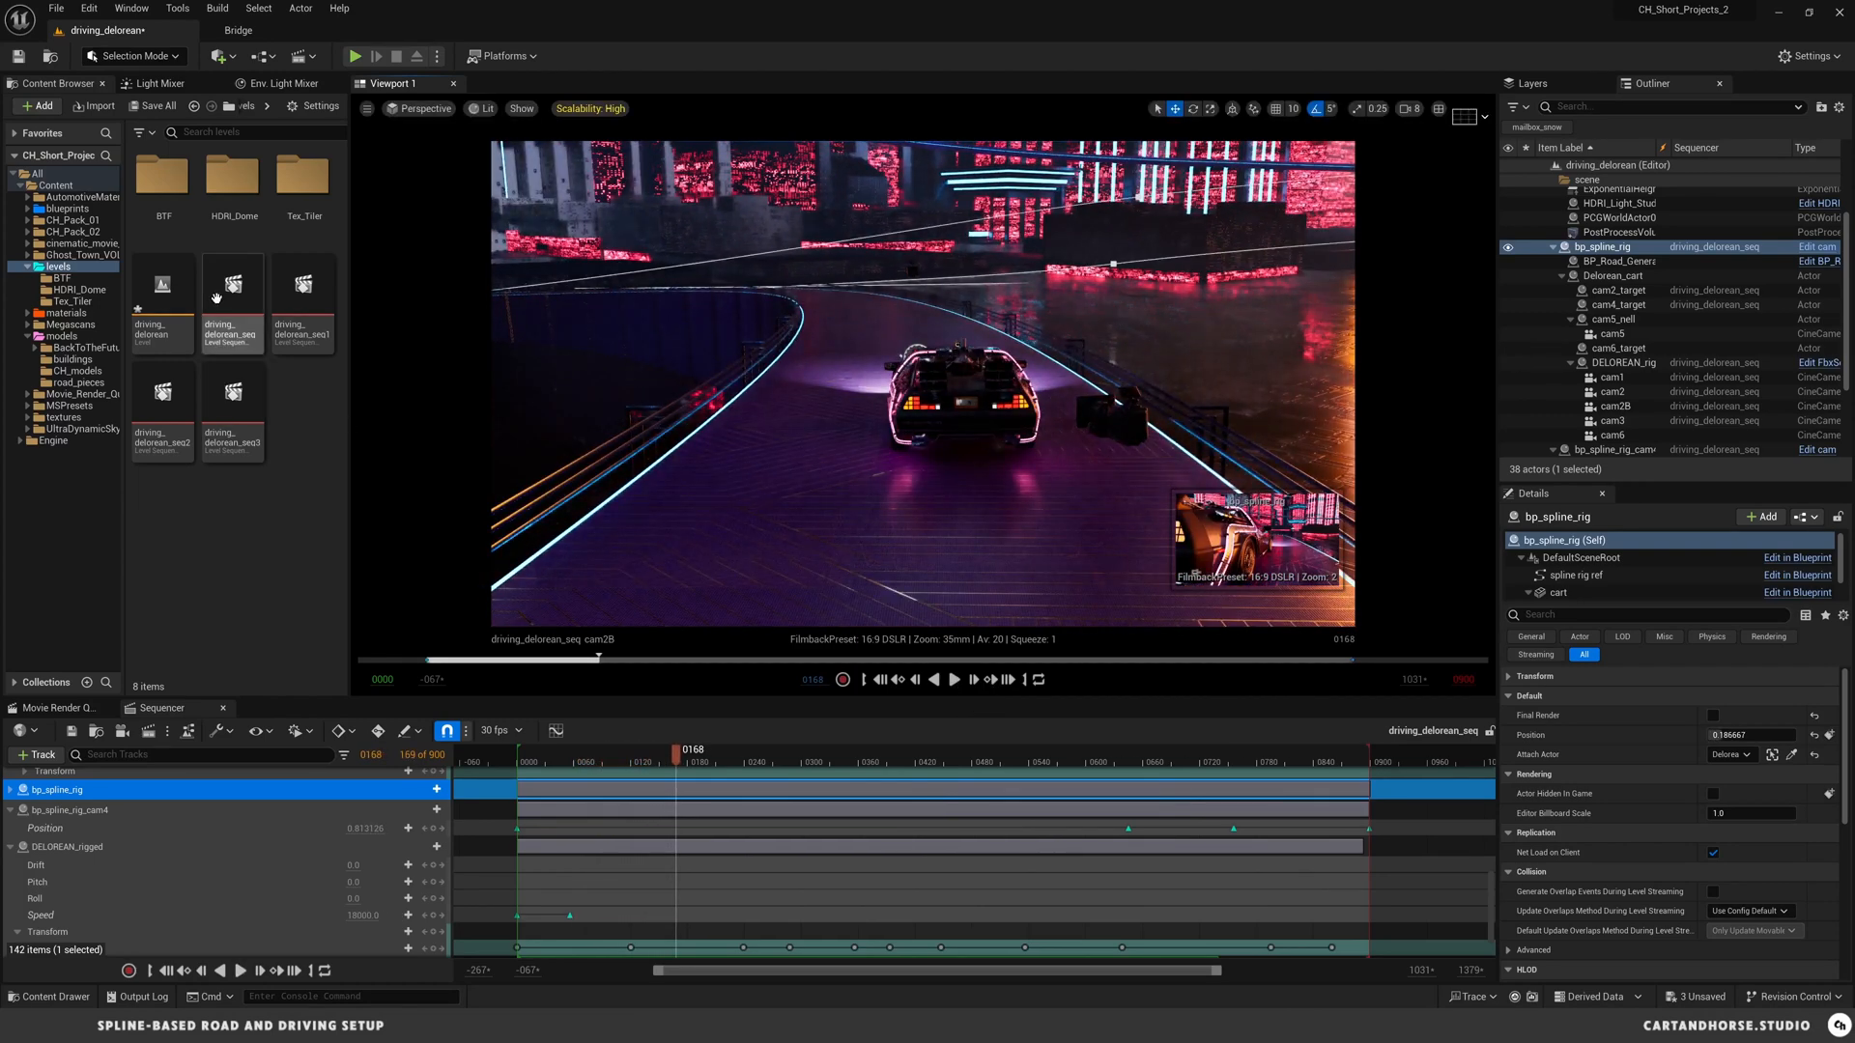
{"action": "mouse_move", "coordinate": [232, 412]}
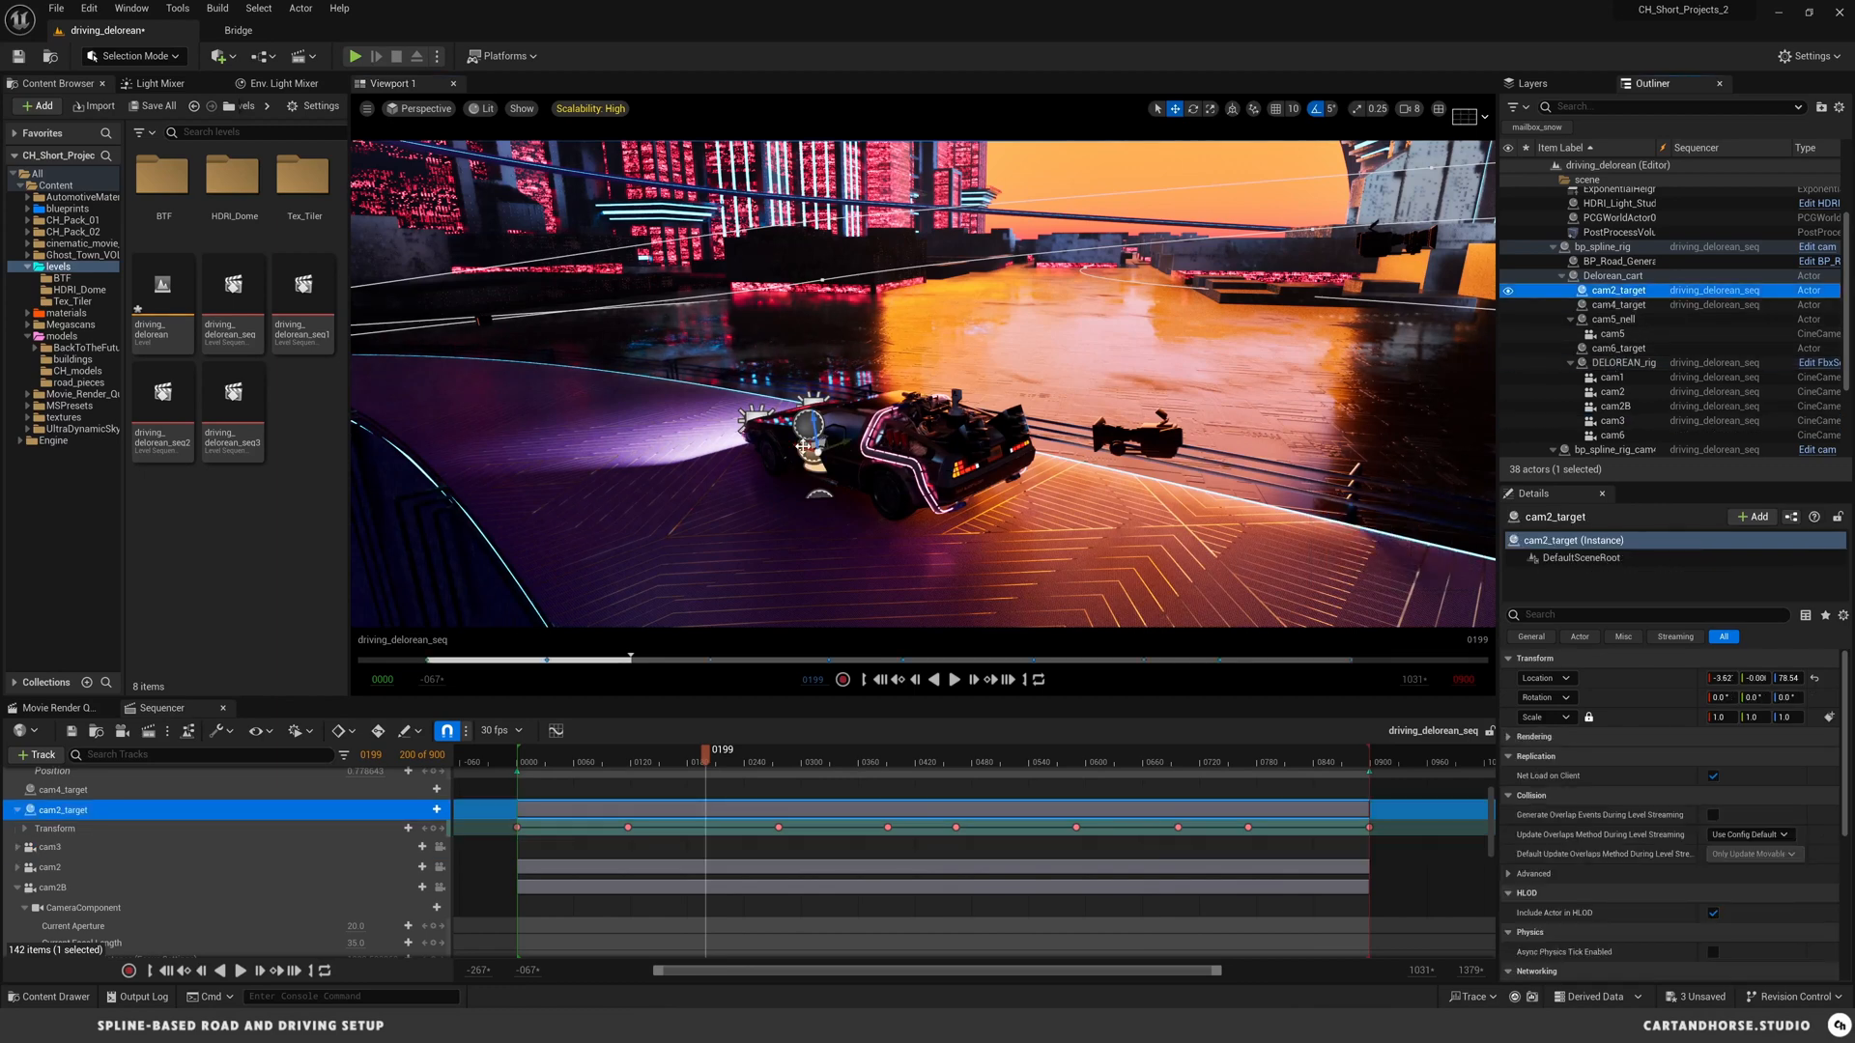
- Drag cam2_target beside the car, scrub back to frame 180, and expand cam2B's tracks
{"action": "left_click_drag", "start_coordinate": [805, 443], "coordinate": [697, 415]}
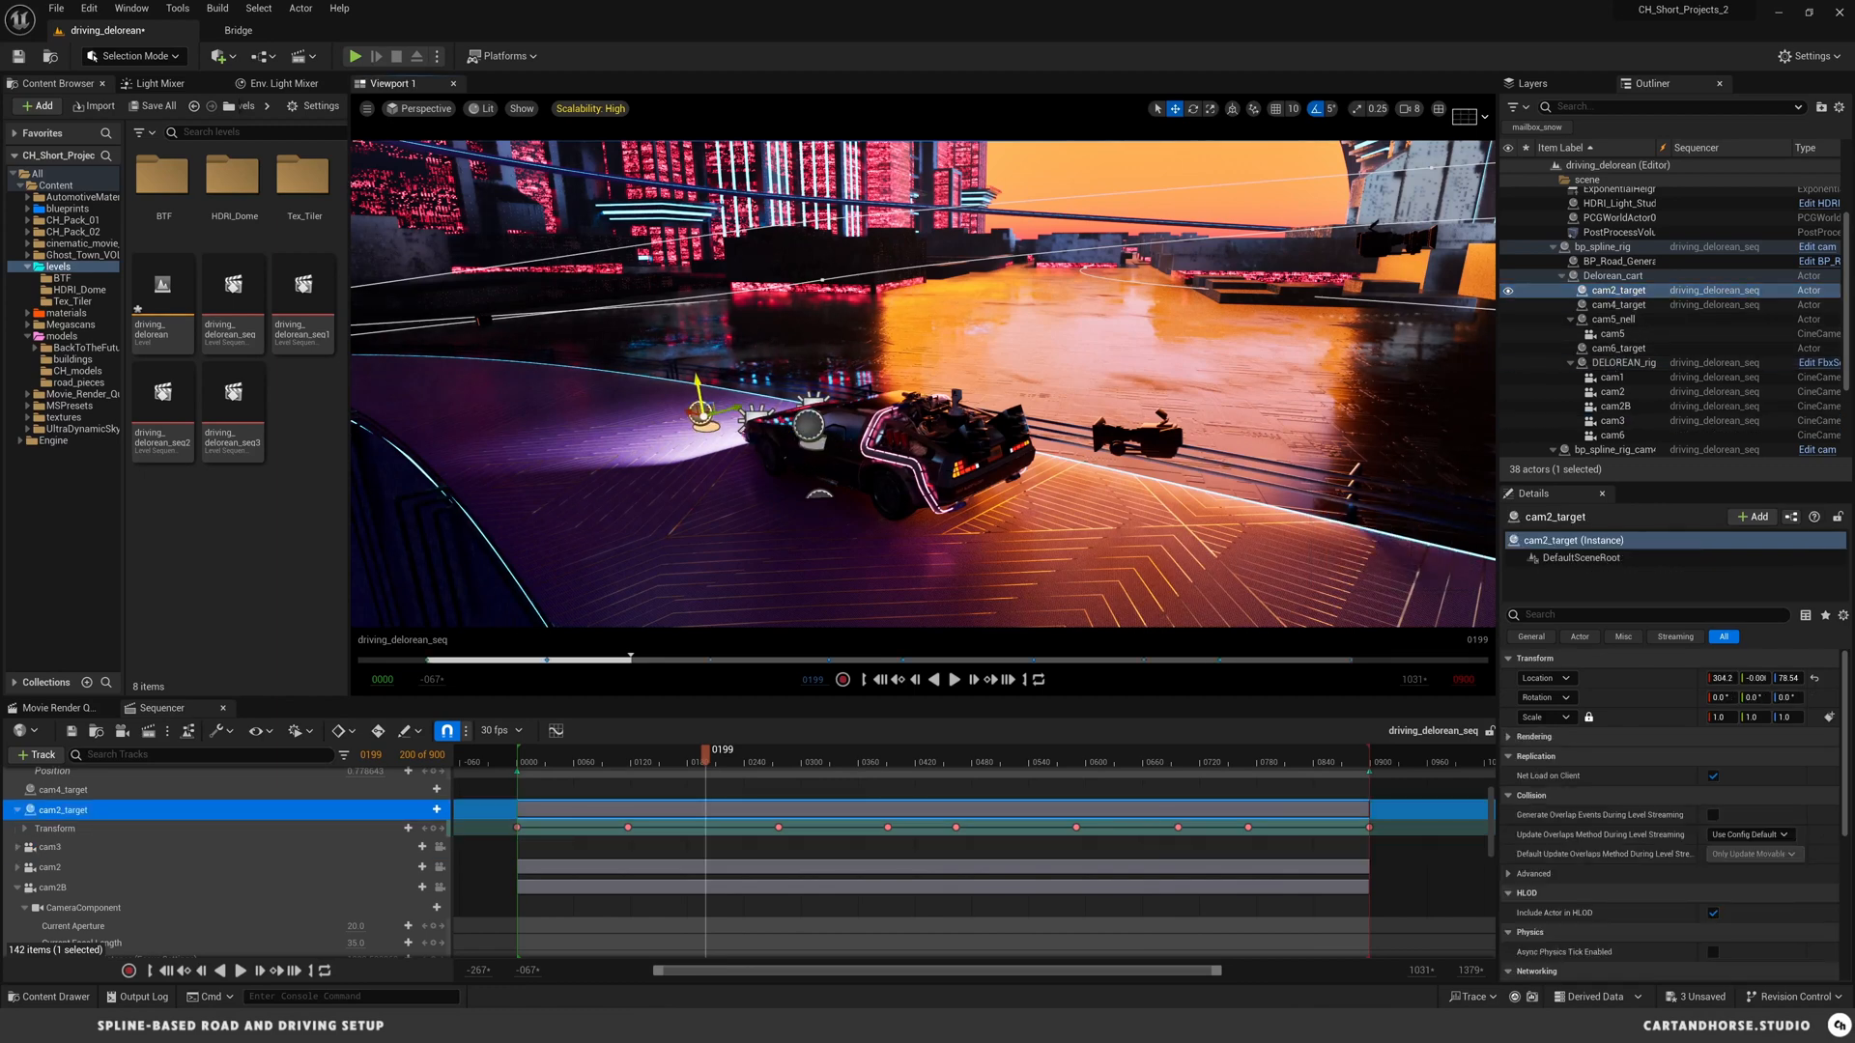
{"action": "left_click_drag", "start_coordinate": [710, 411], "coordinate": [773, 354]}
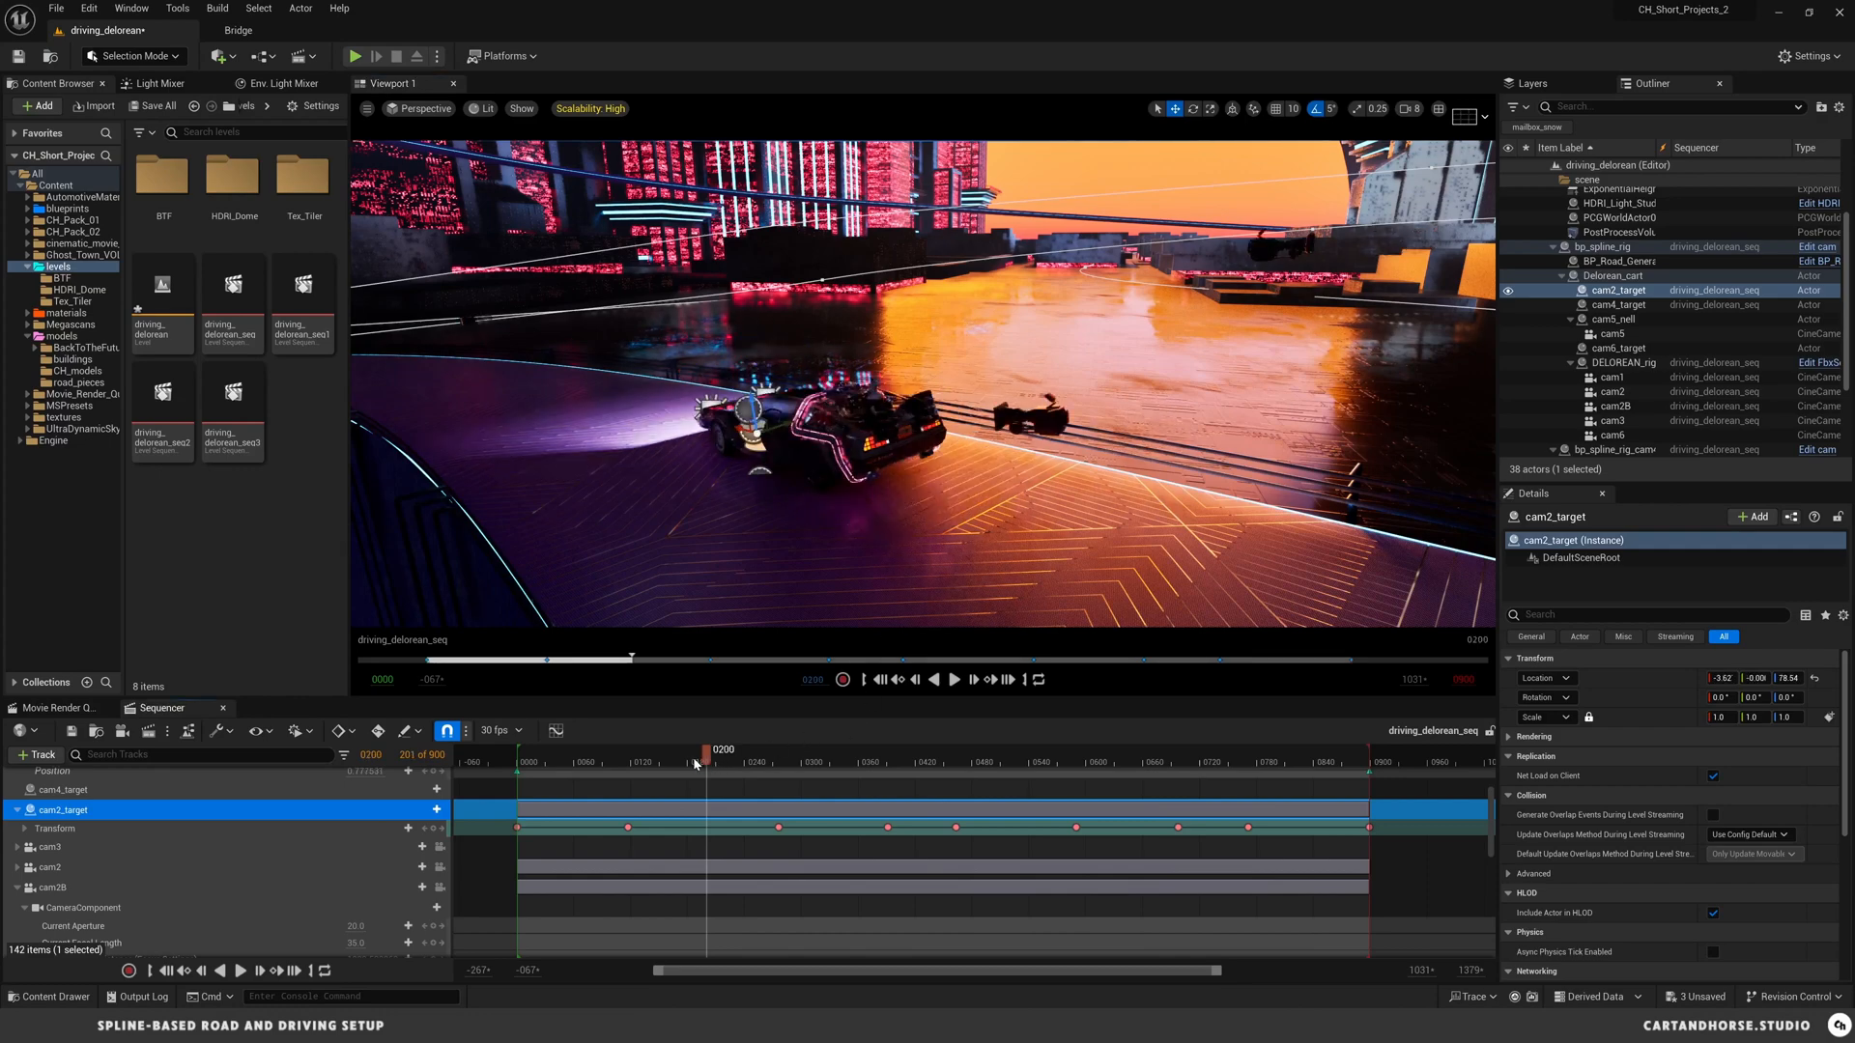
{"action": "left_click_drag", "start_coordinate": [722, 749], "coordinate": [694, 748]}
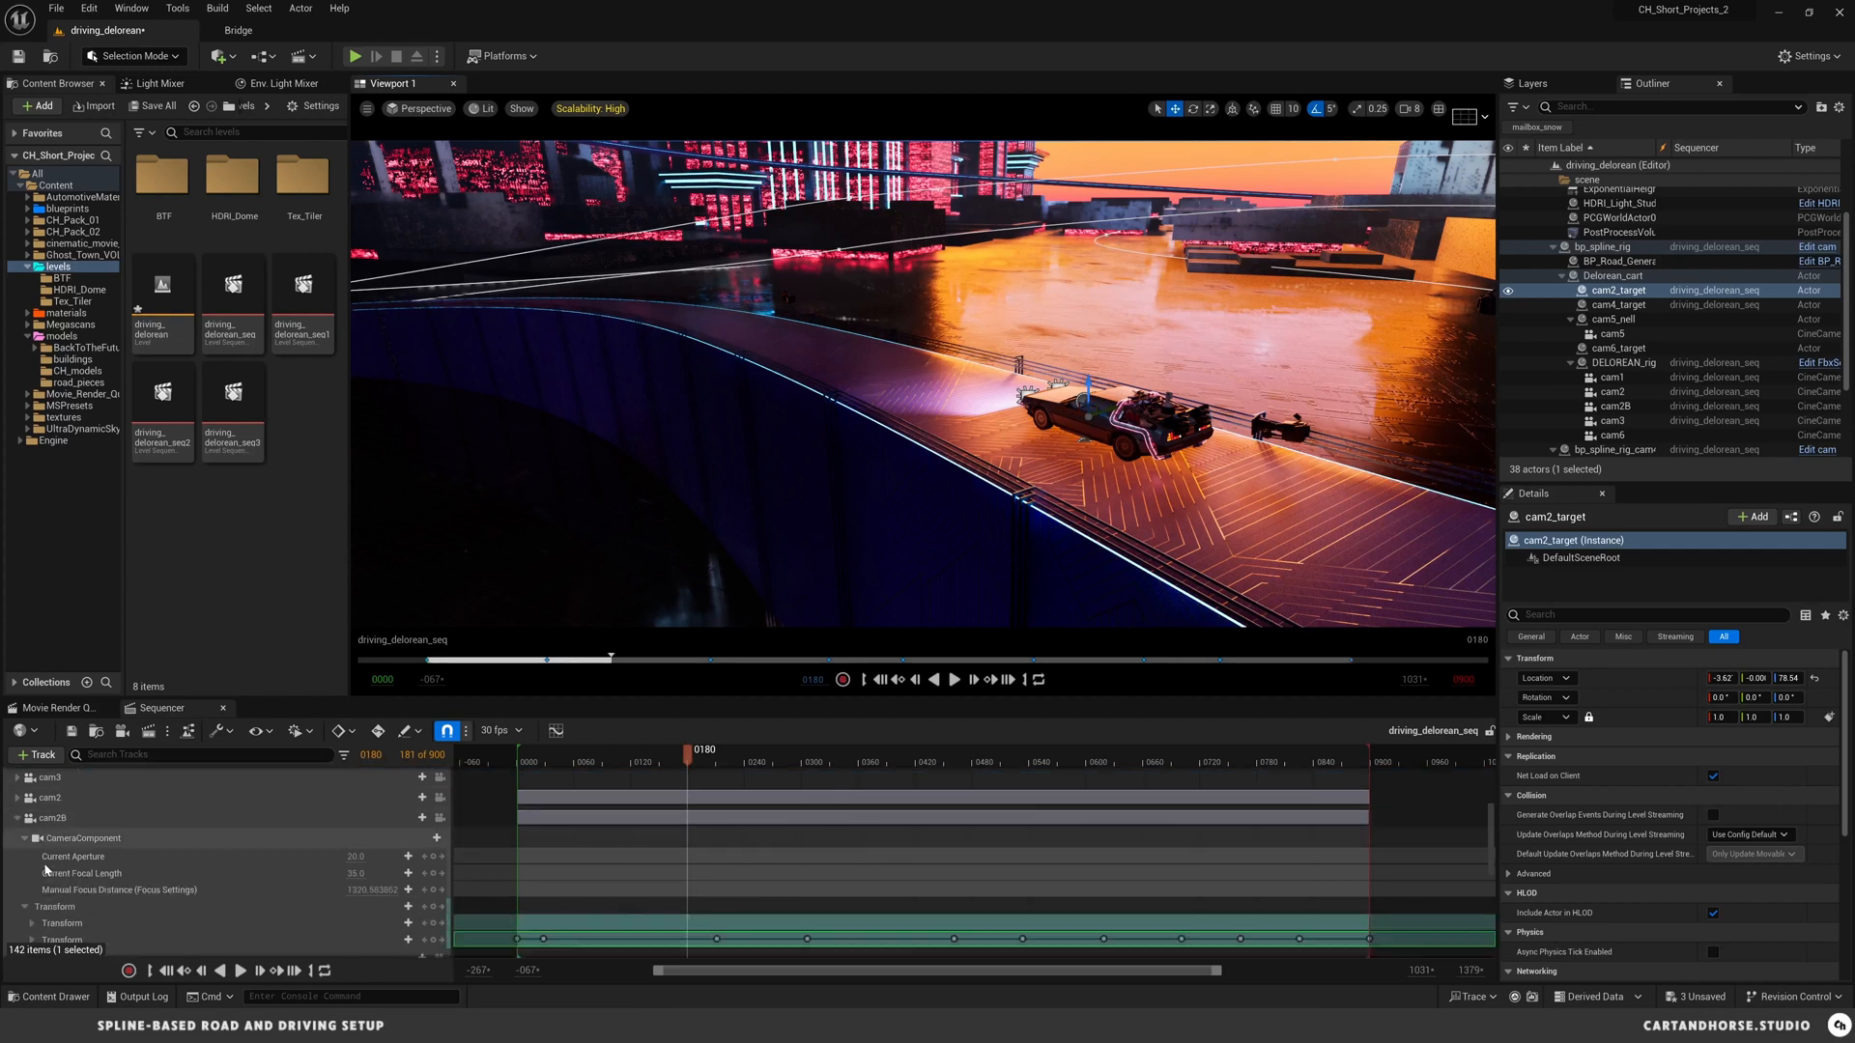
{"action": "scroll", "scroll_direction": "down", "scroll_amount": 3}
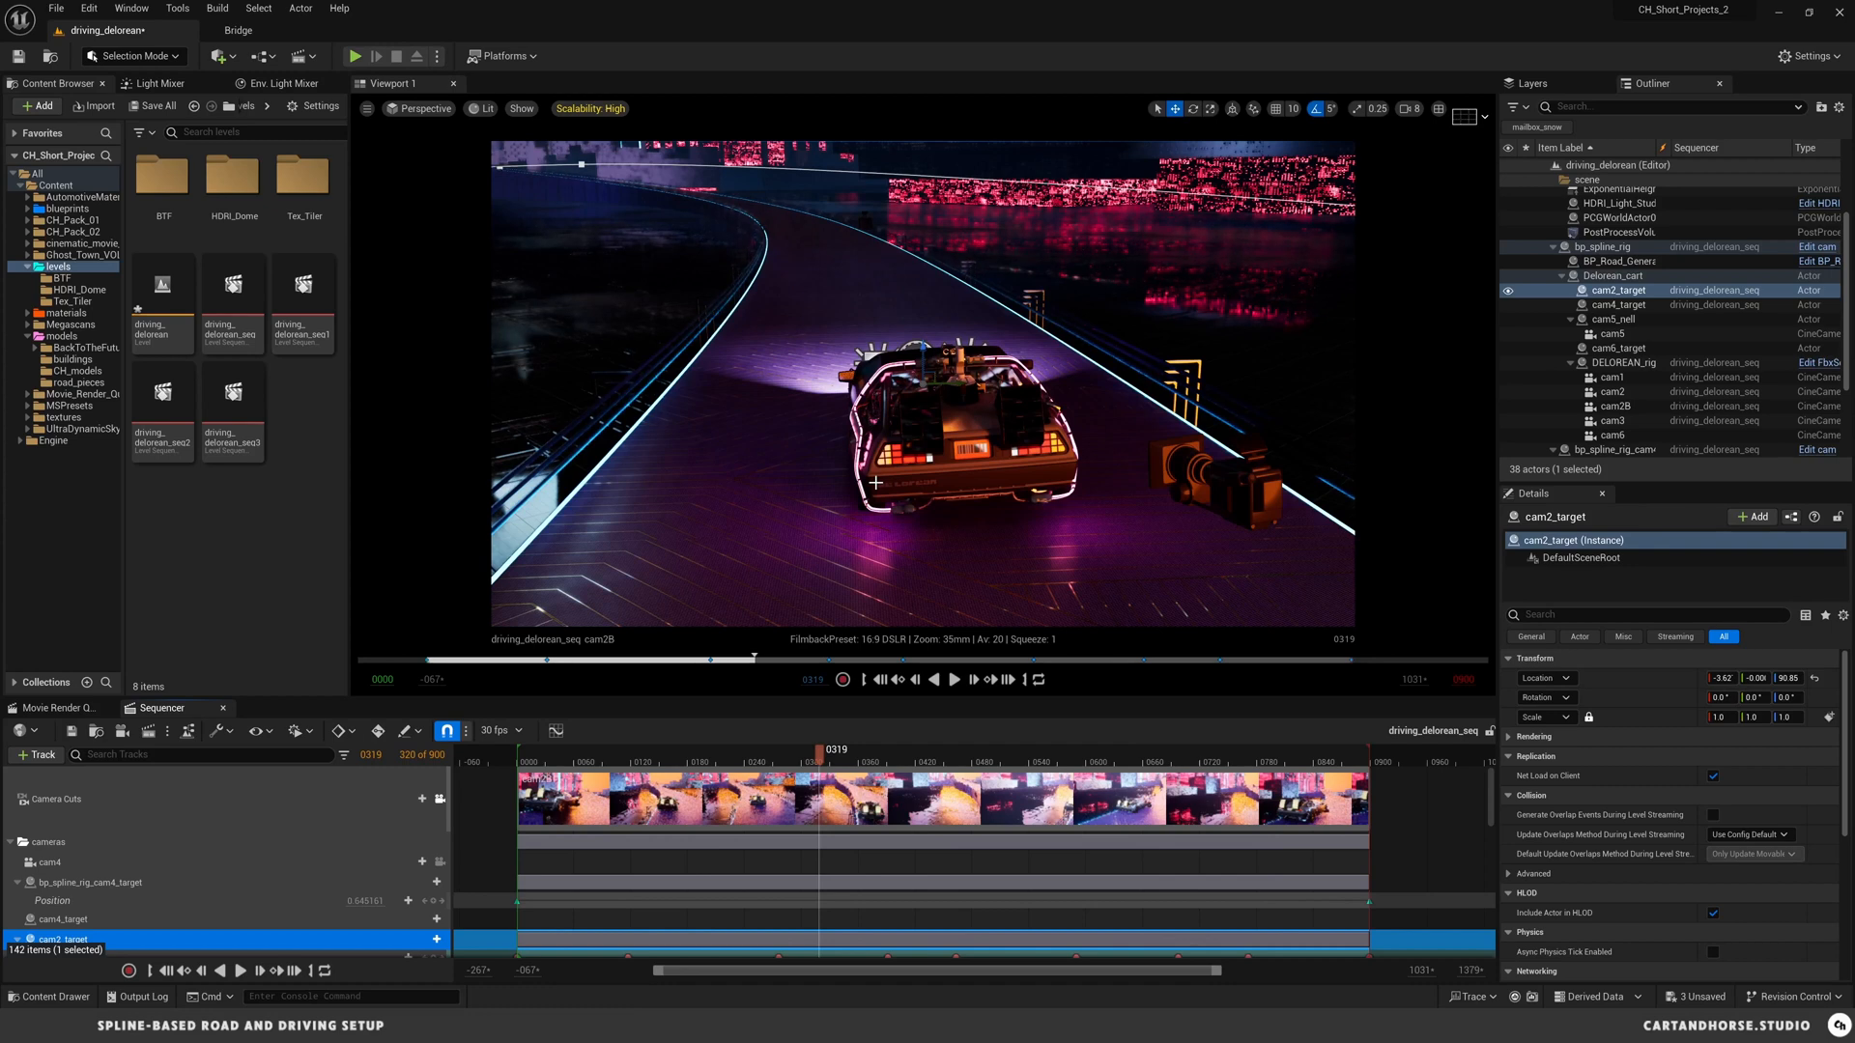
{"action": "mouse_move", "coordinate": [878, 509]}
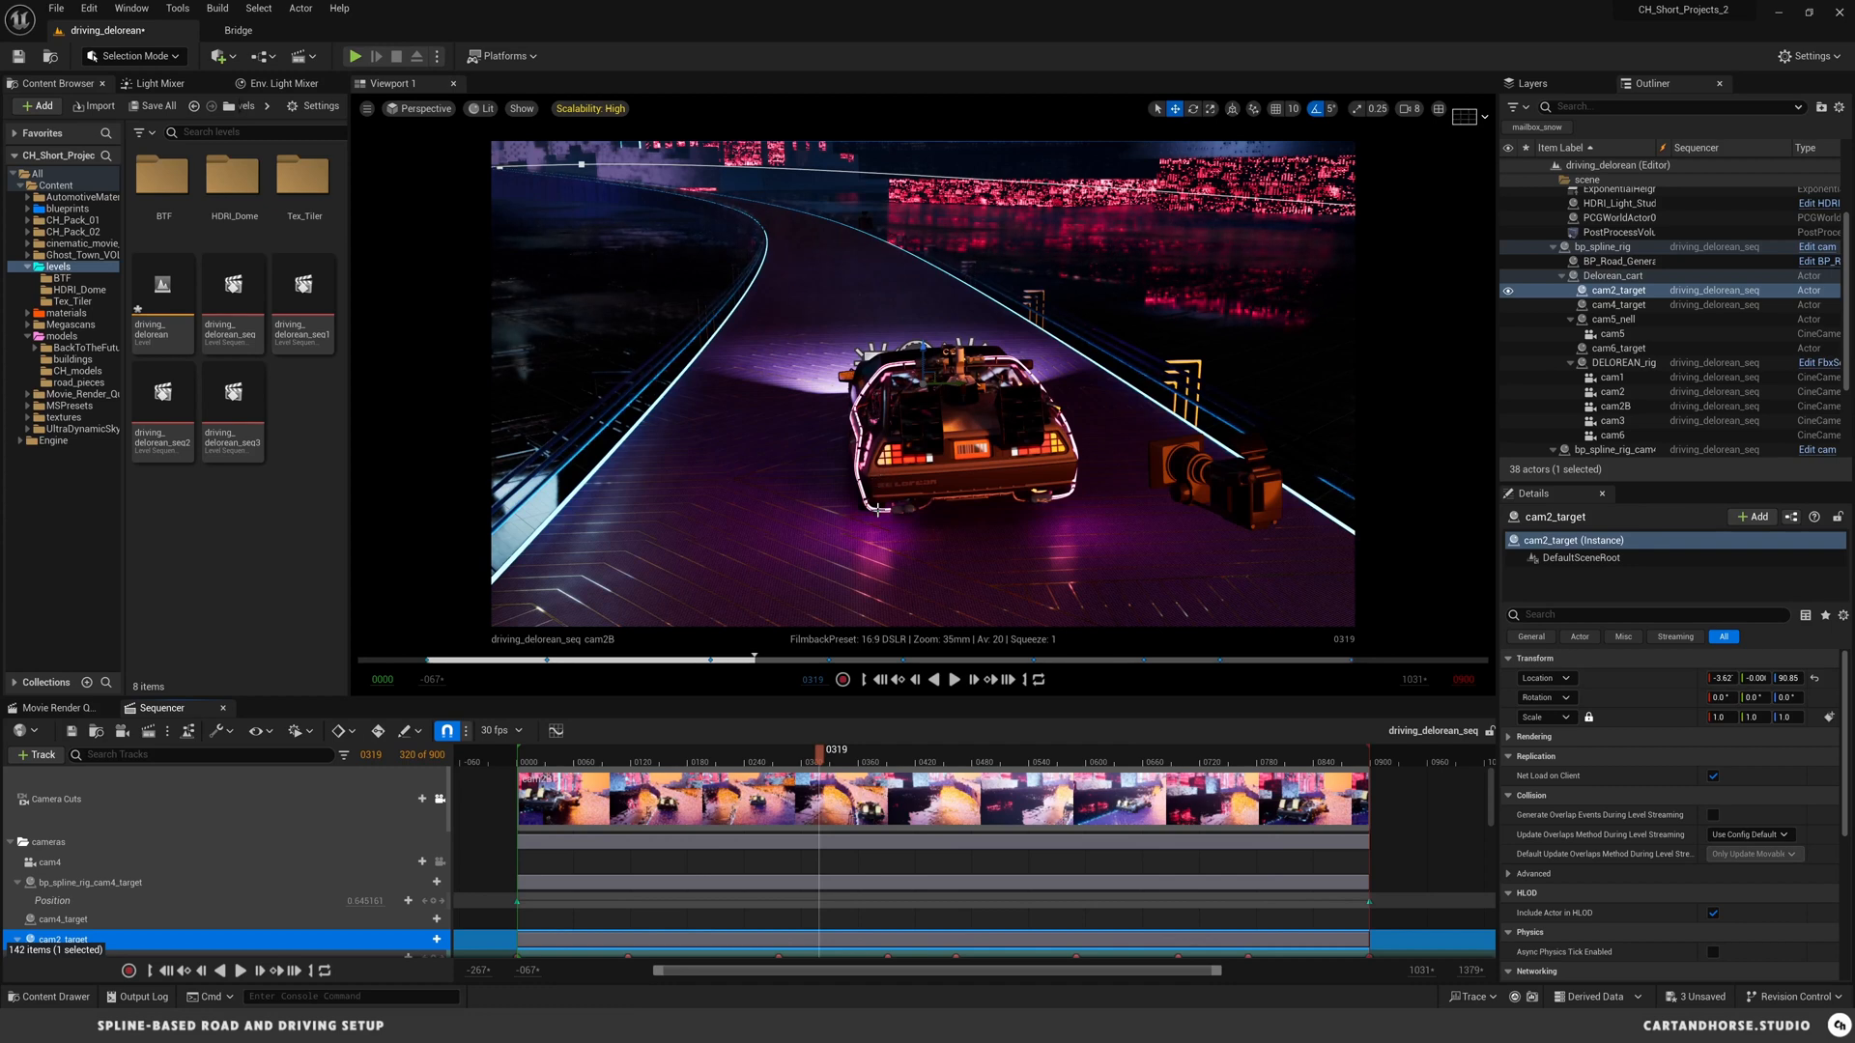